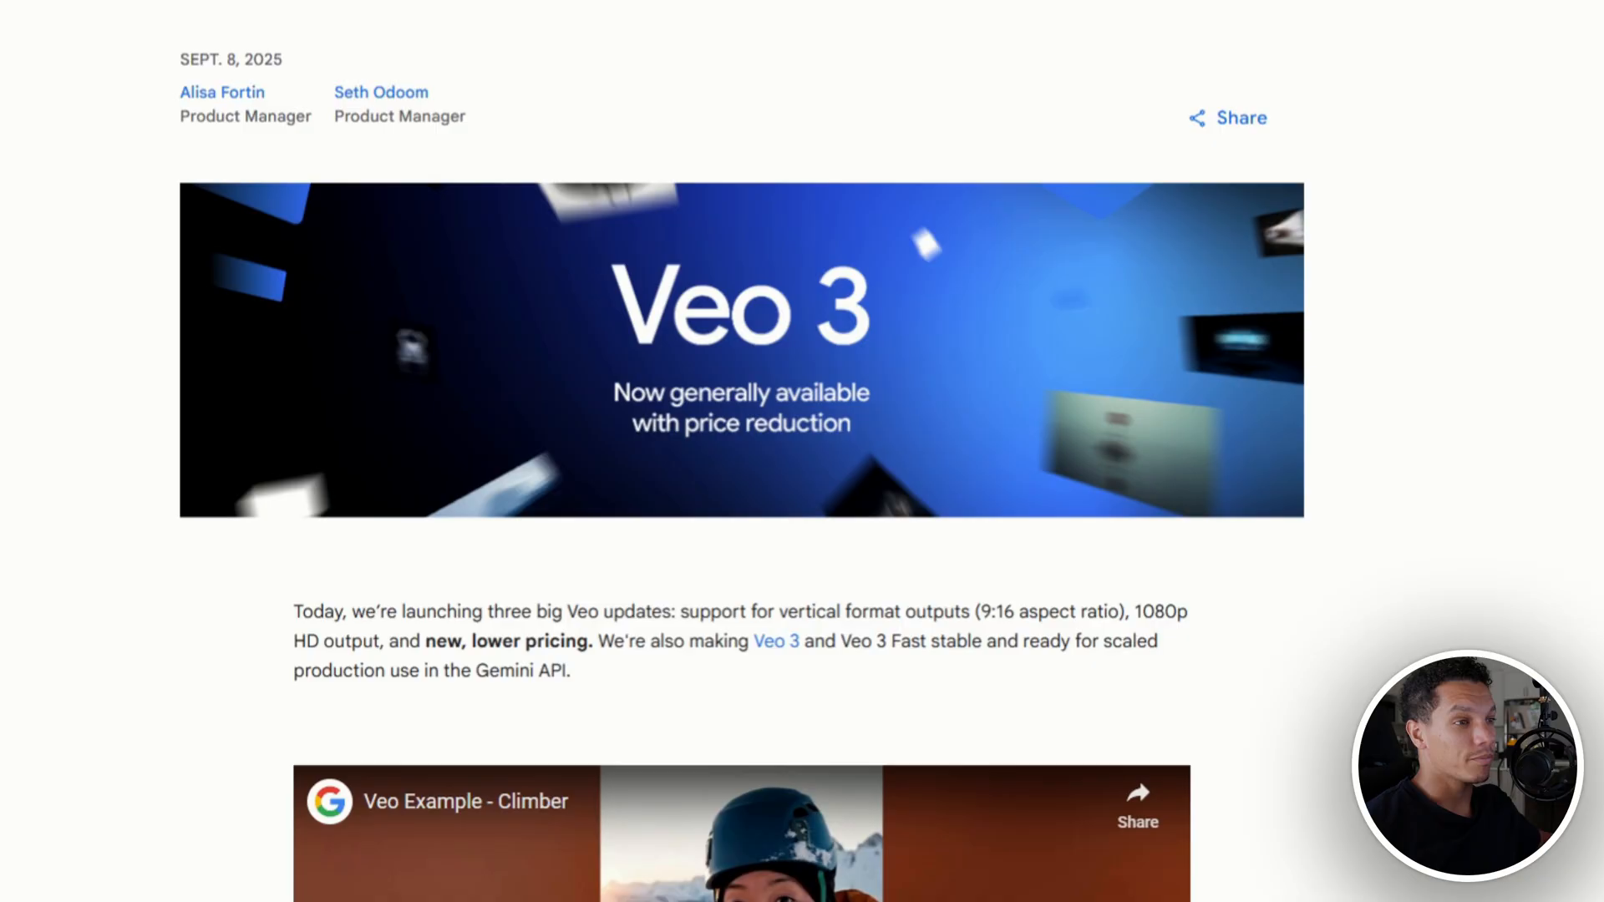
Skim down the Flow page past the note about new, lower pricing.
double_click(489, 642)
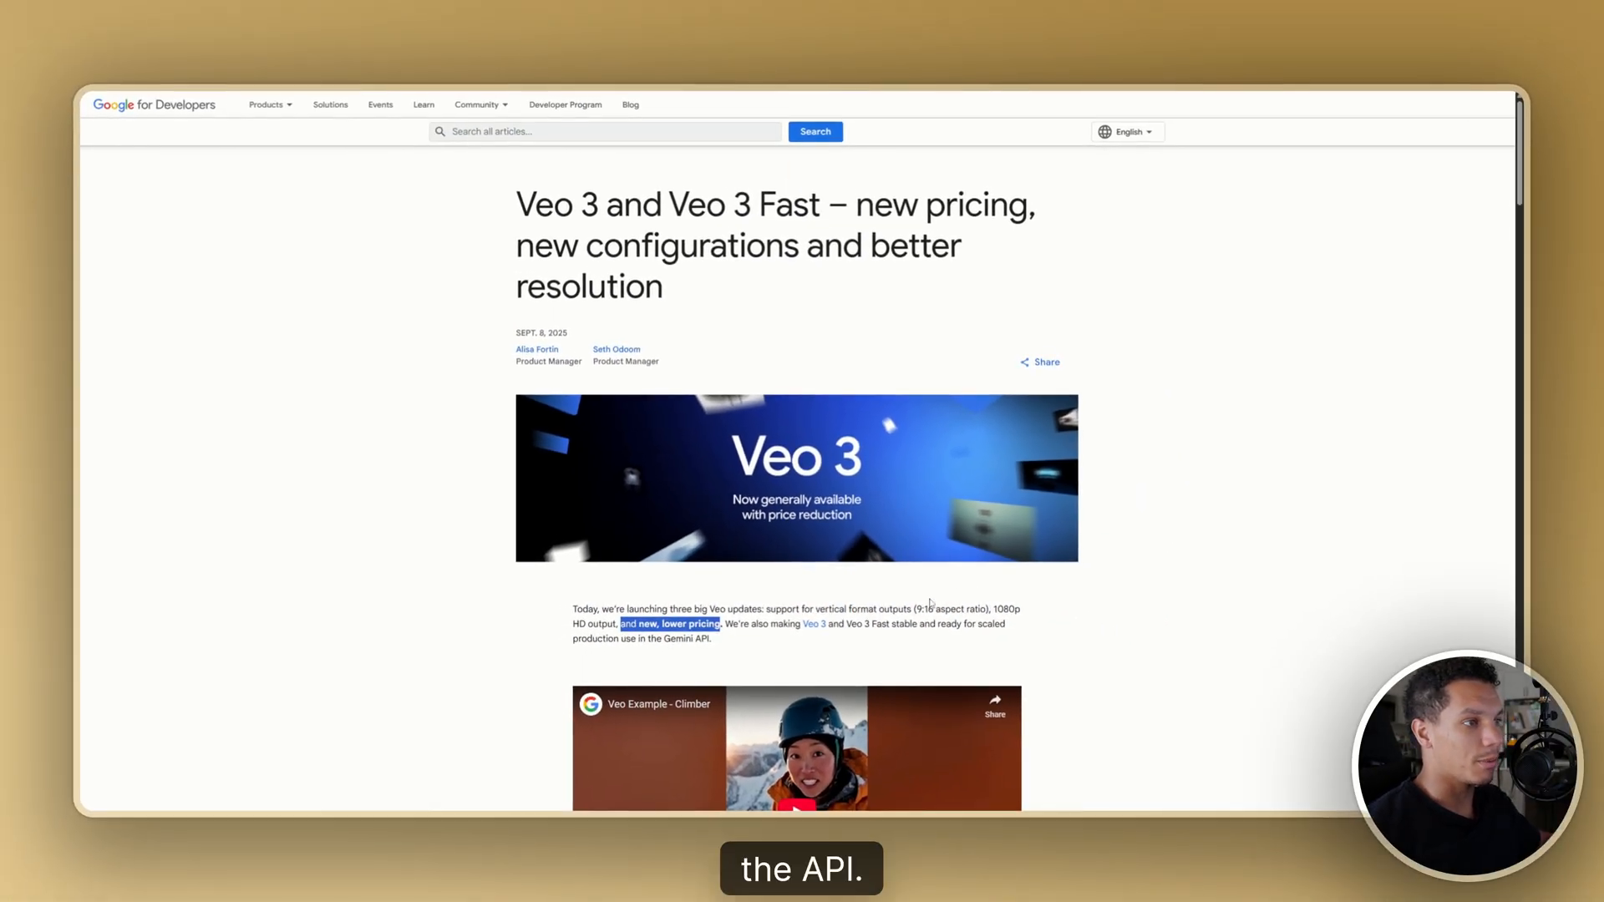
scroll(down, 3)
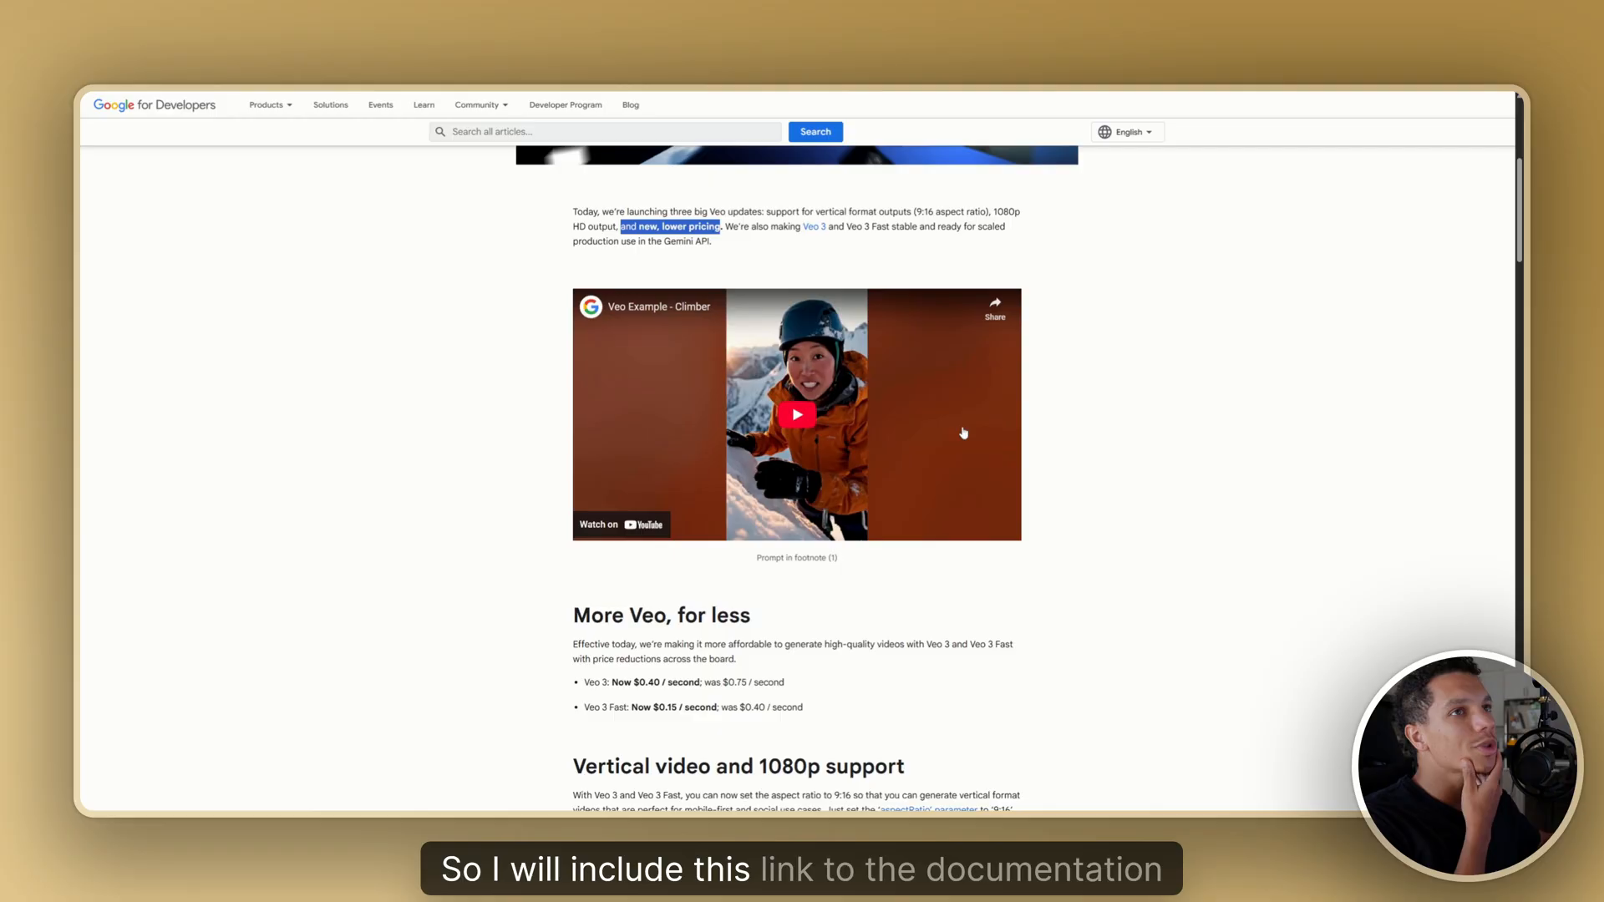
scroll(down, 3)
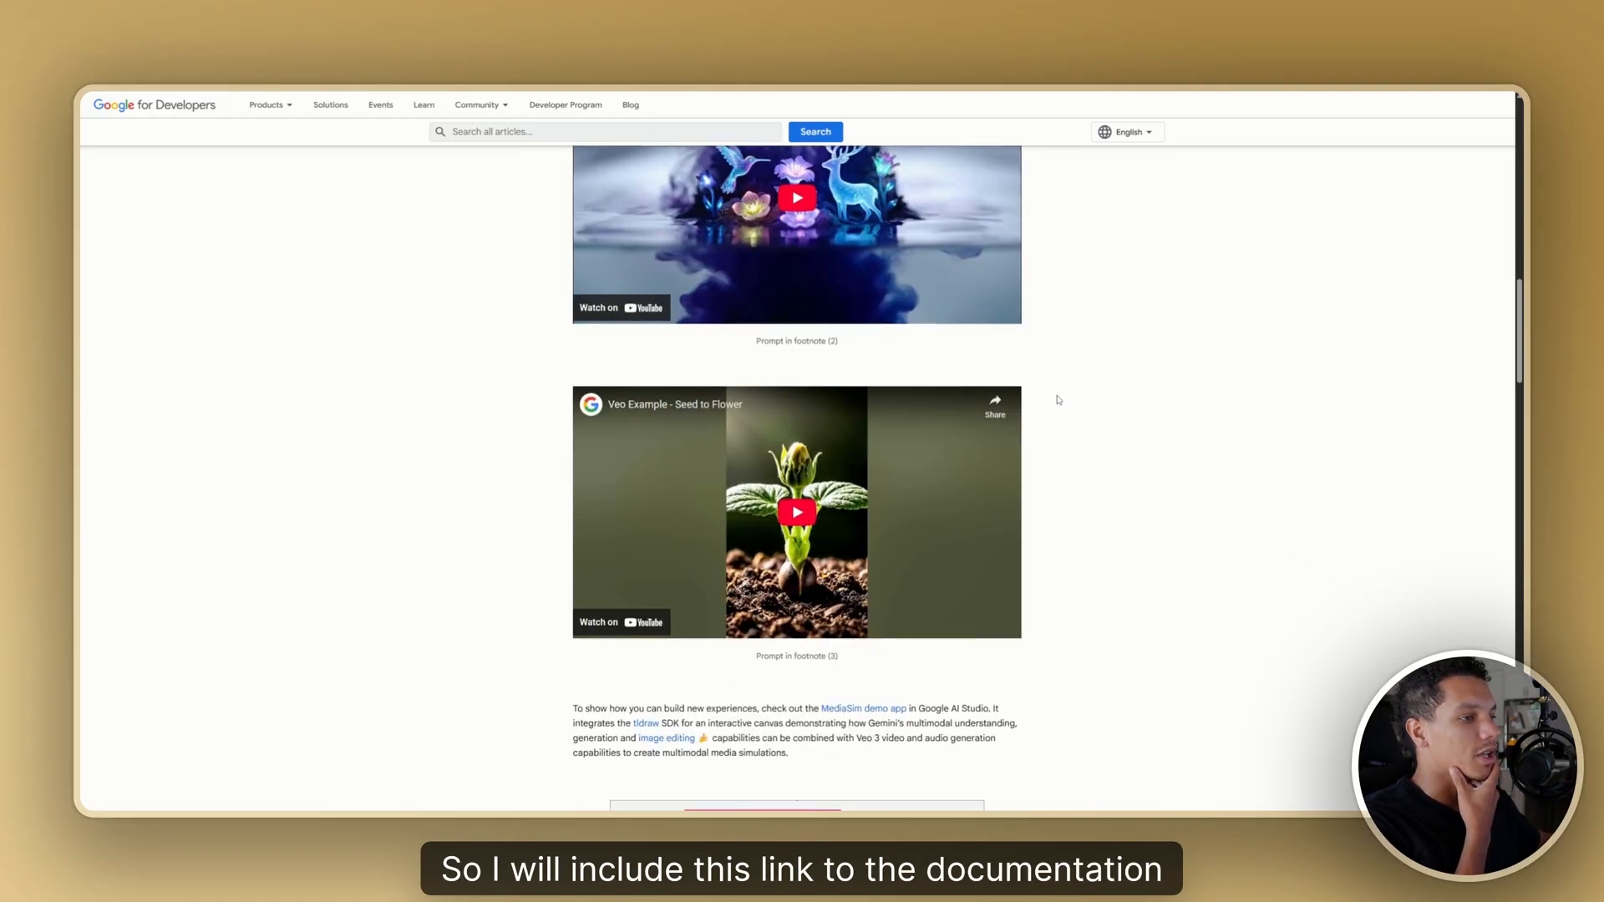
scroll(down, 3)
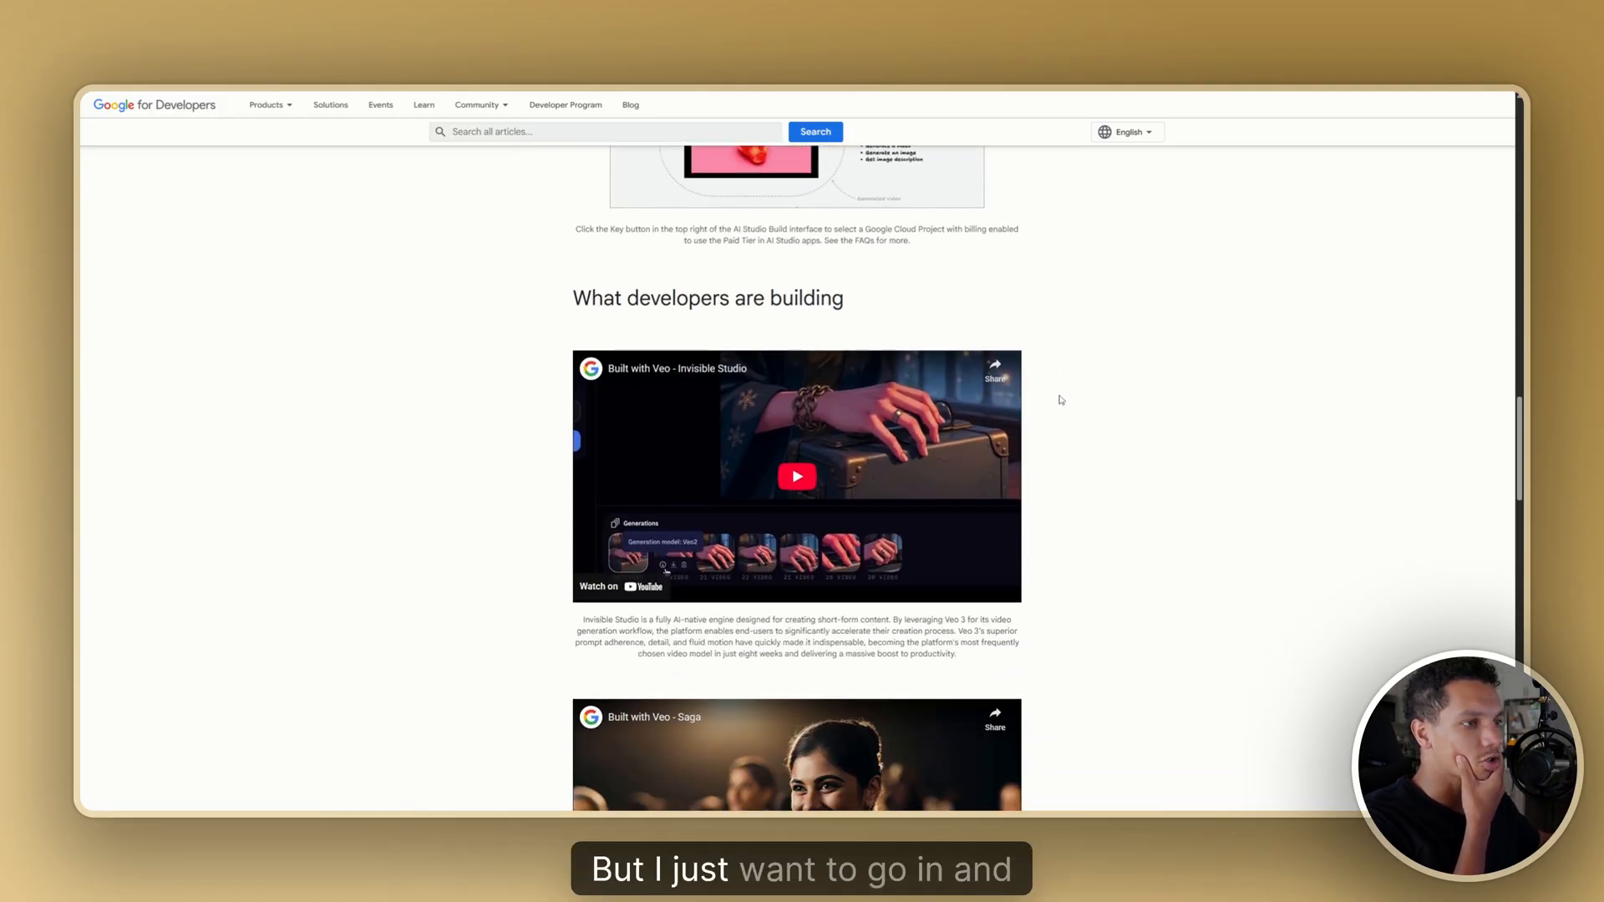
scroll(down, 3)
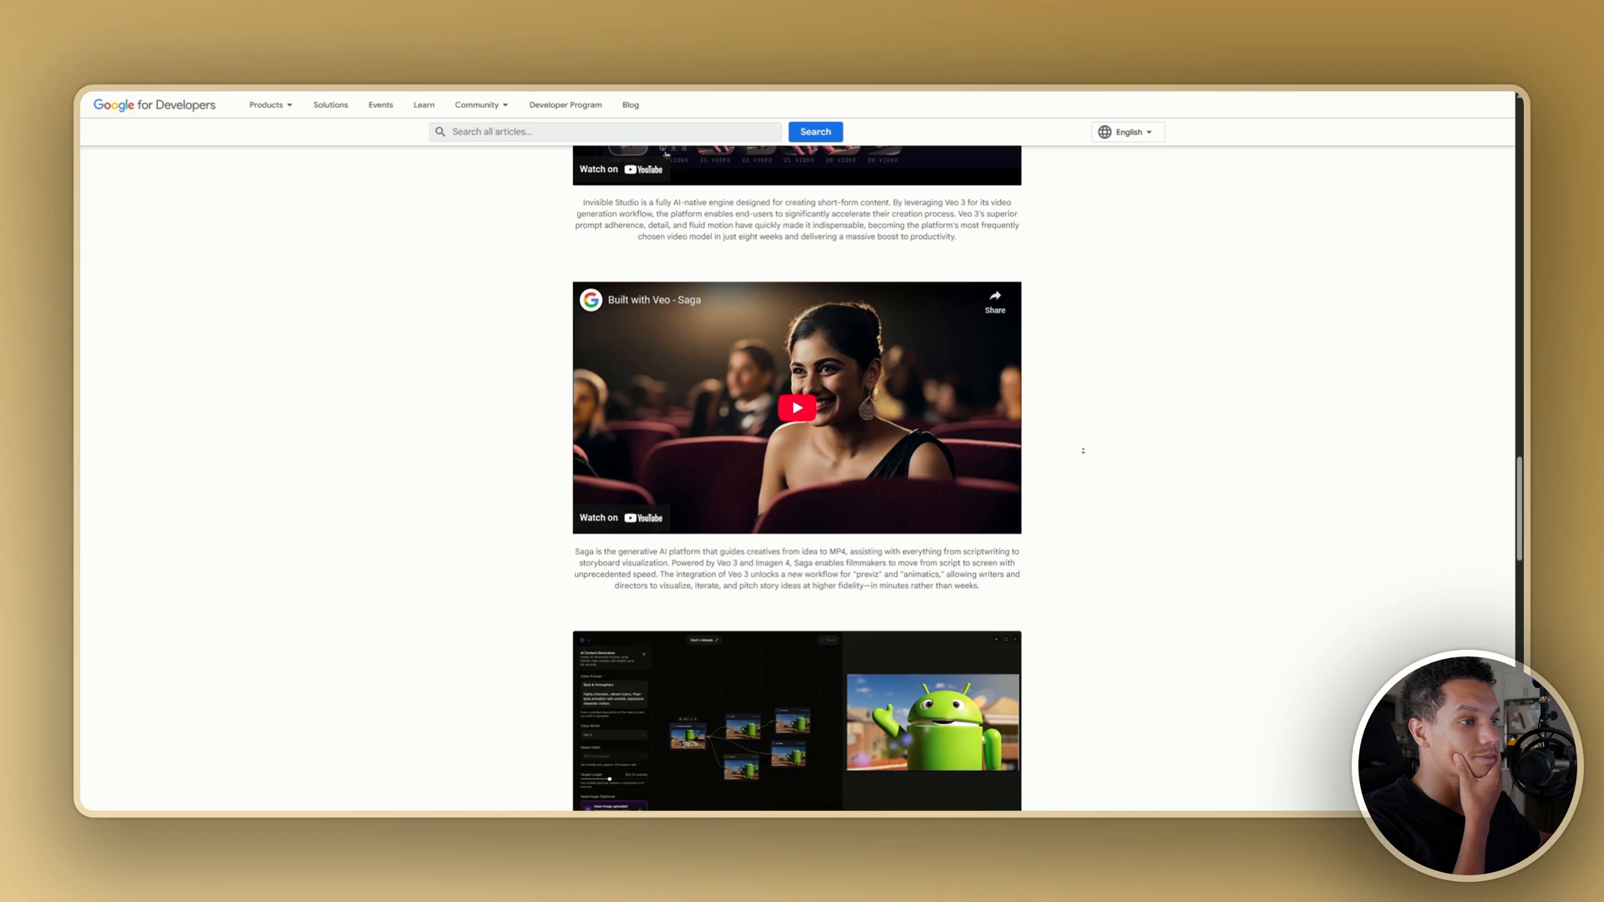
scroll(down, 3)
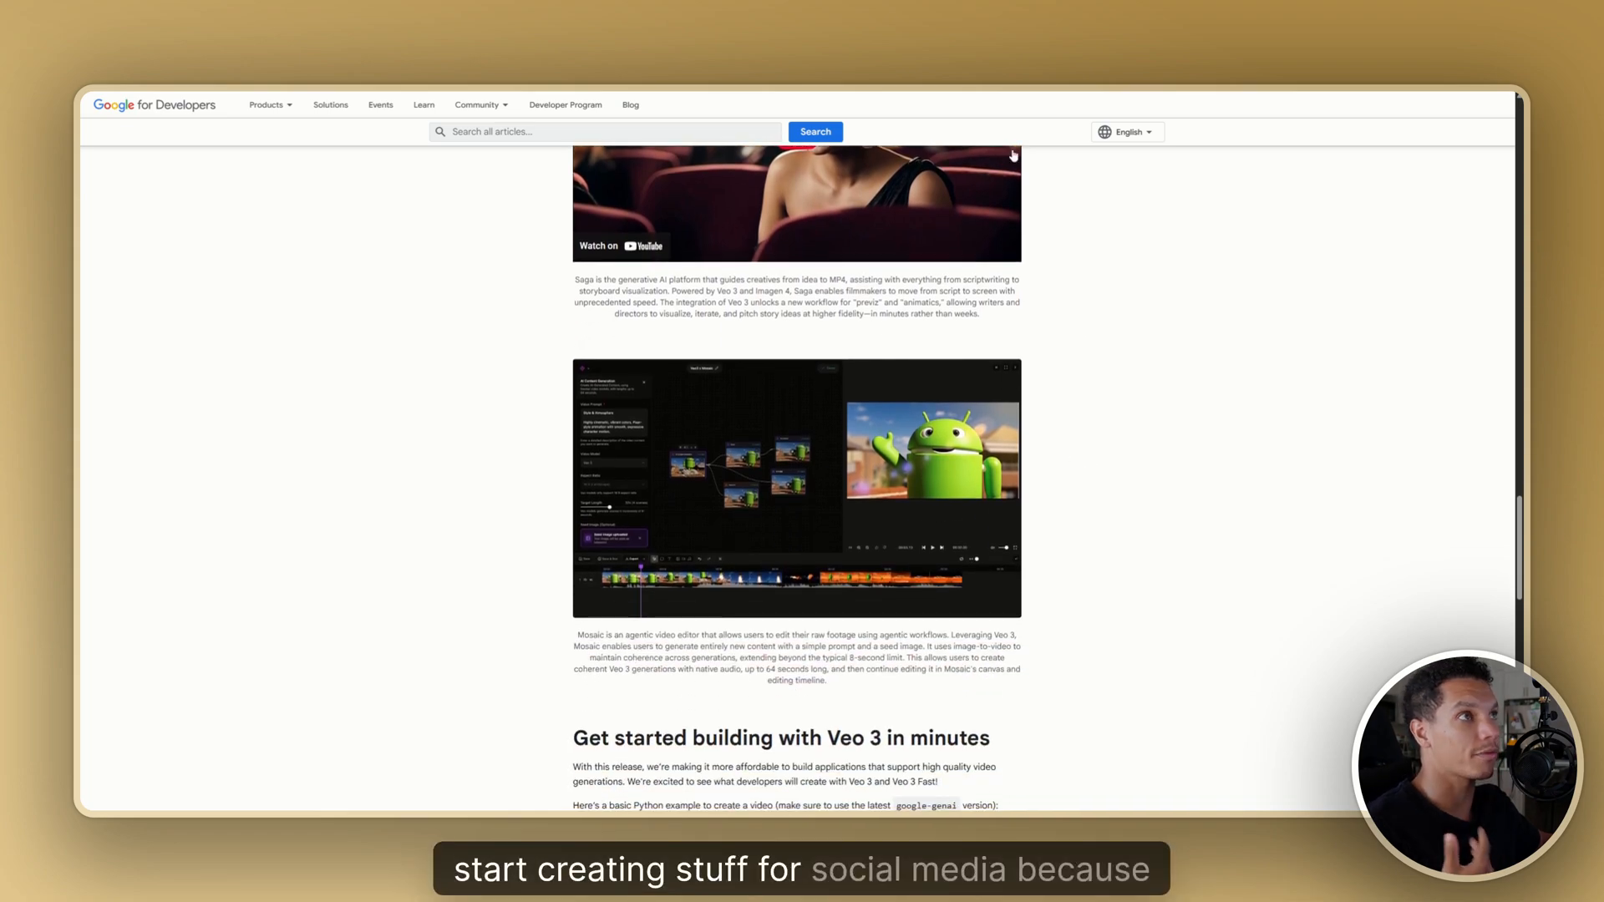
mouse_move(961, 328)
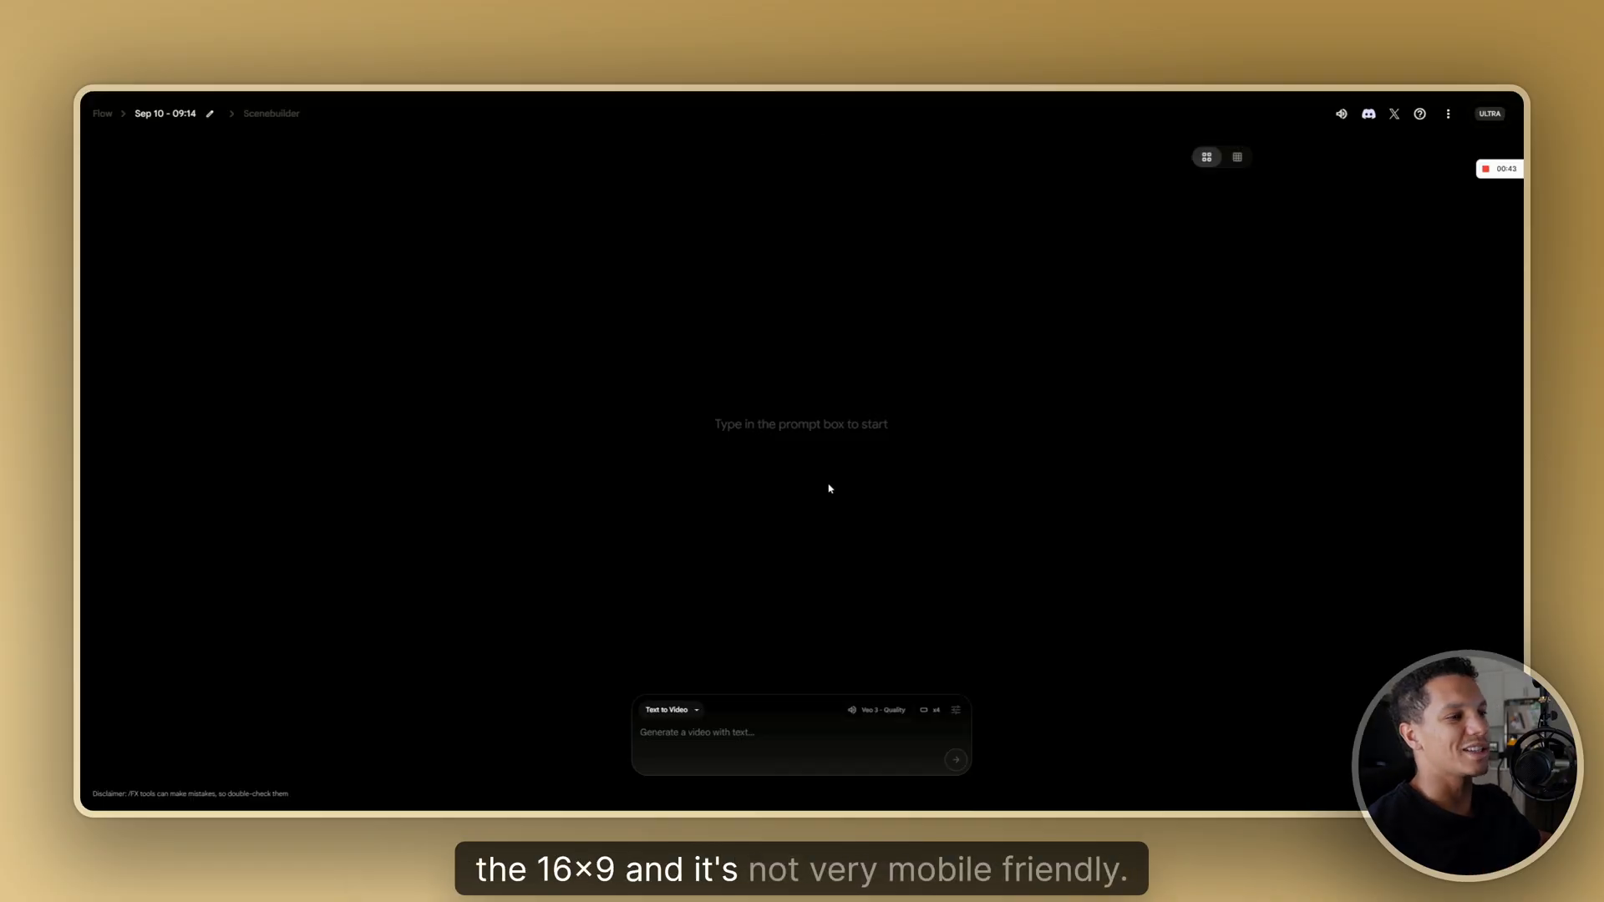
mouse_move(816, 491)
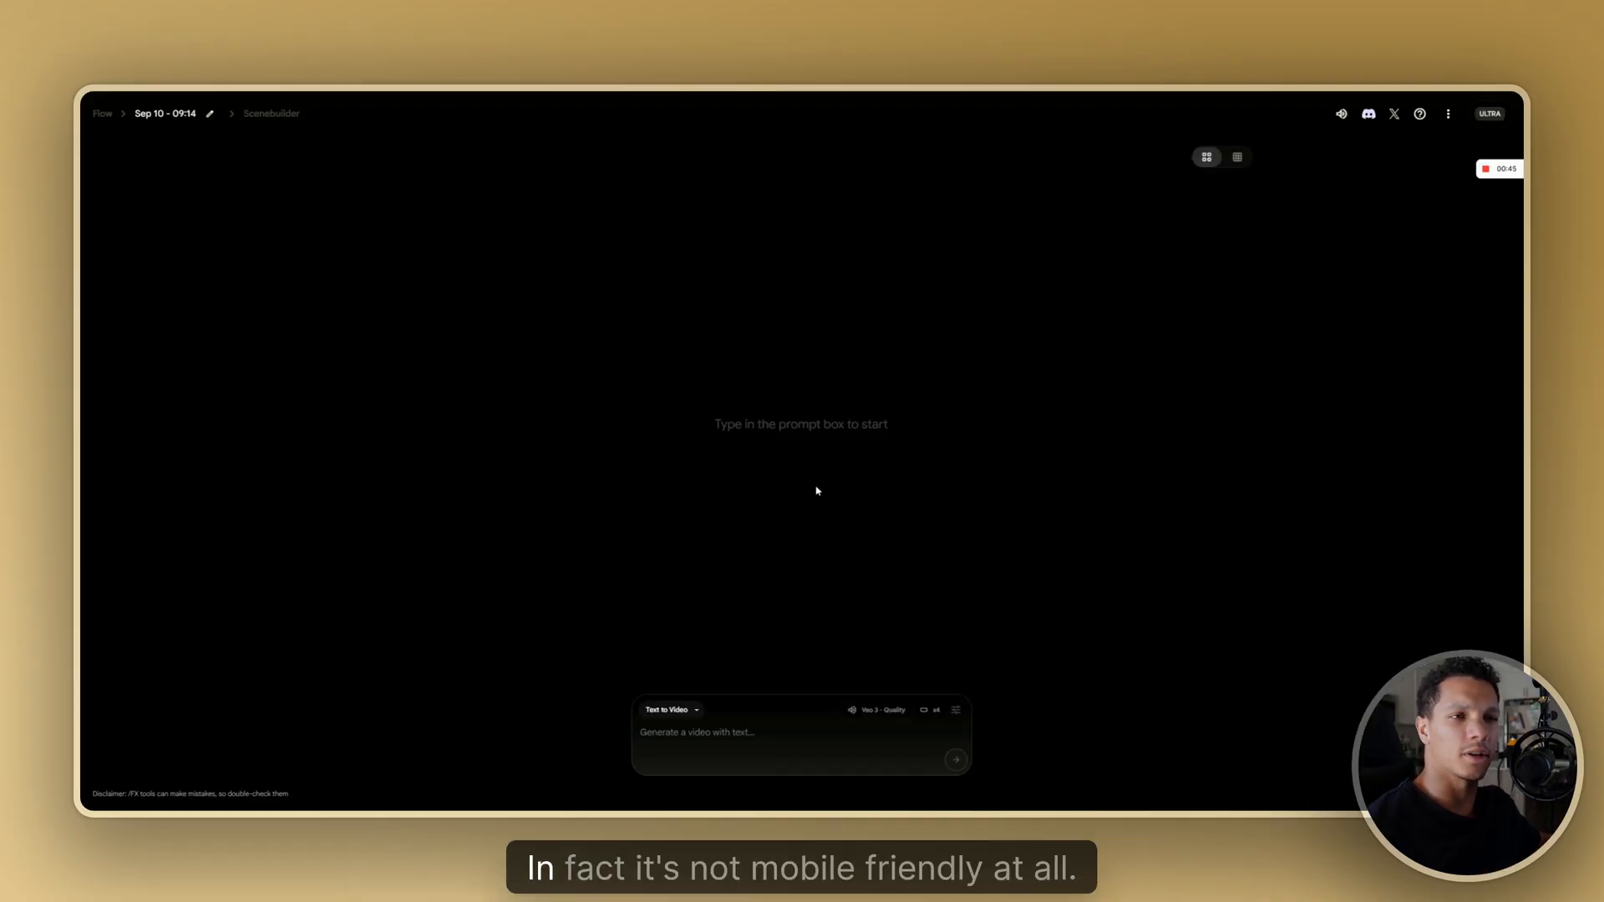
mouse_move(669, 235)
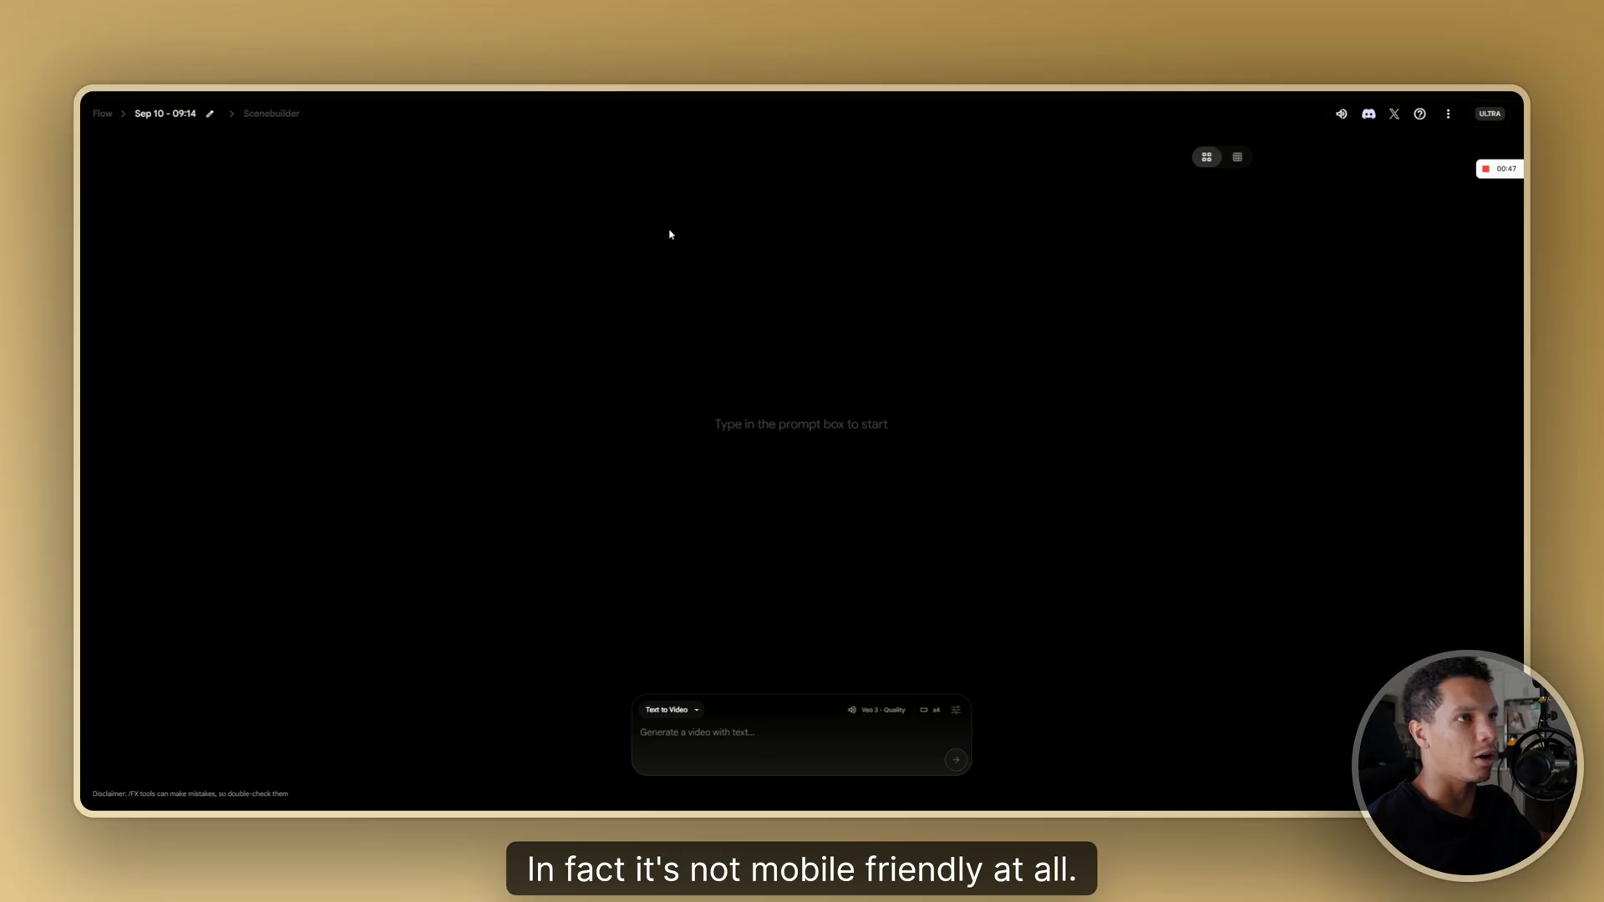
mouse_move(957, 568)
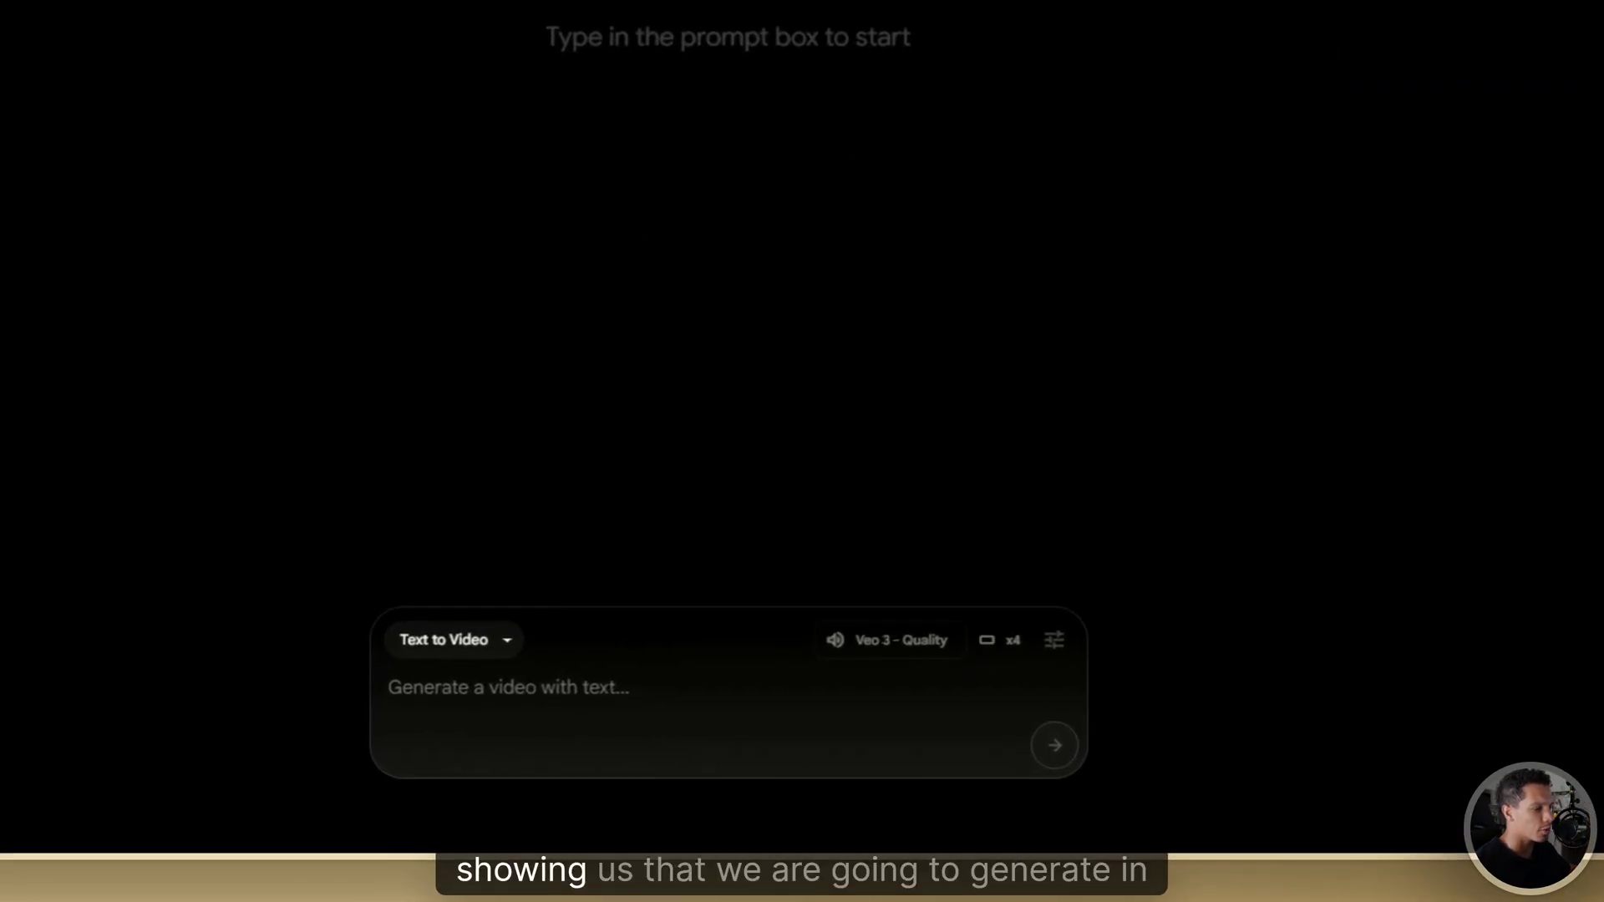
mouse_move(972, 671)
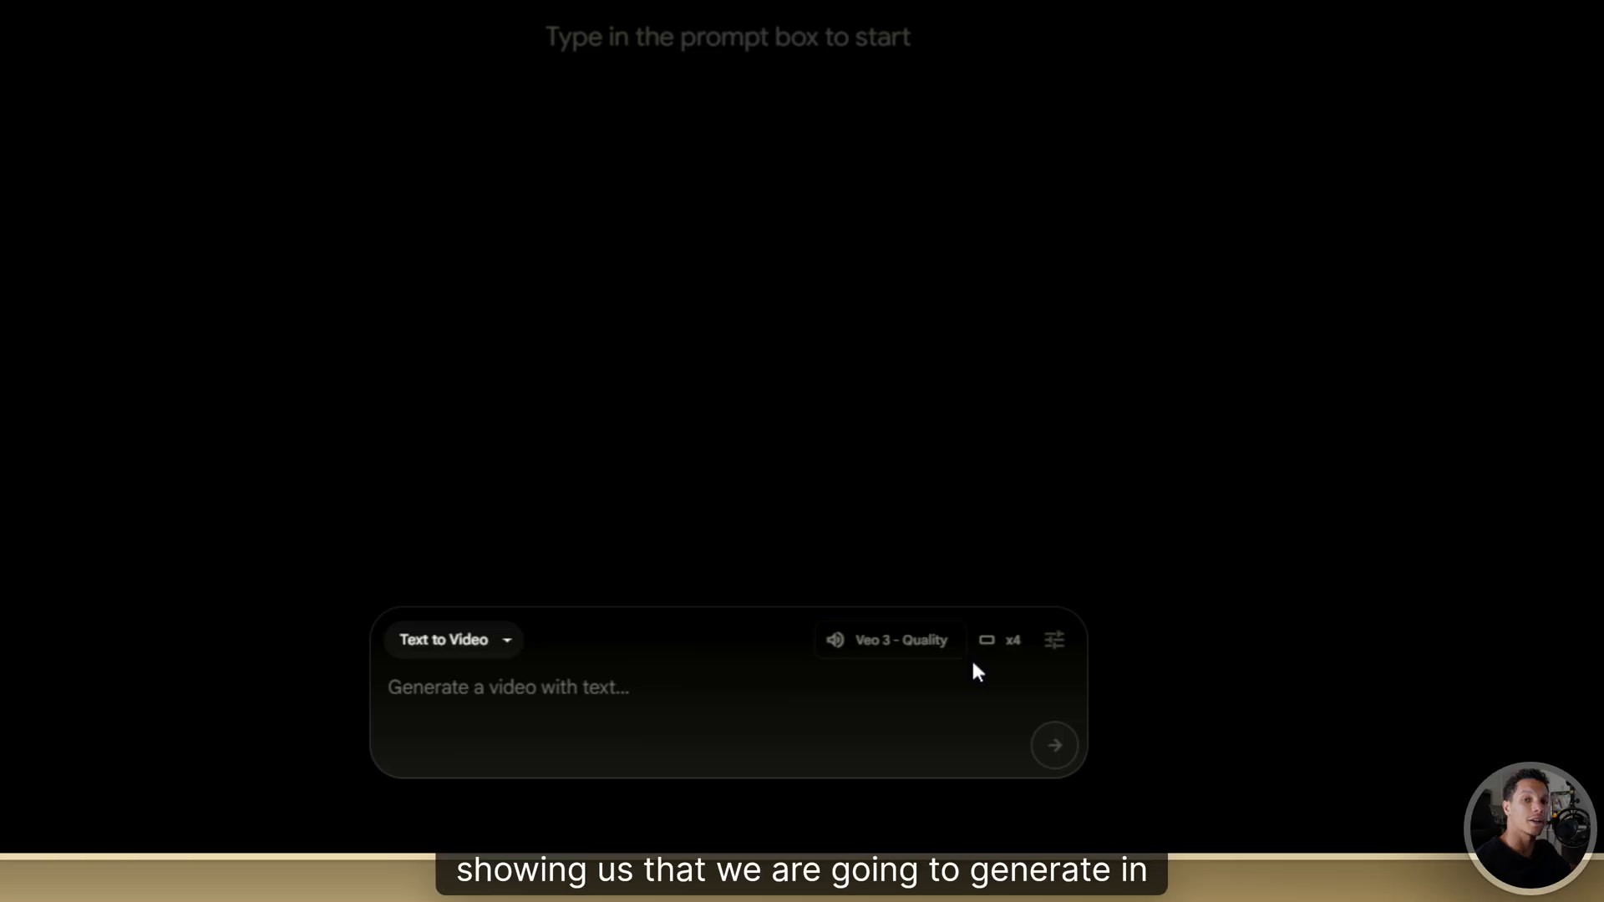
Set aspect ratio to Portrait (9:16), try Veo 3 - Fast, then return to Veo 3 - Quality.
click(1054, 639)
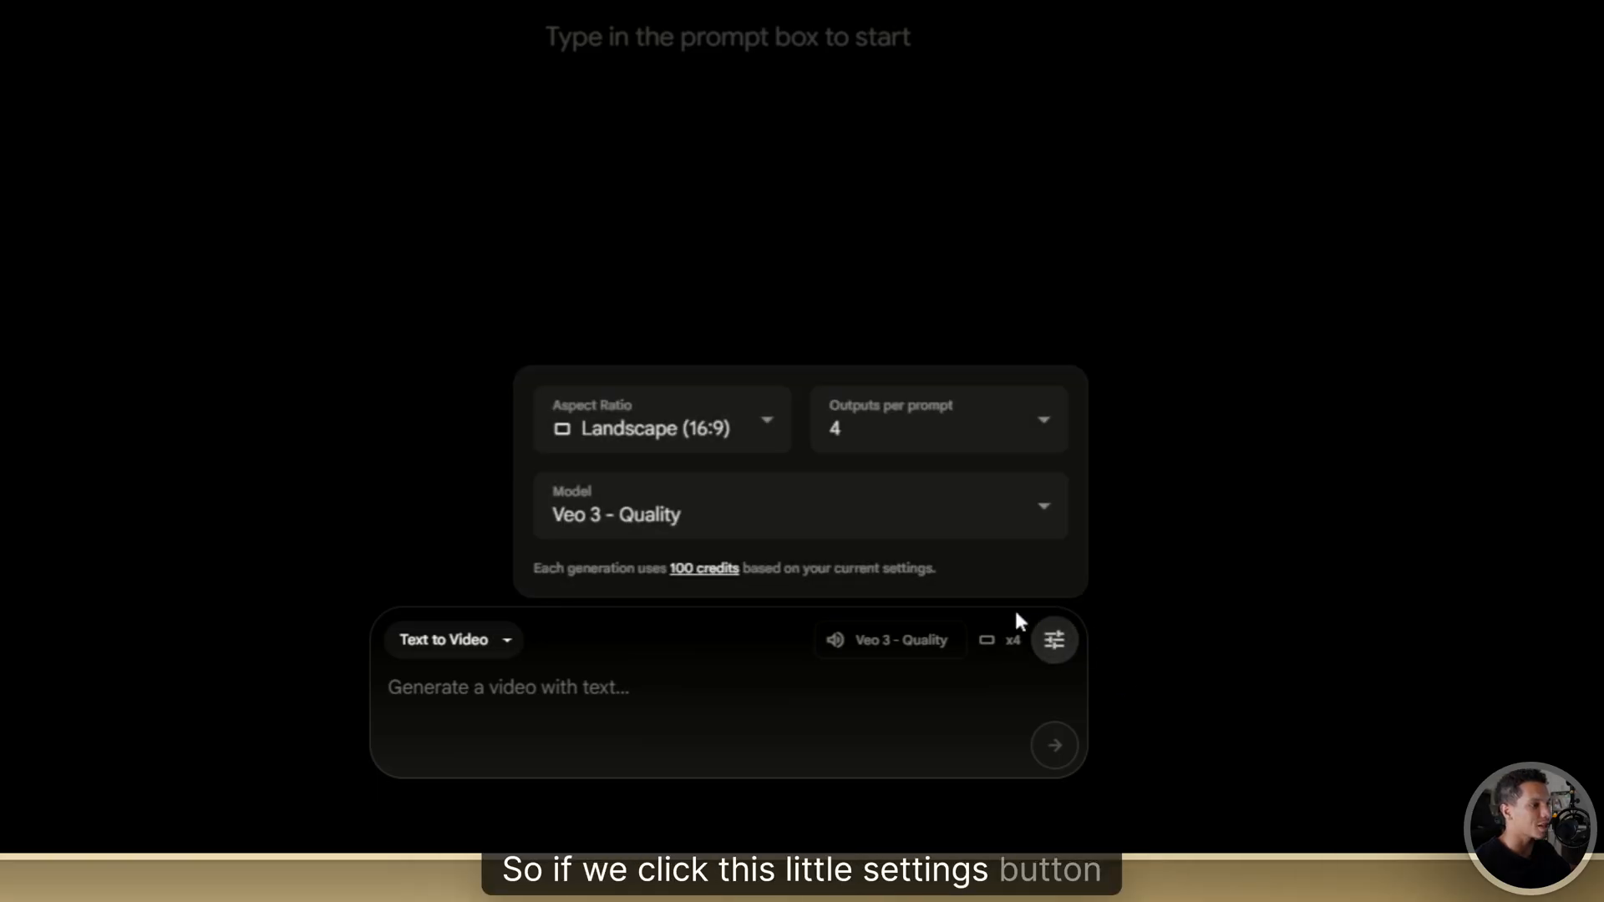
click(662, 418)
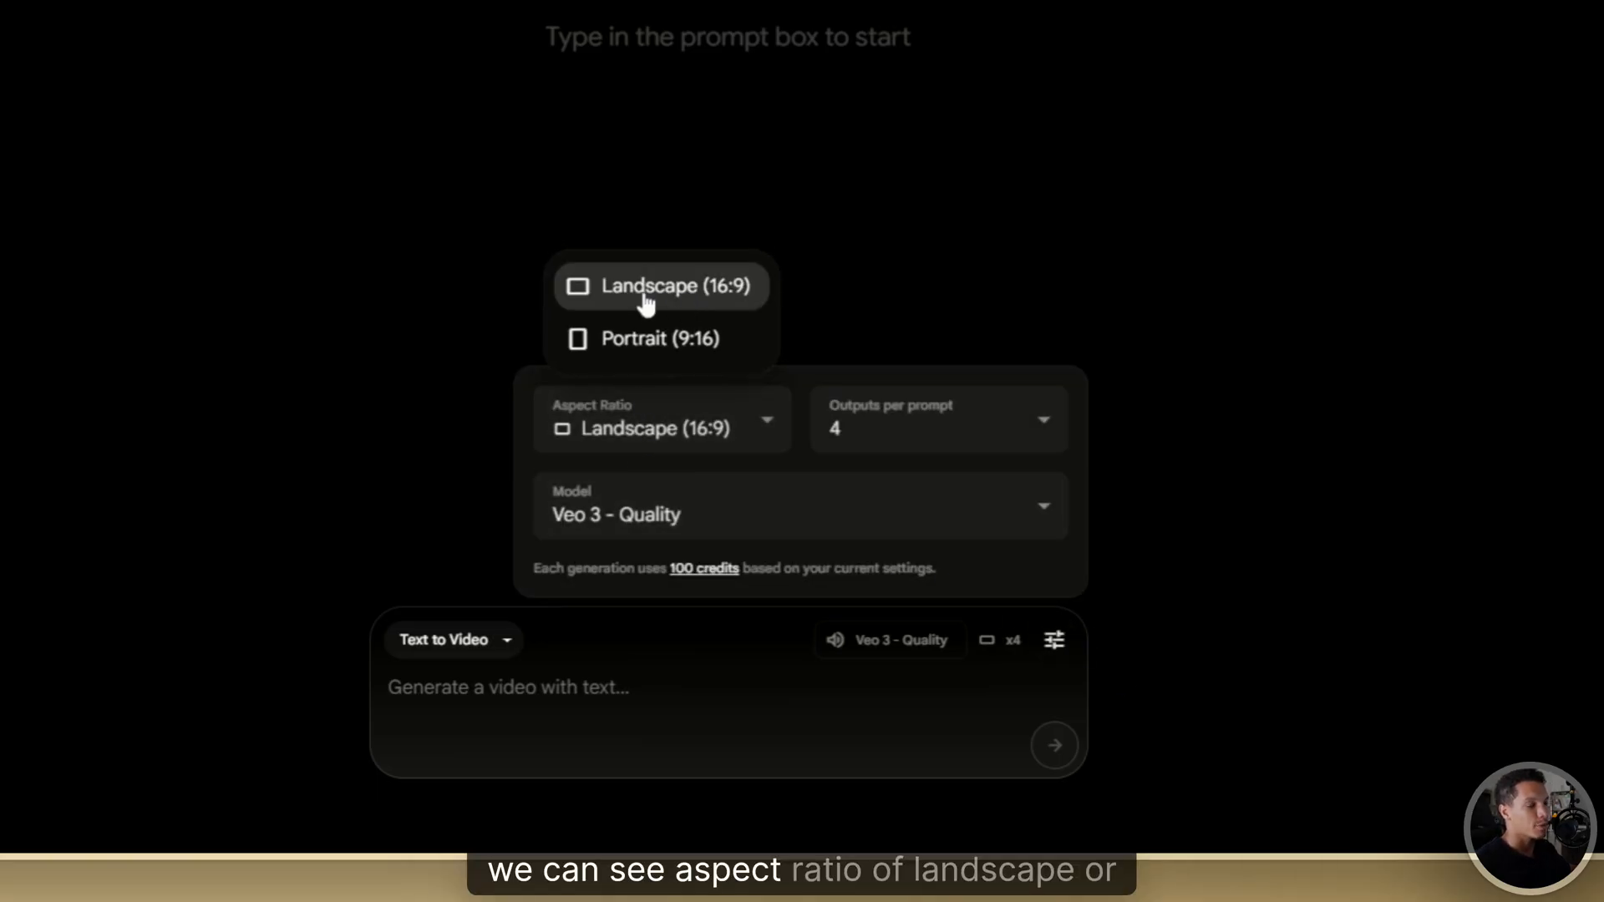
mouse_move(660, 338)
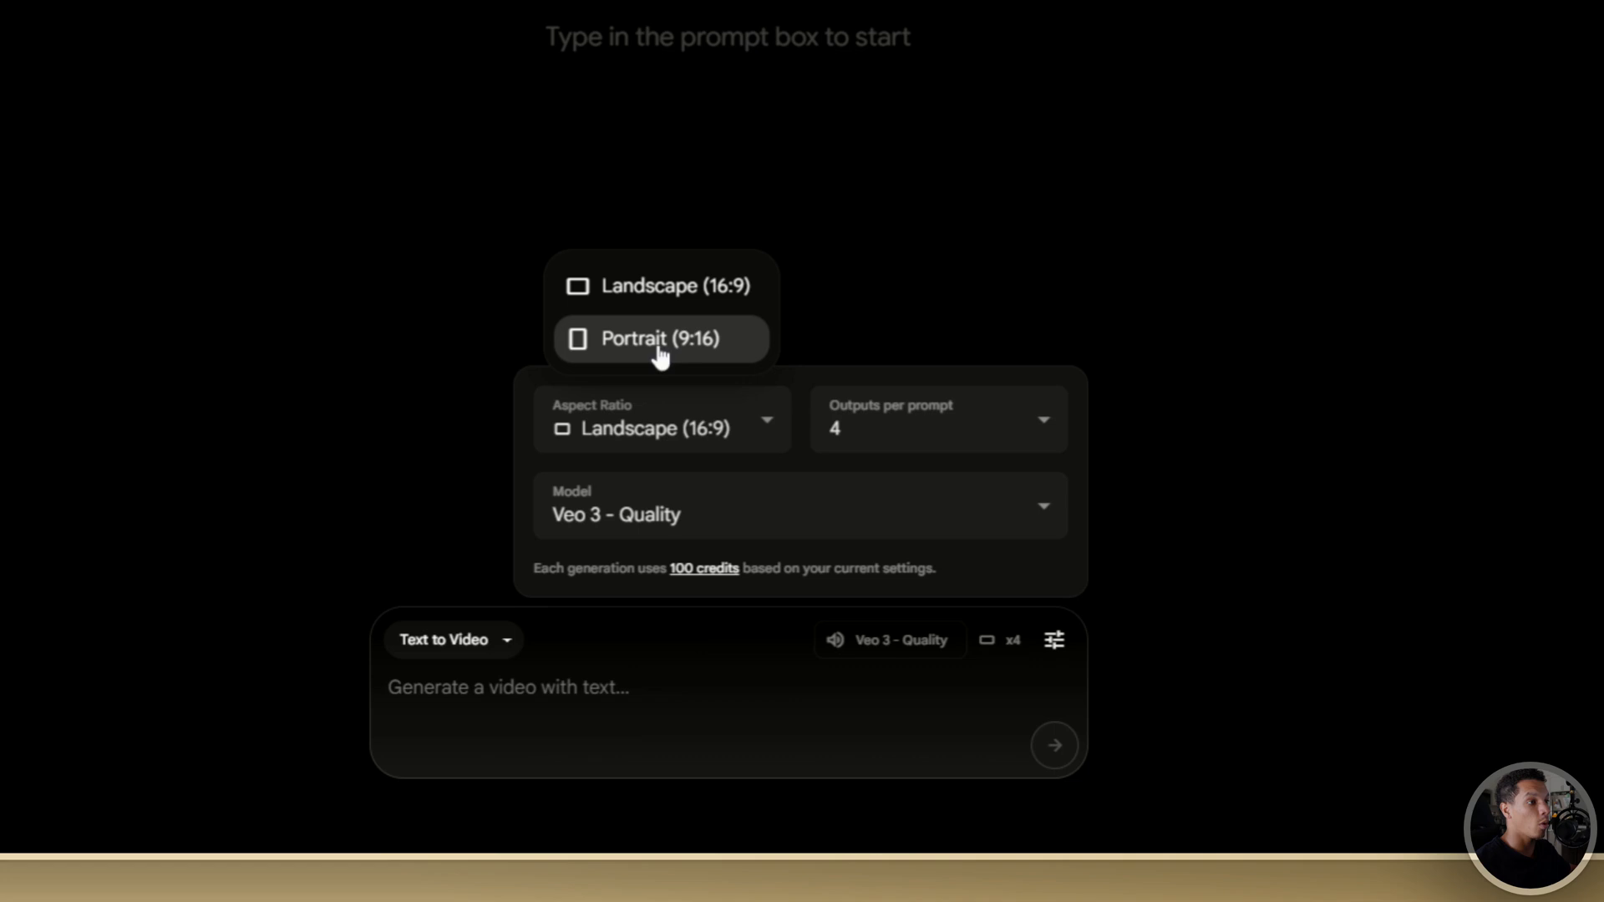
click(660, 338)
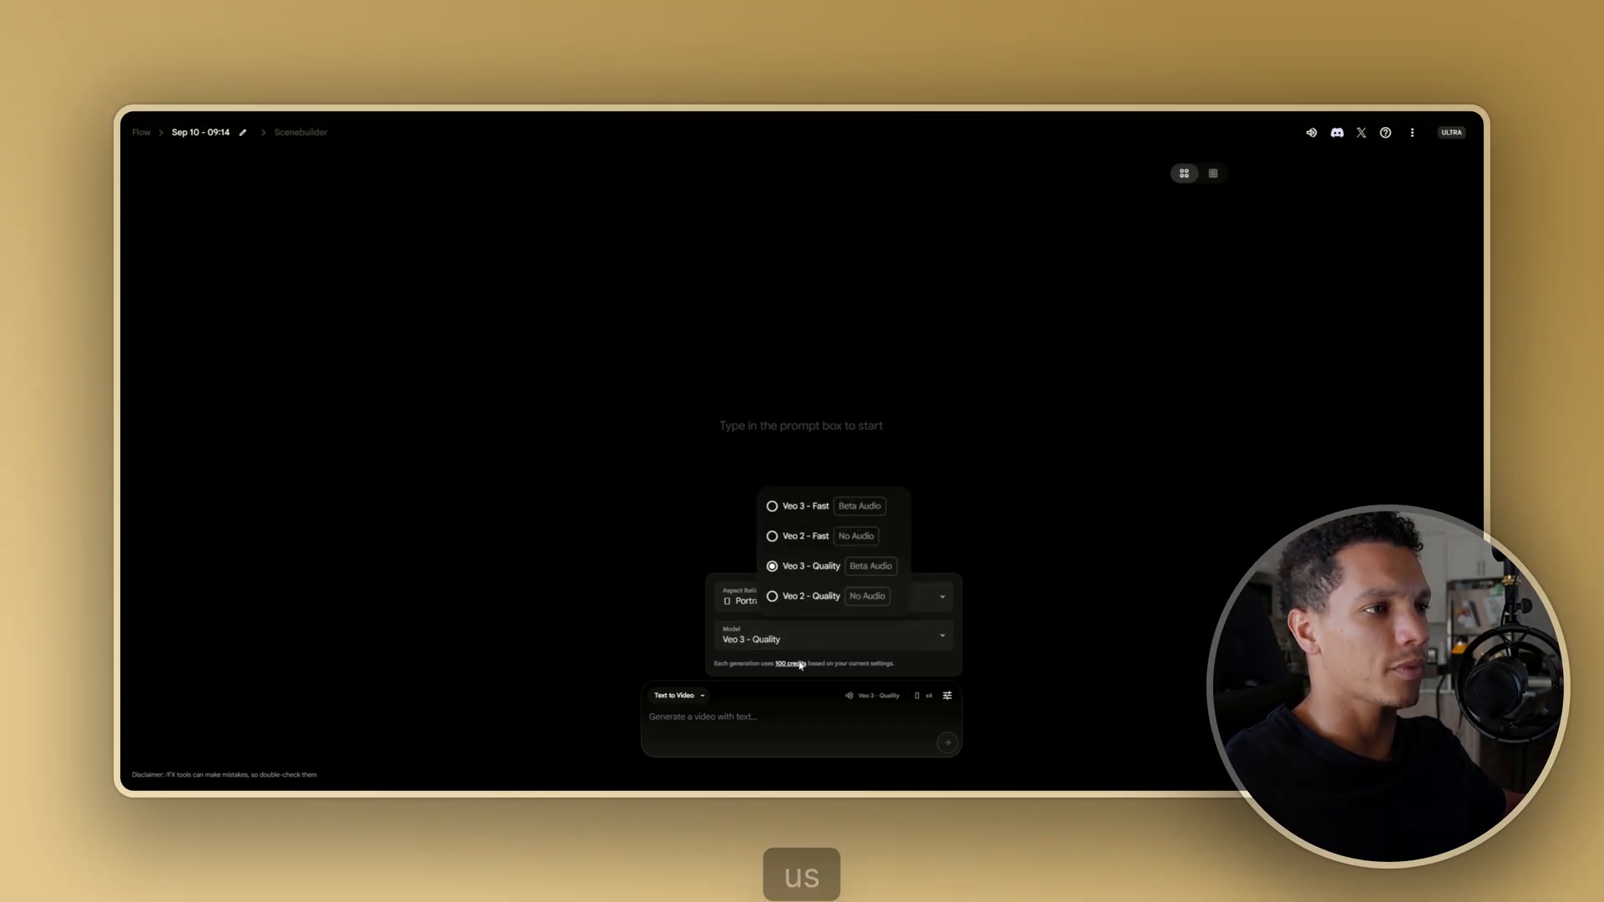
click(803, 506)
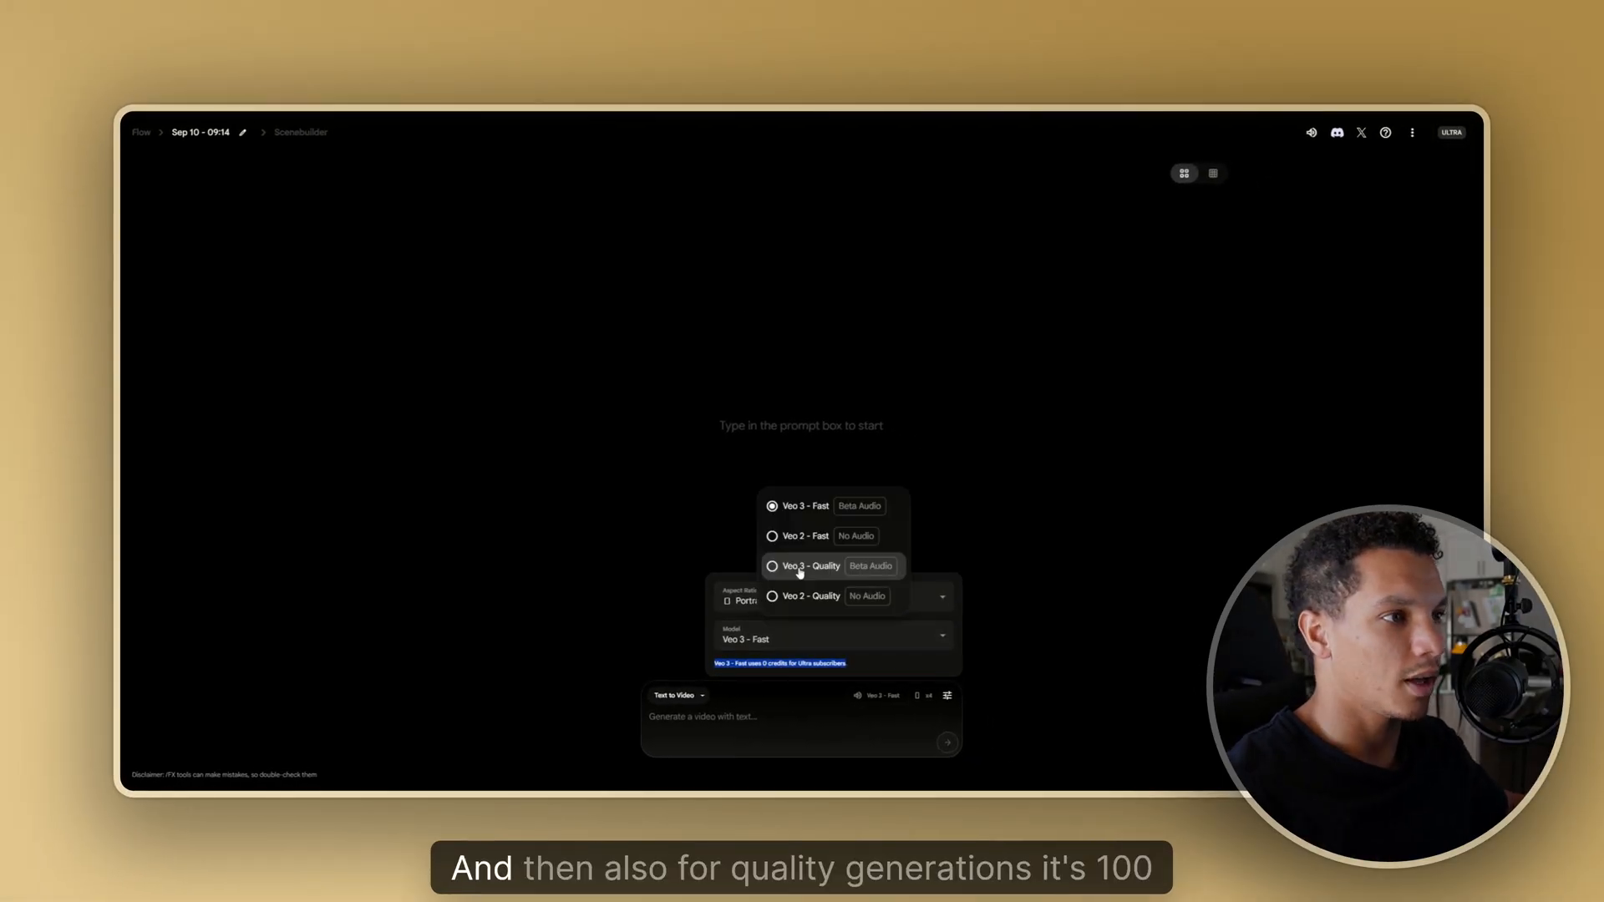
click(808, 566)
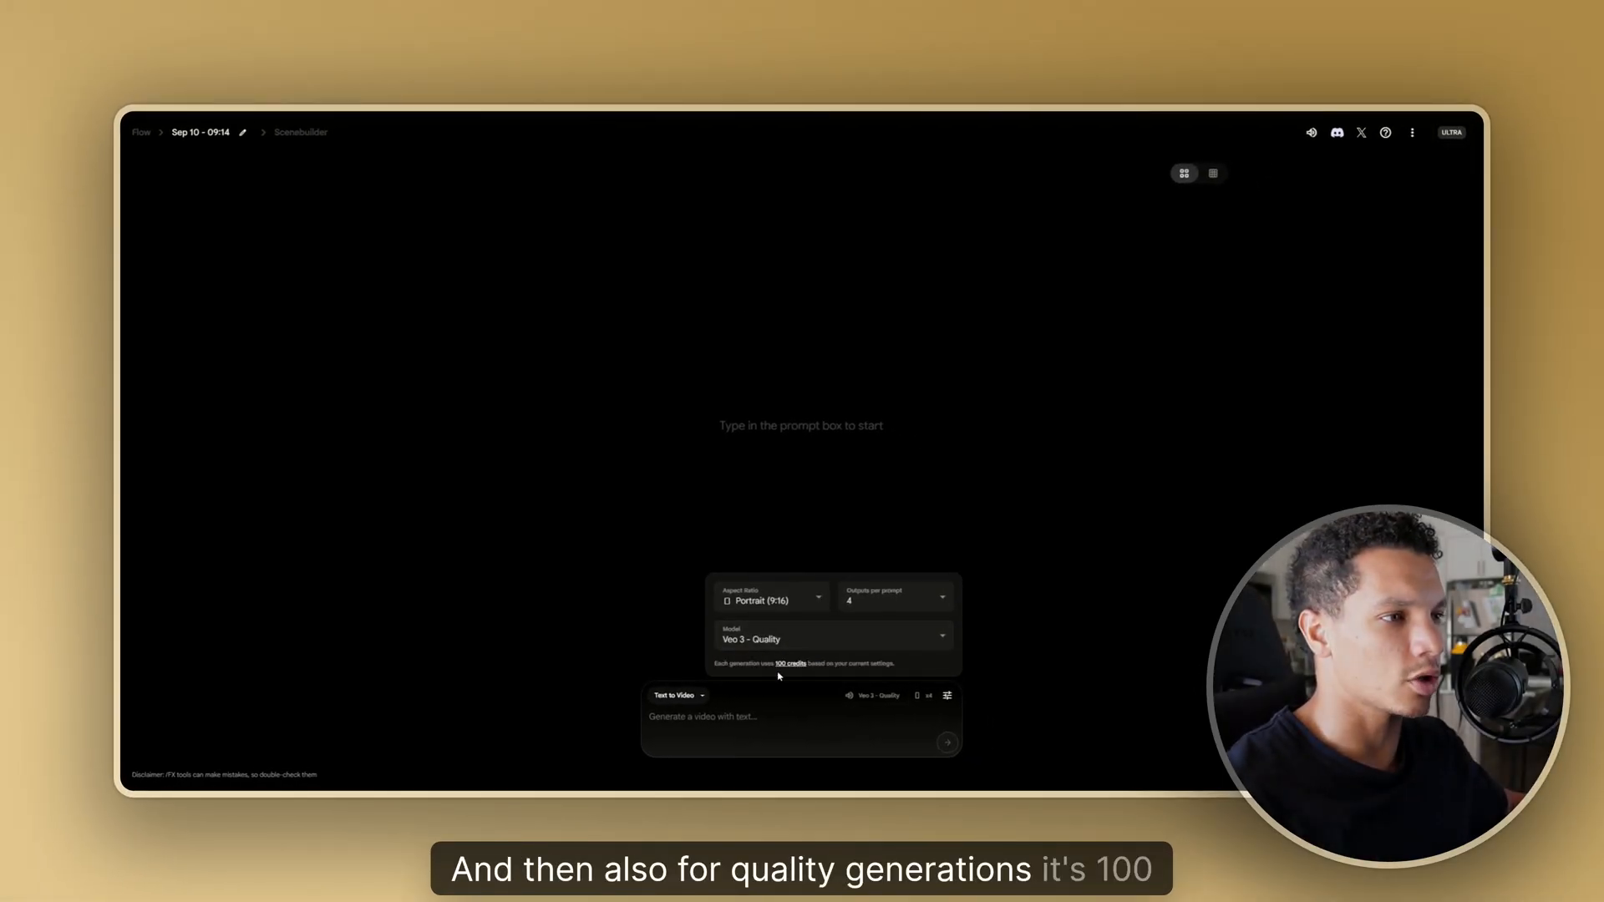
mouse_move(884, 658)
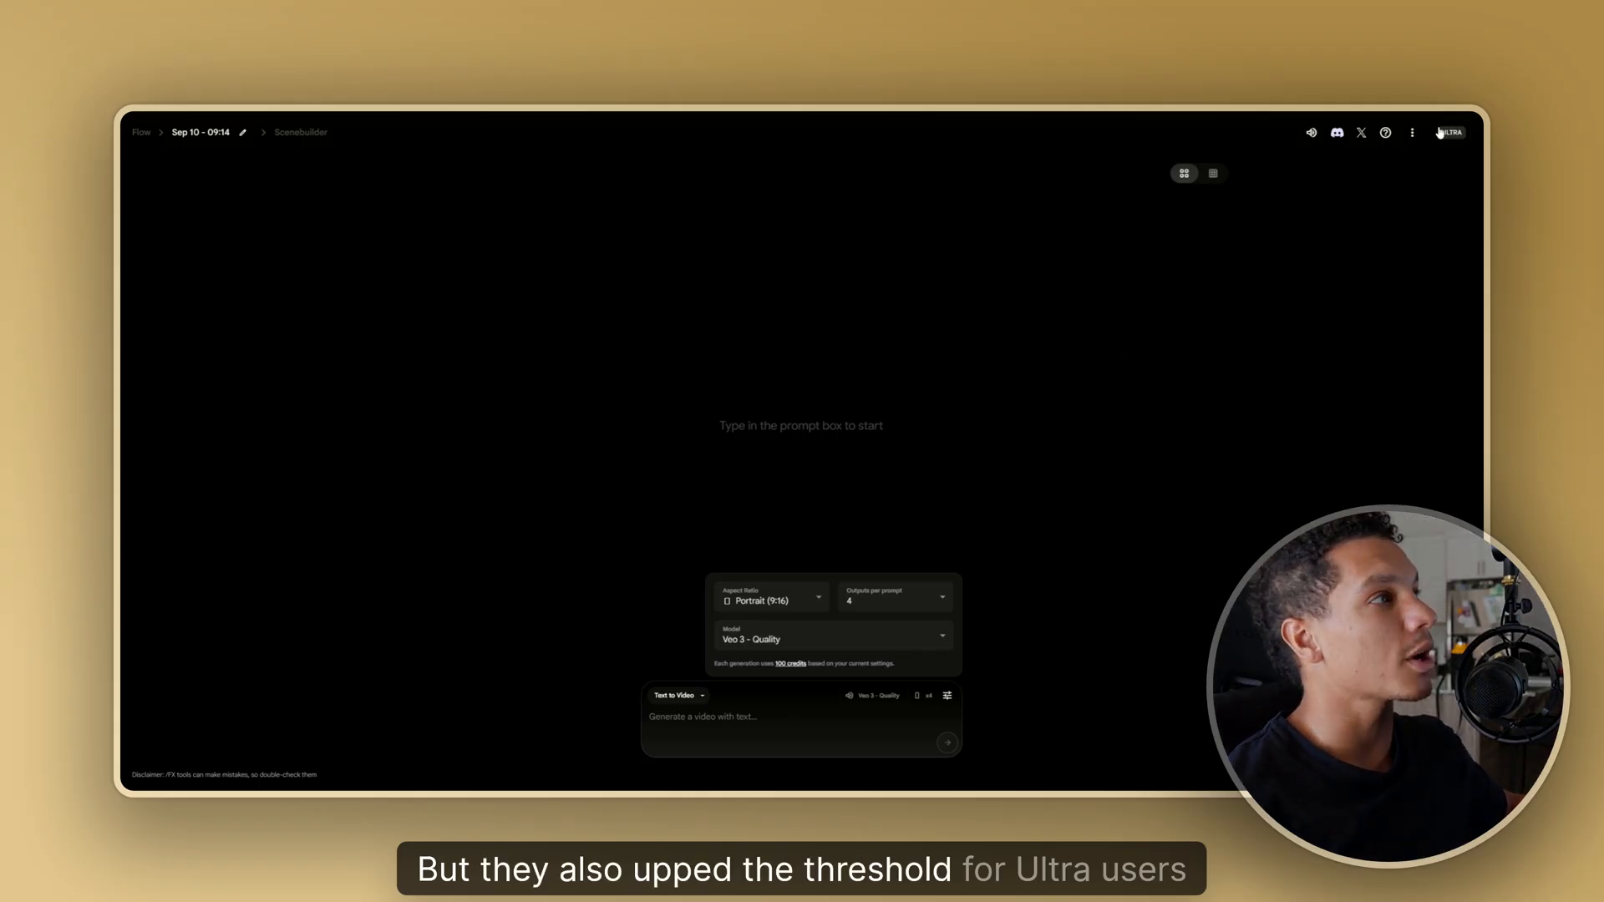
View the remaining AI credits in the ULTRA account panel, then dismiss it.
click(1447, 132)
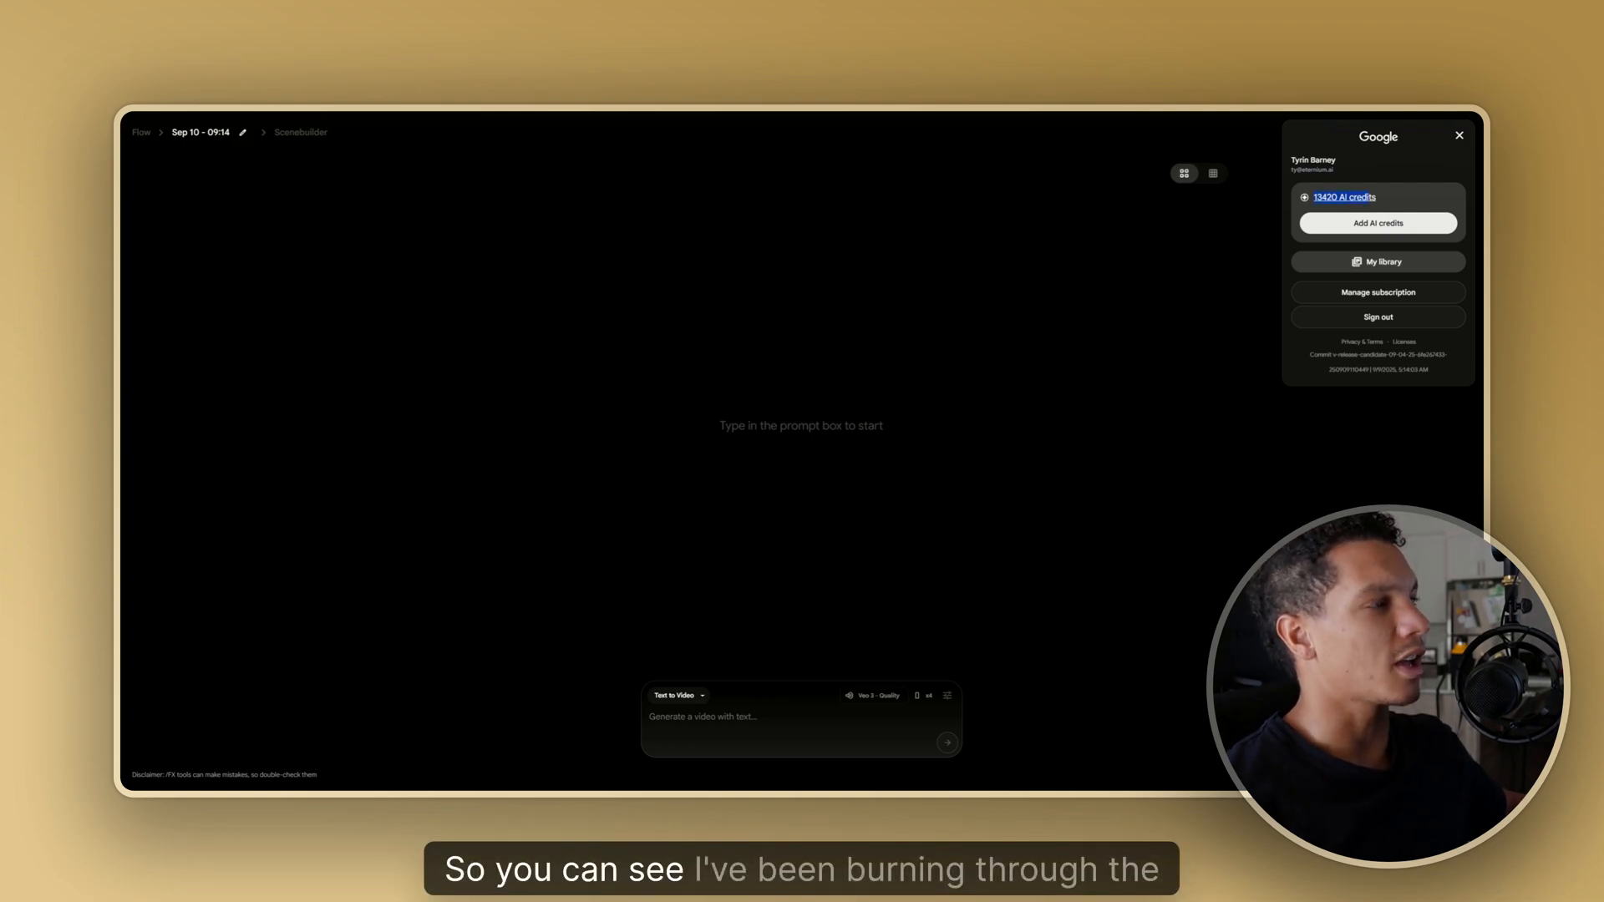
click(1458, 135)
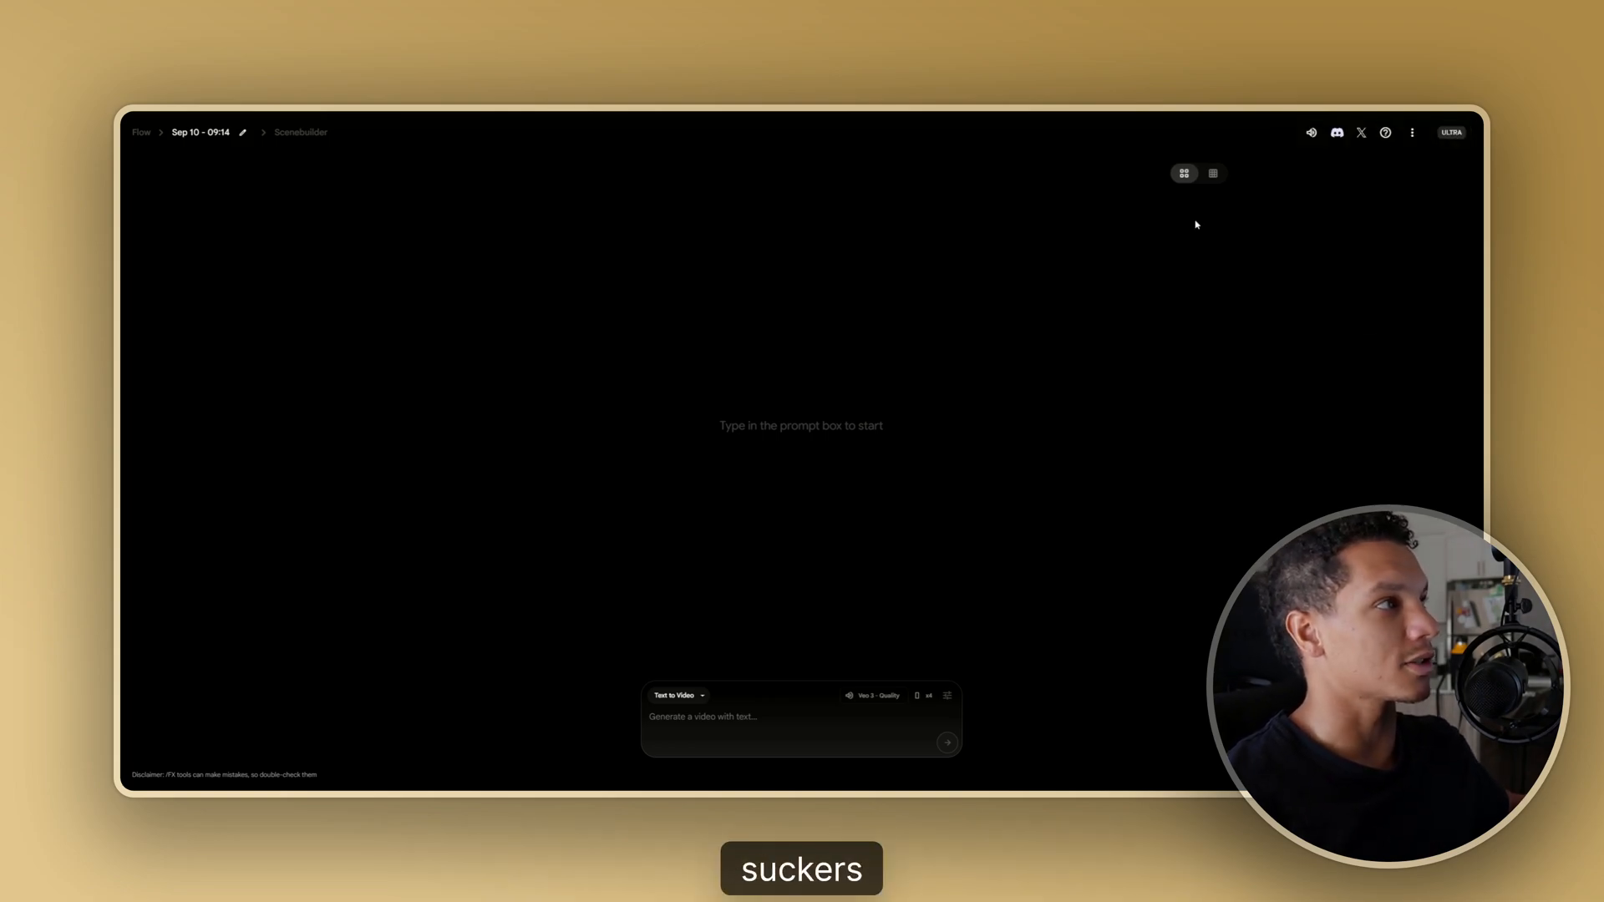
mouse_move(1000, 584)
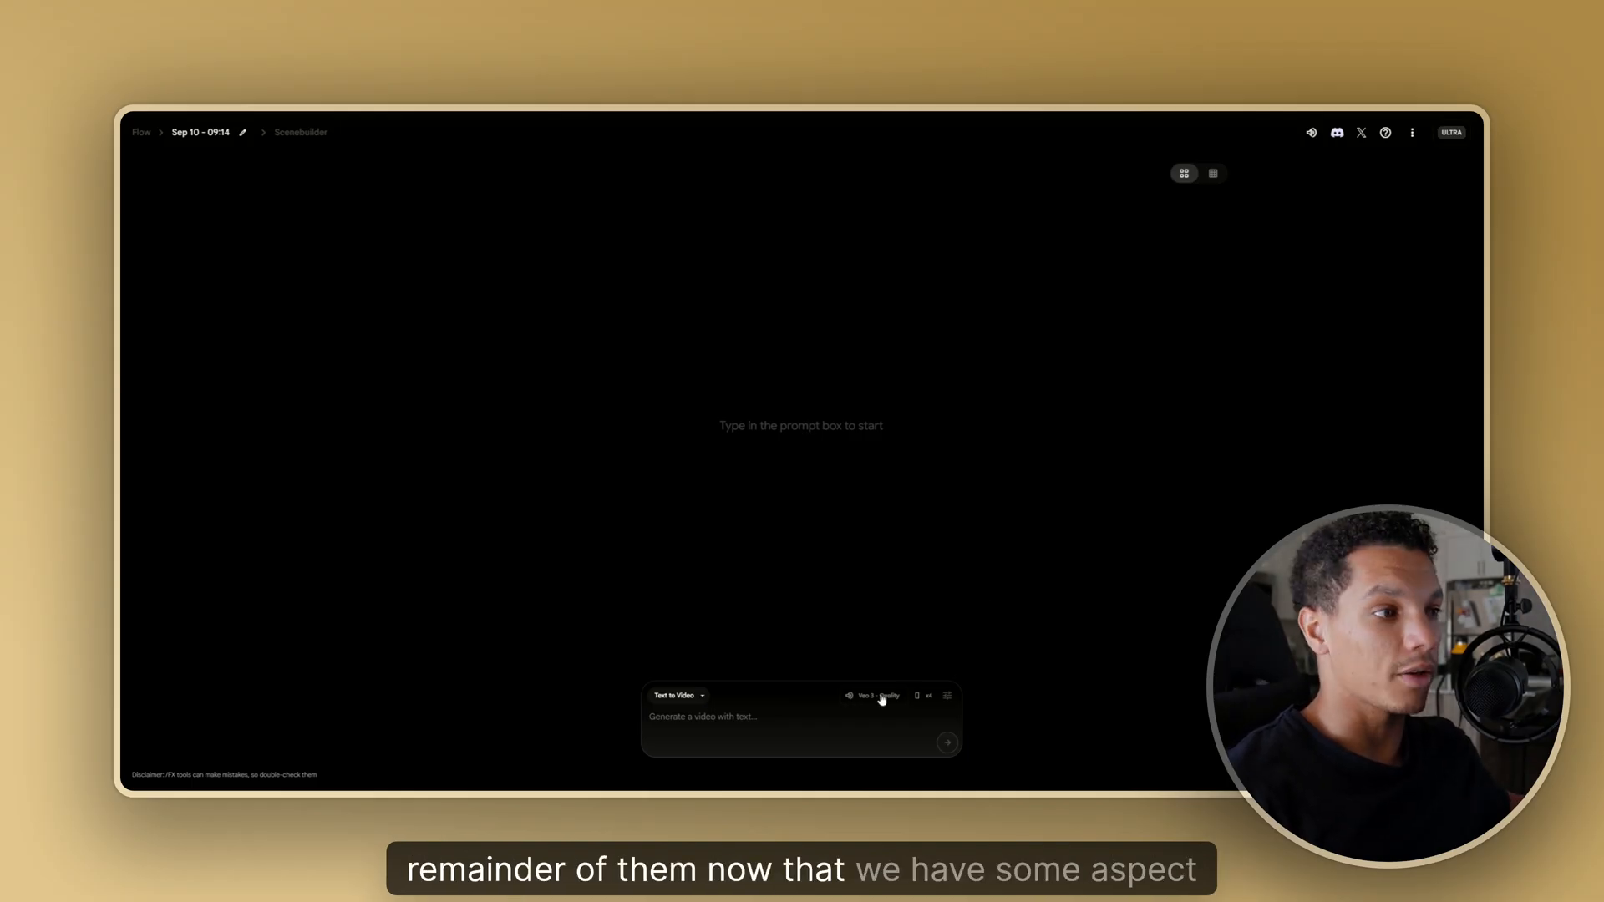
Reopen generation settings and list the Veo 3 / Veo 2 Fast and Quality models.
click(947, 697)
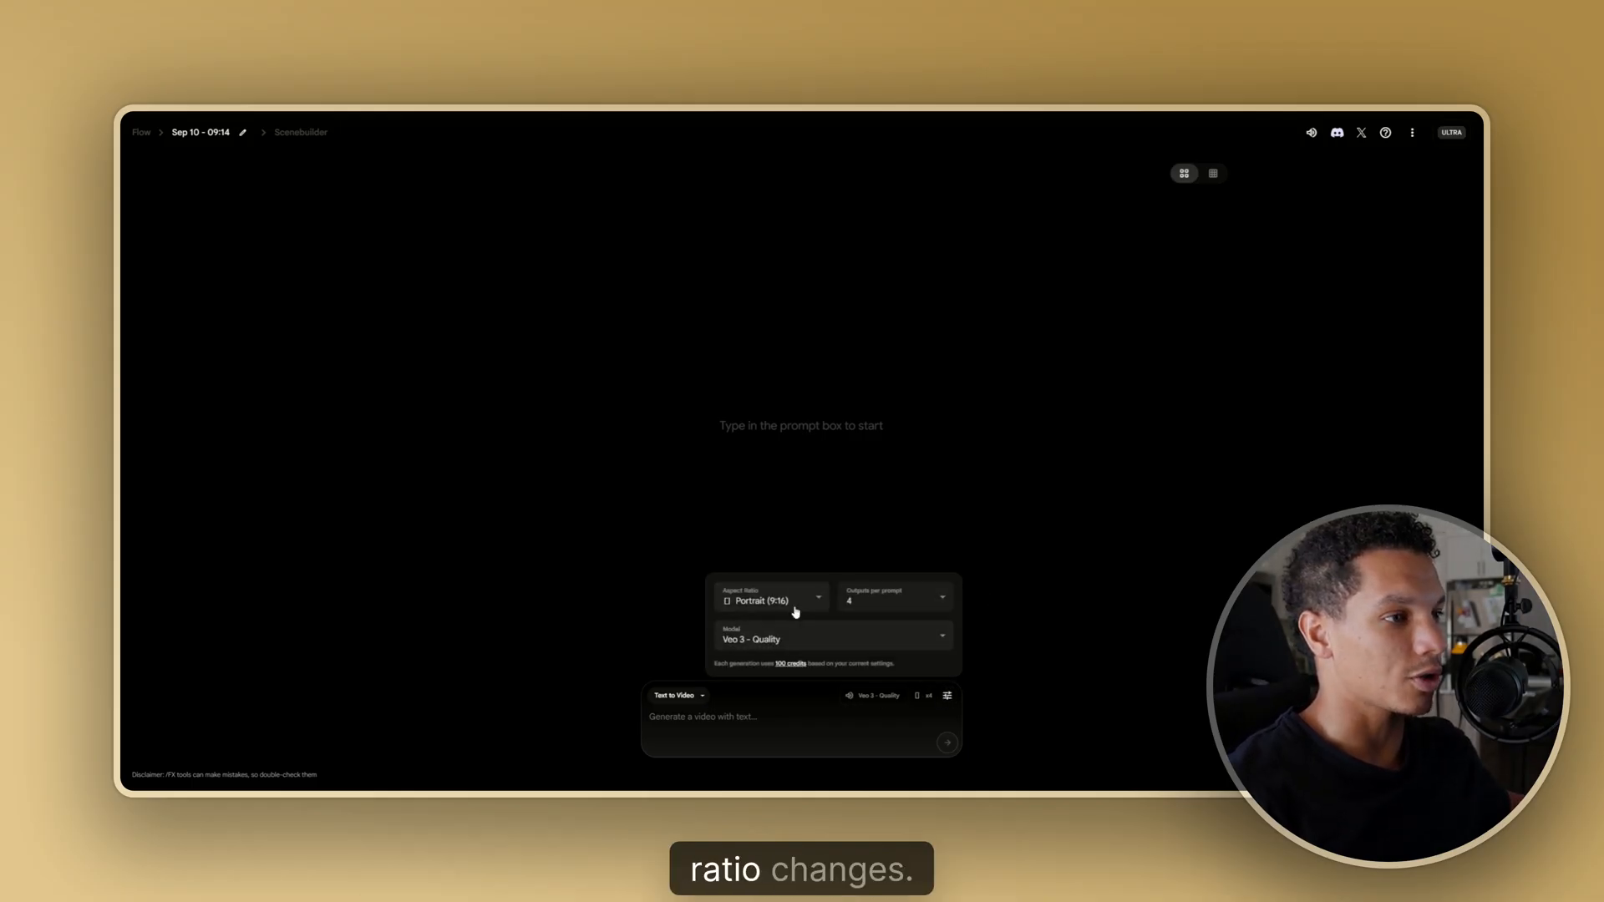
click(830, 638)
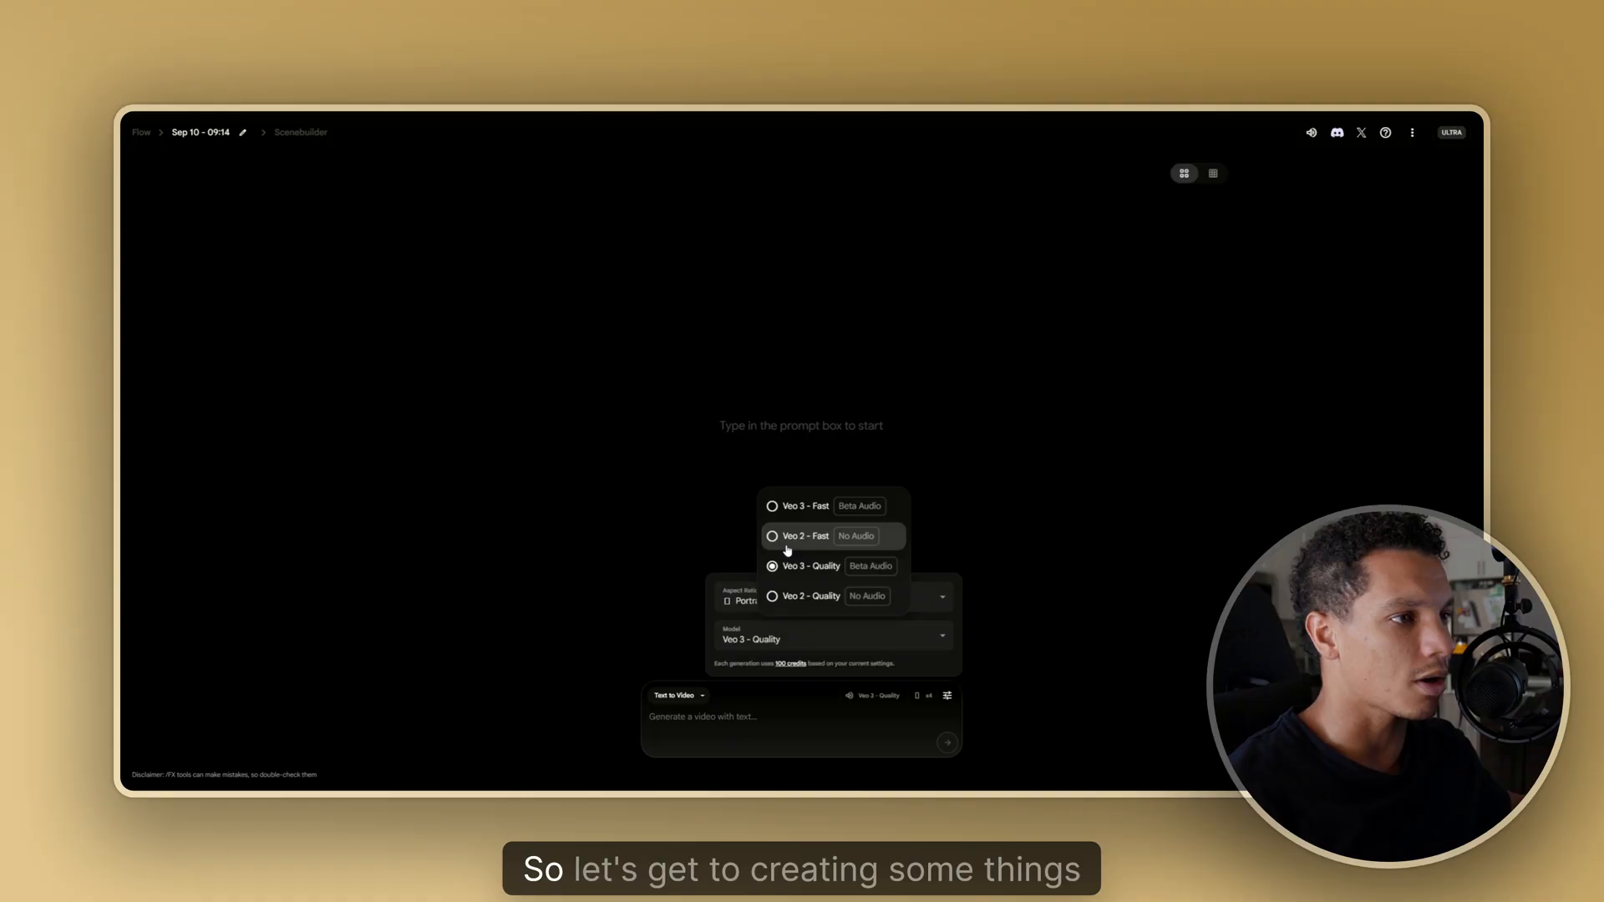
mouse_move(803, 505)
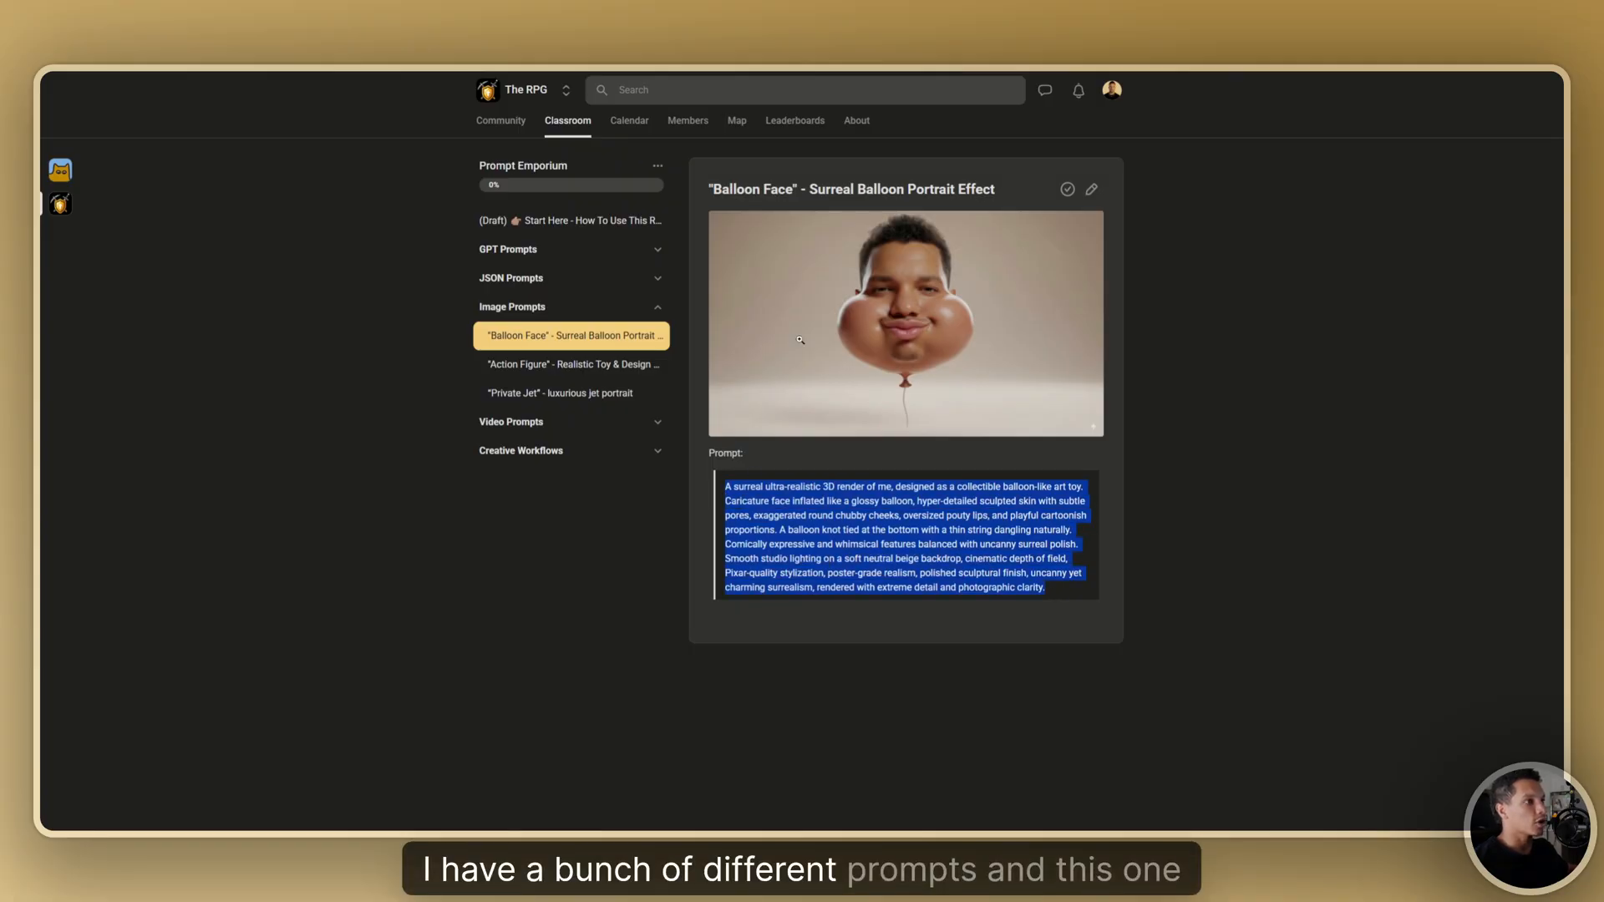
mouse_move(985, 371)
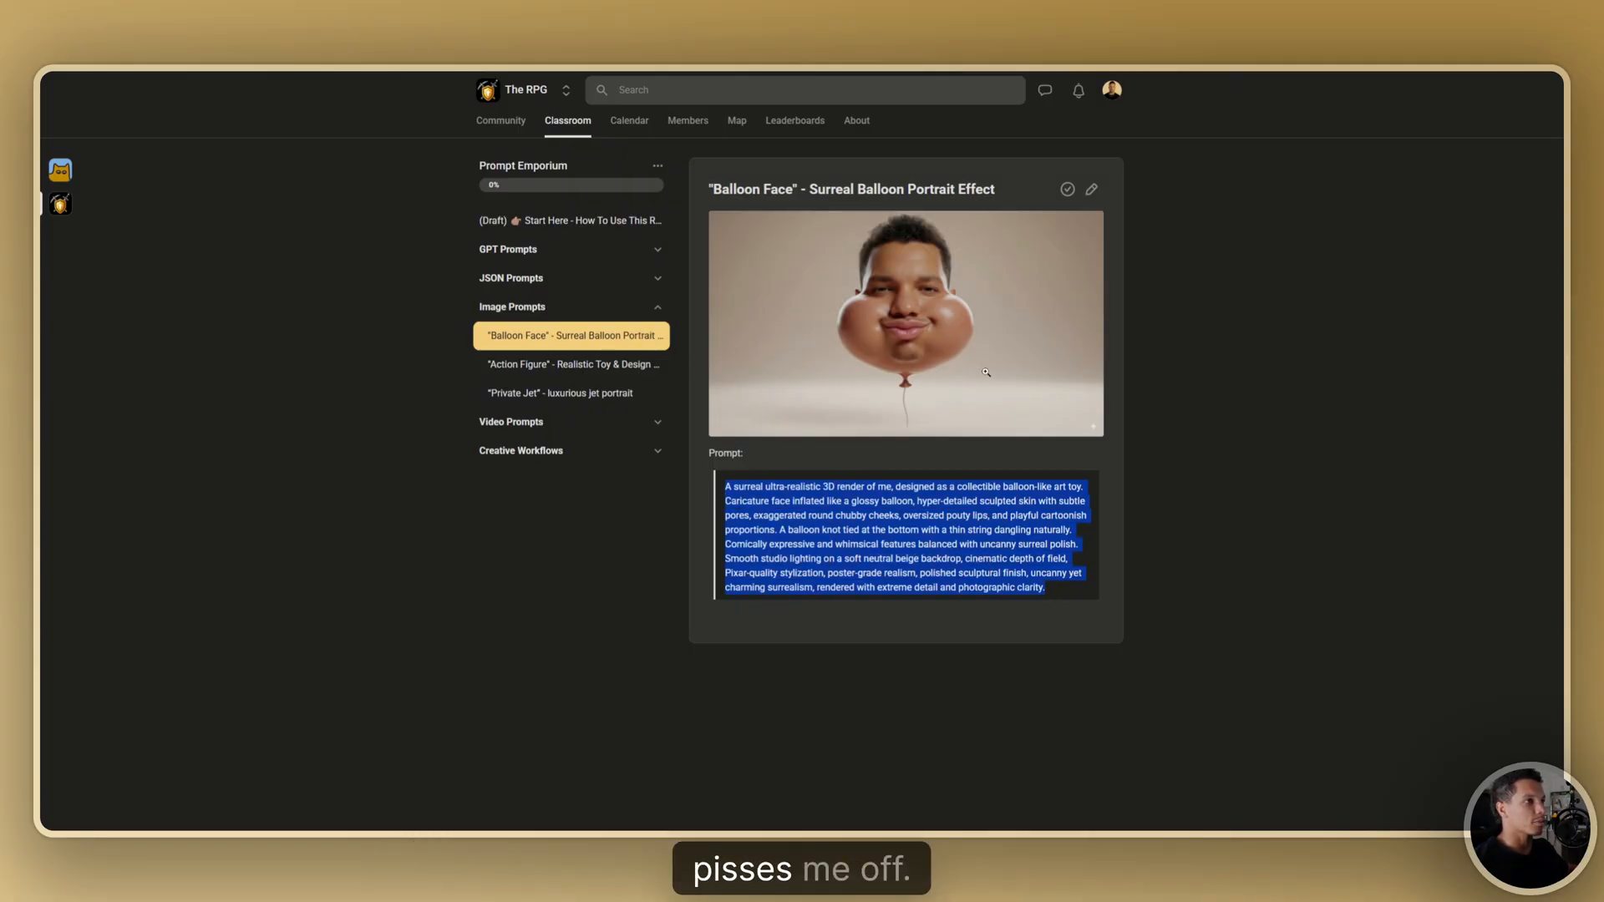
mouse_move(945, 456)
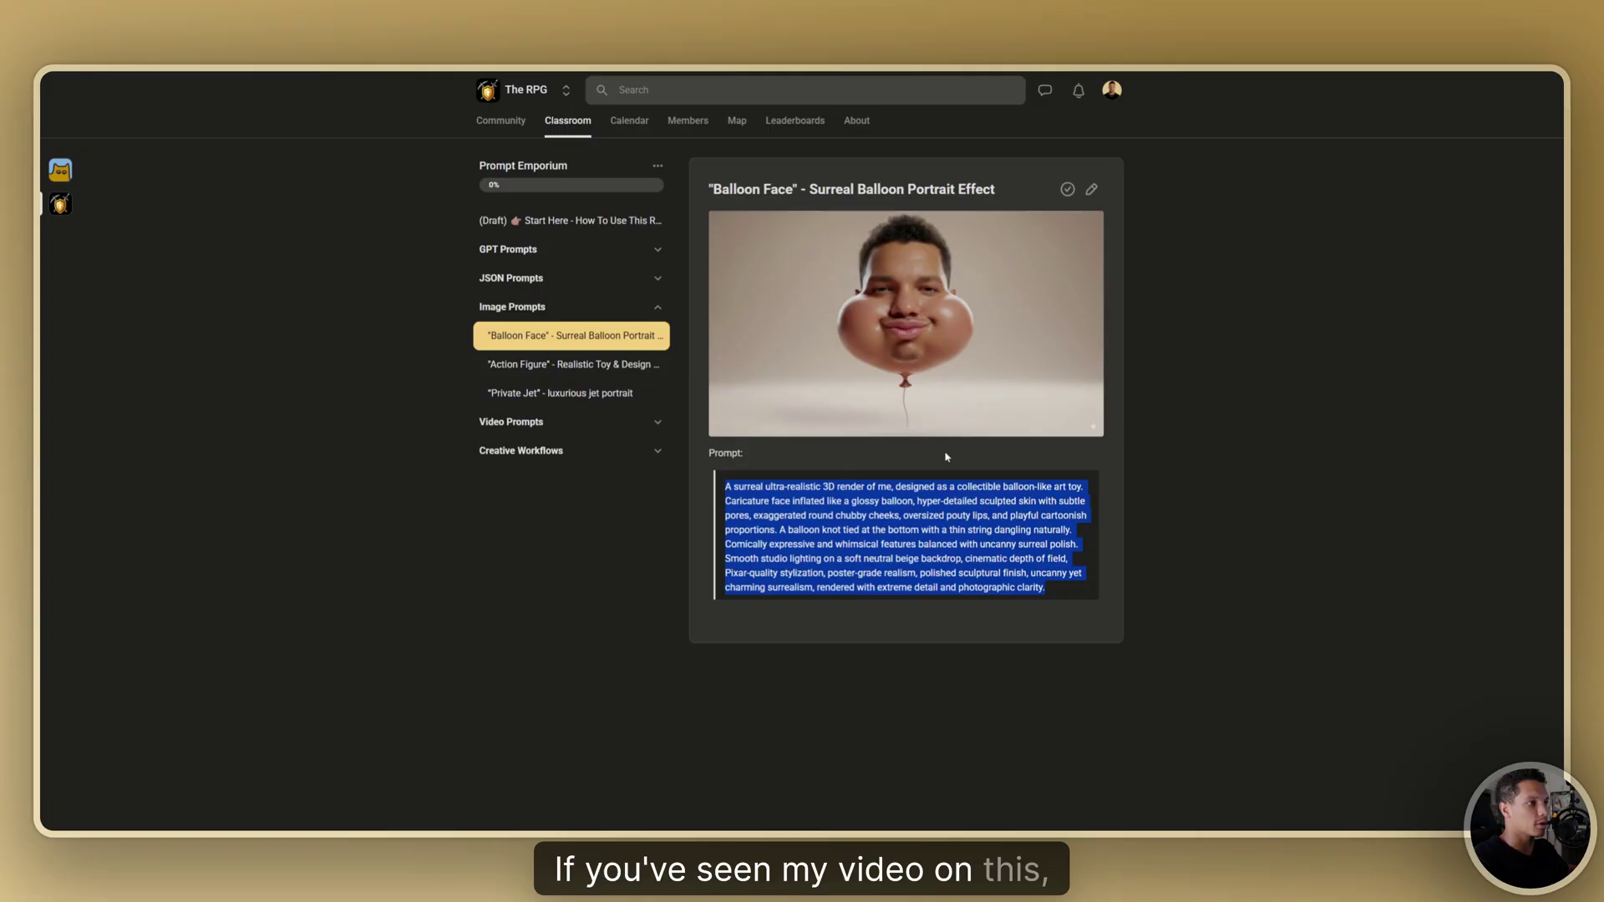
mouse_move(674, 195)
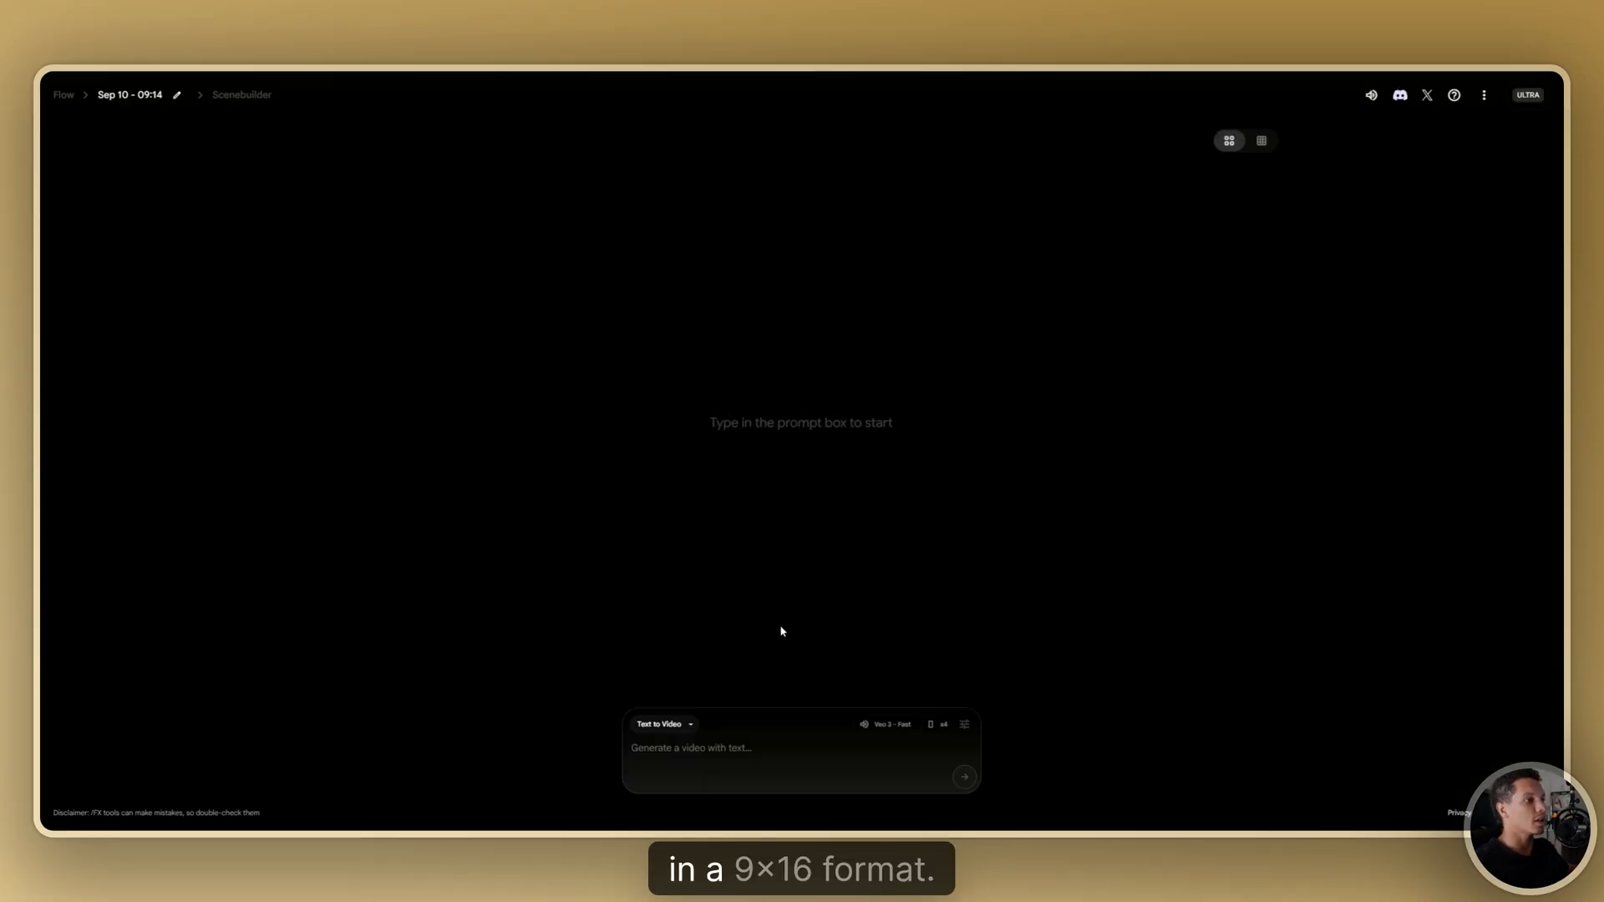
Keep Frames to Video mode, attach the face image as starting frame, and generate the balloon-face videos.
click(801, 747)
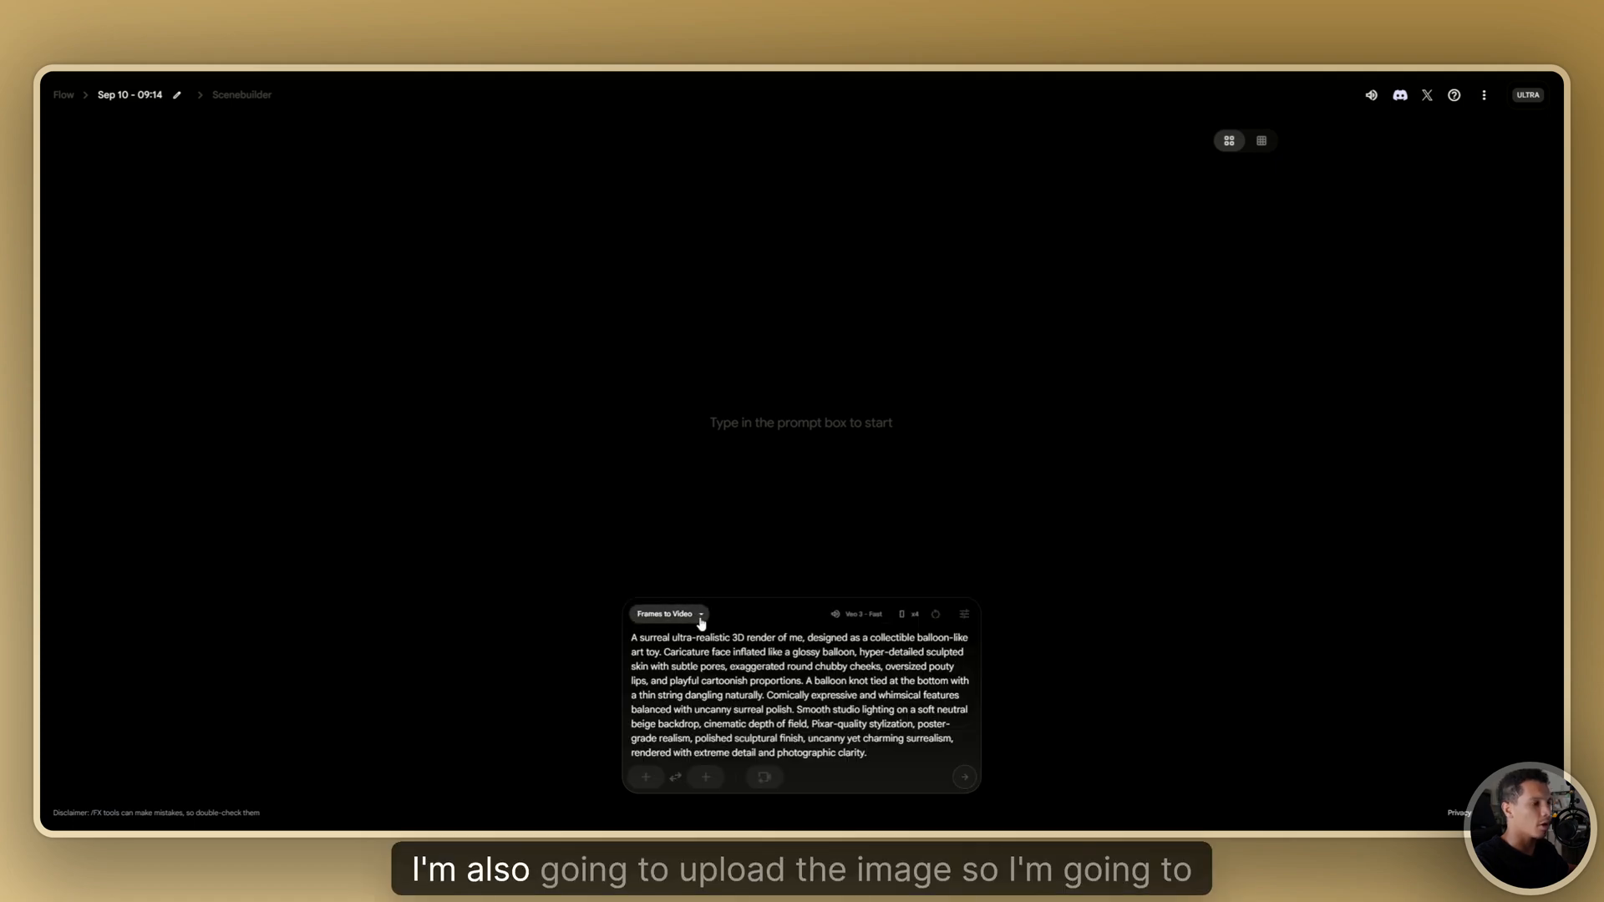
click(665, 614)
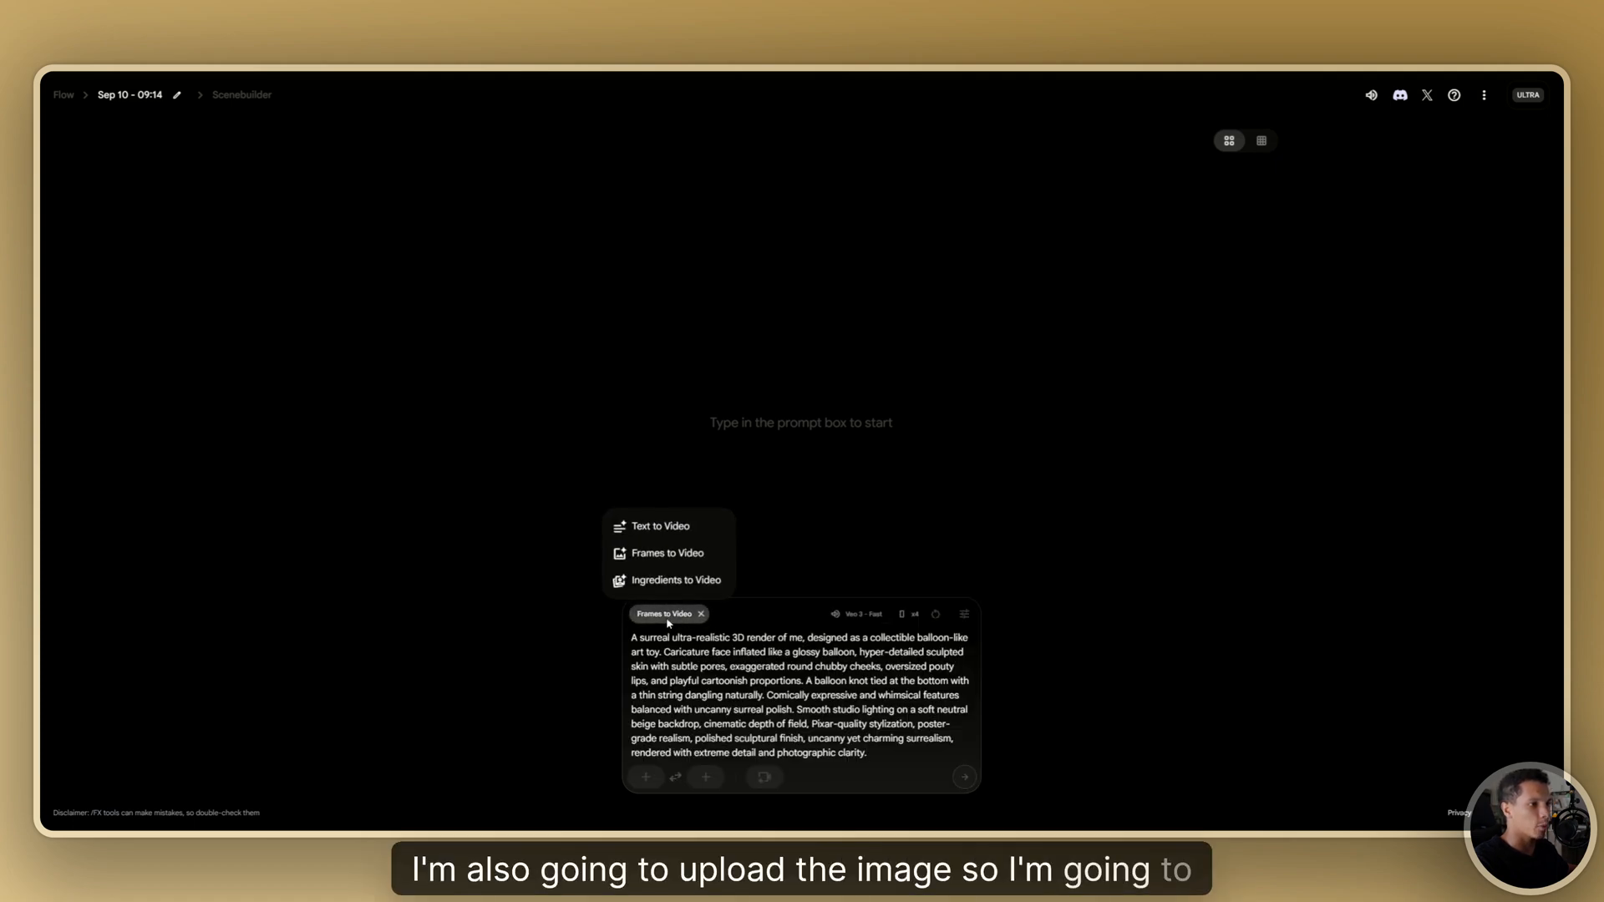
click(664, 552)
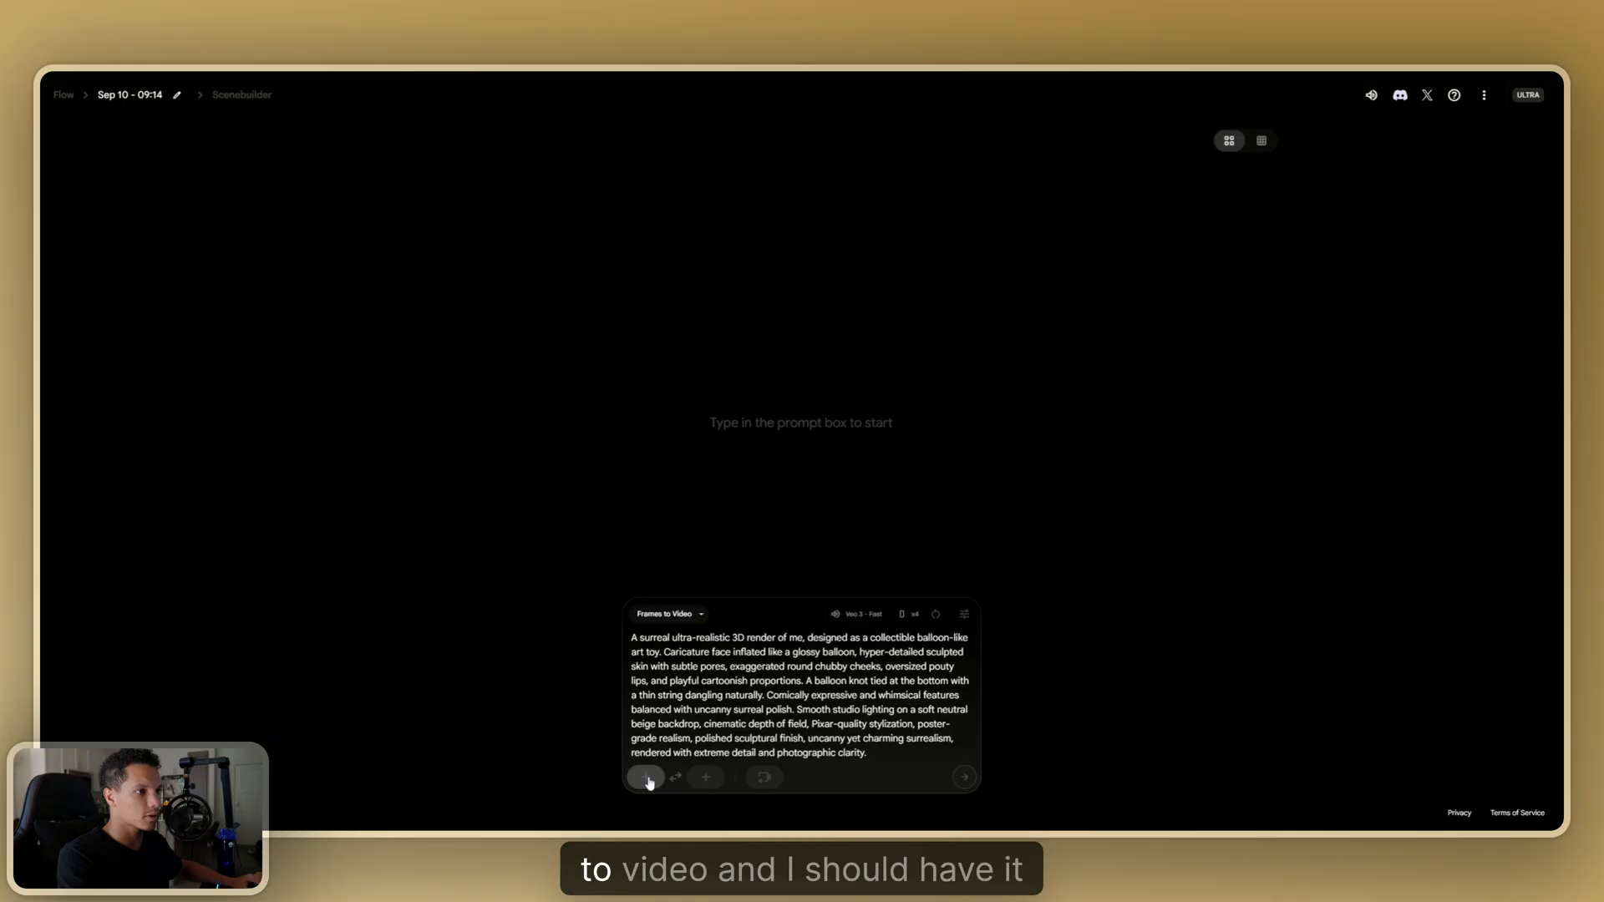
click(646, 777)
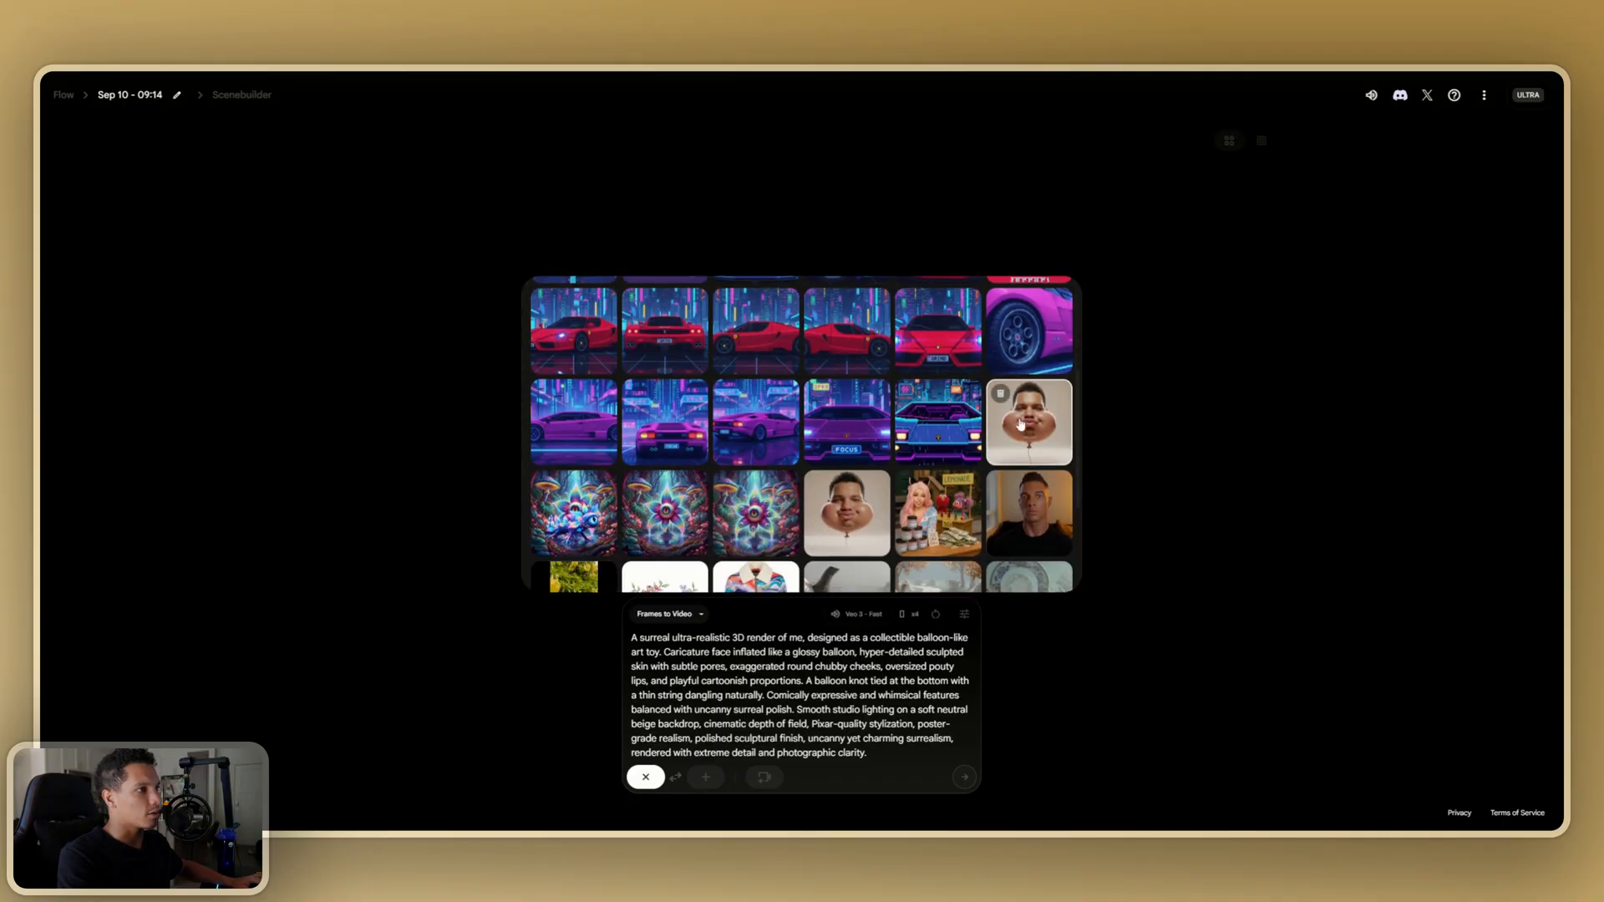
click(646, 776)
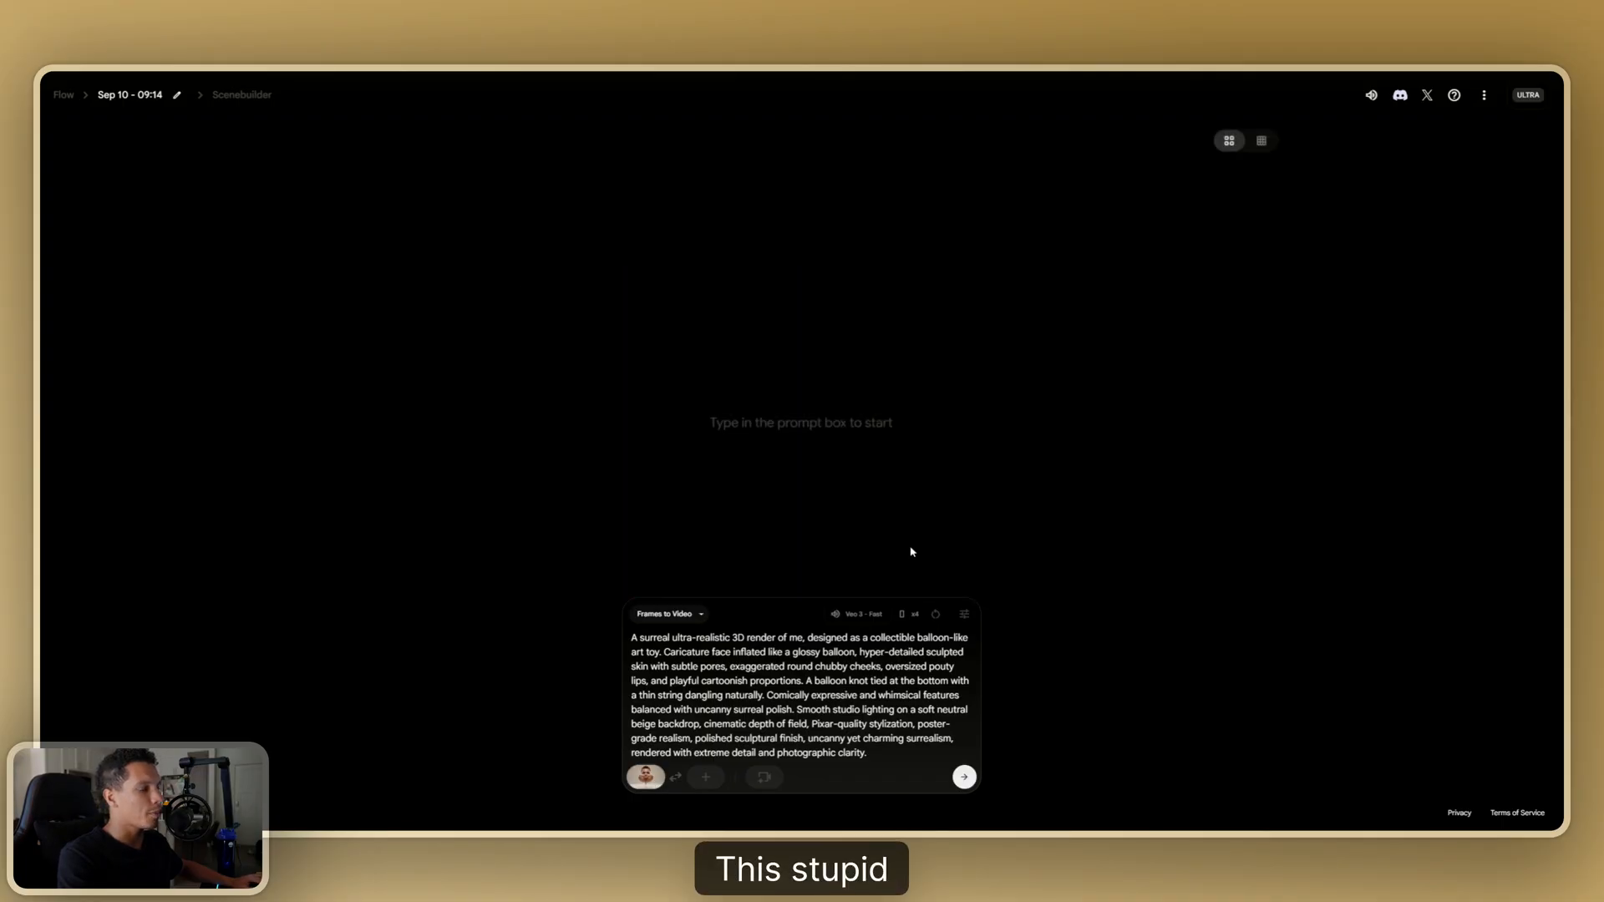
mouse_move(835, 614)
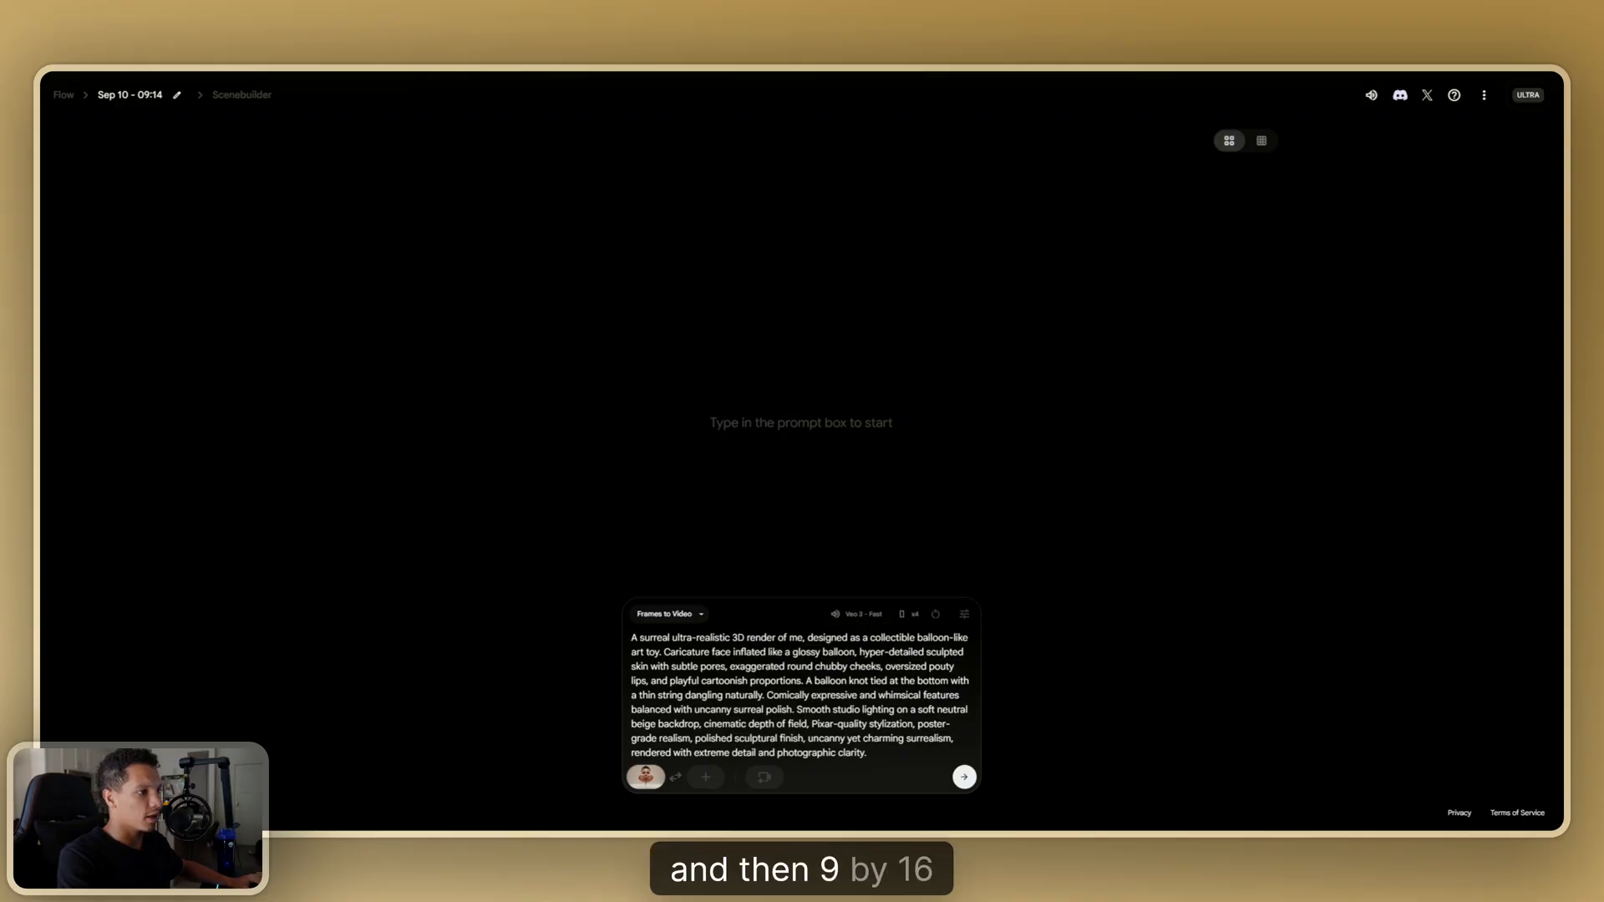
click(962, 776)
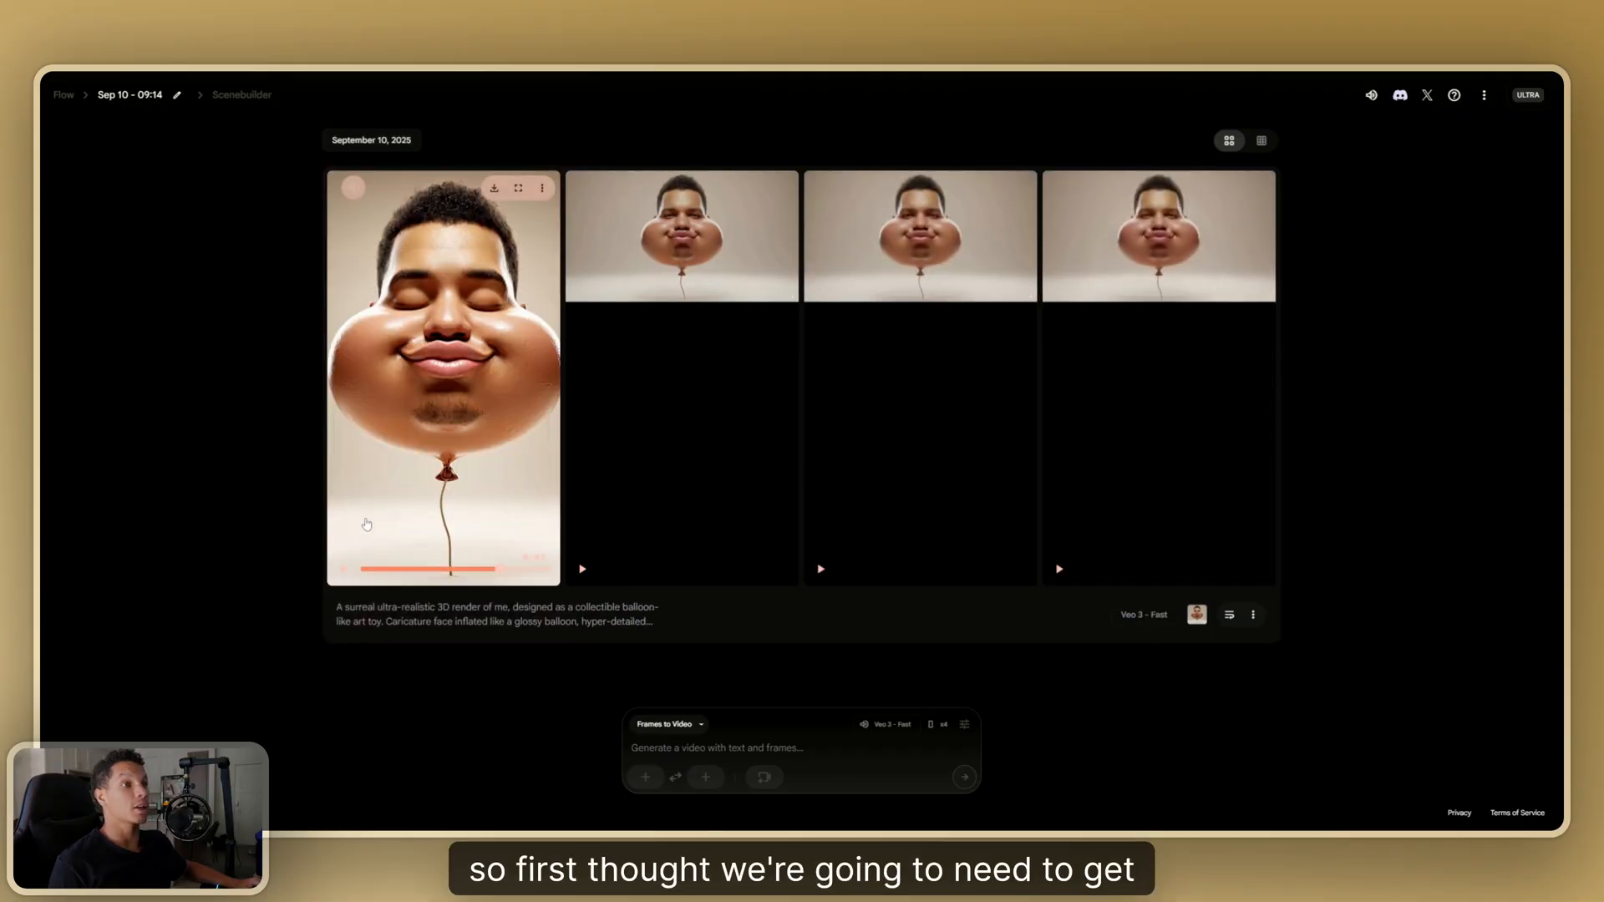
mouse_move(468, 527)
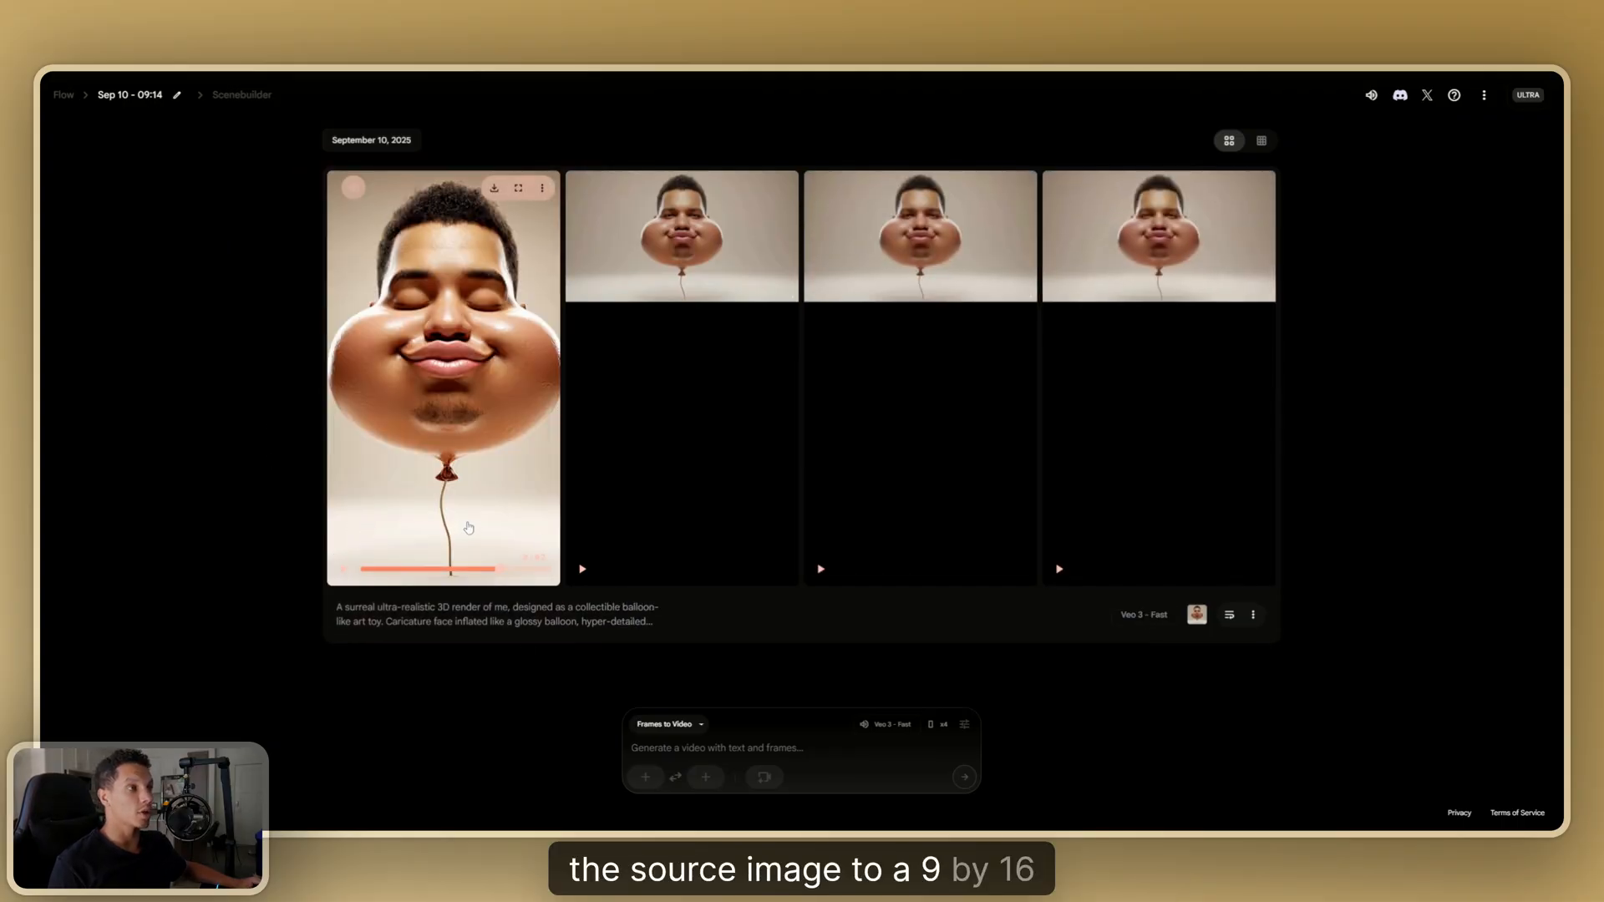
mouse_move(496, 678)
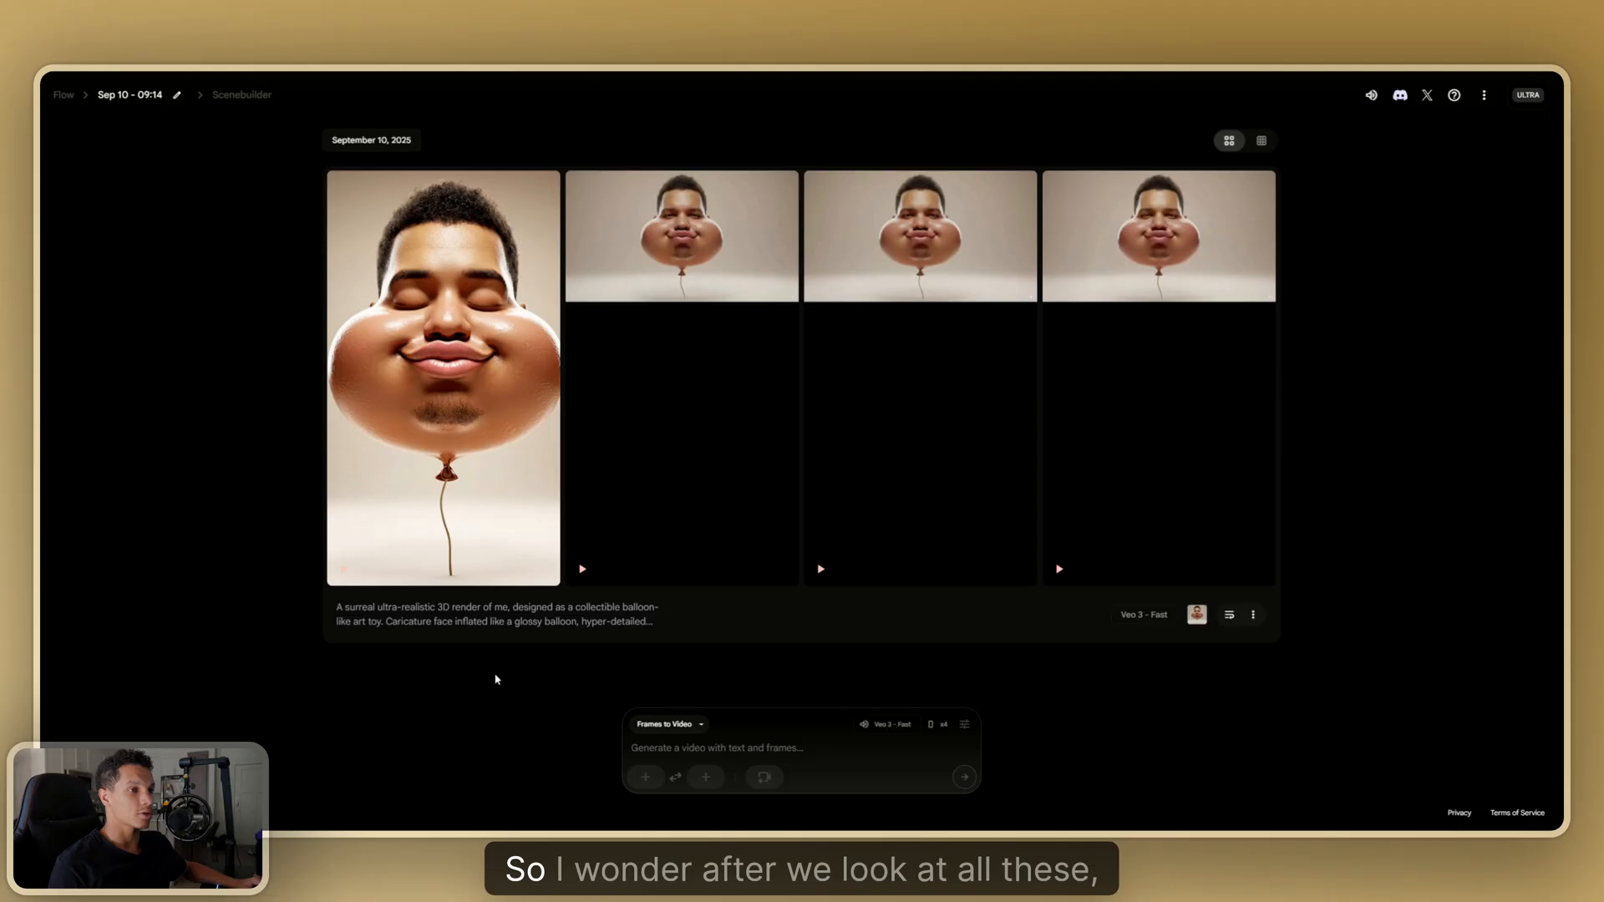
mouse_move(583, 720)
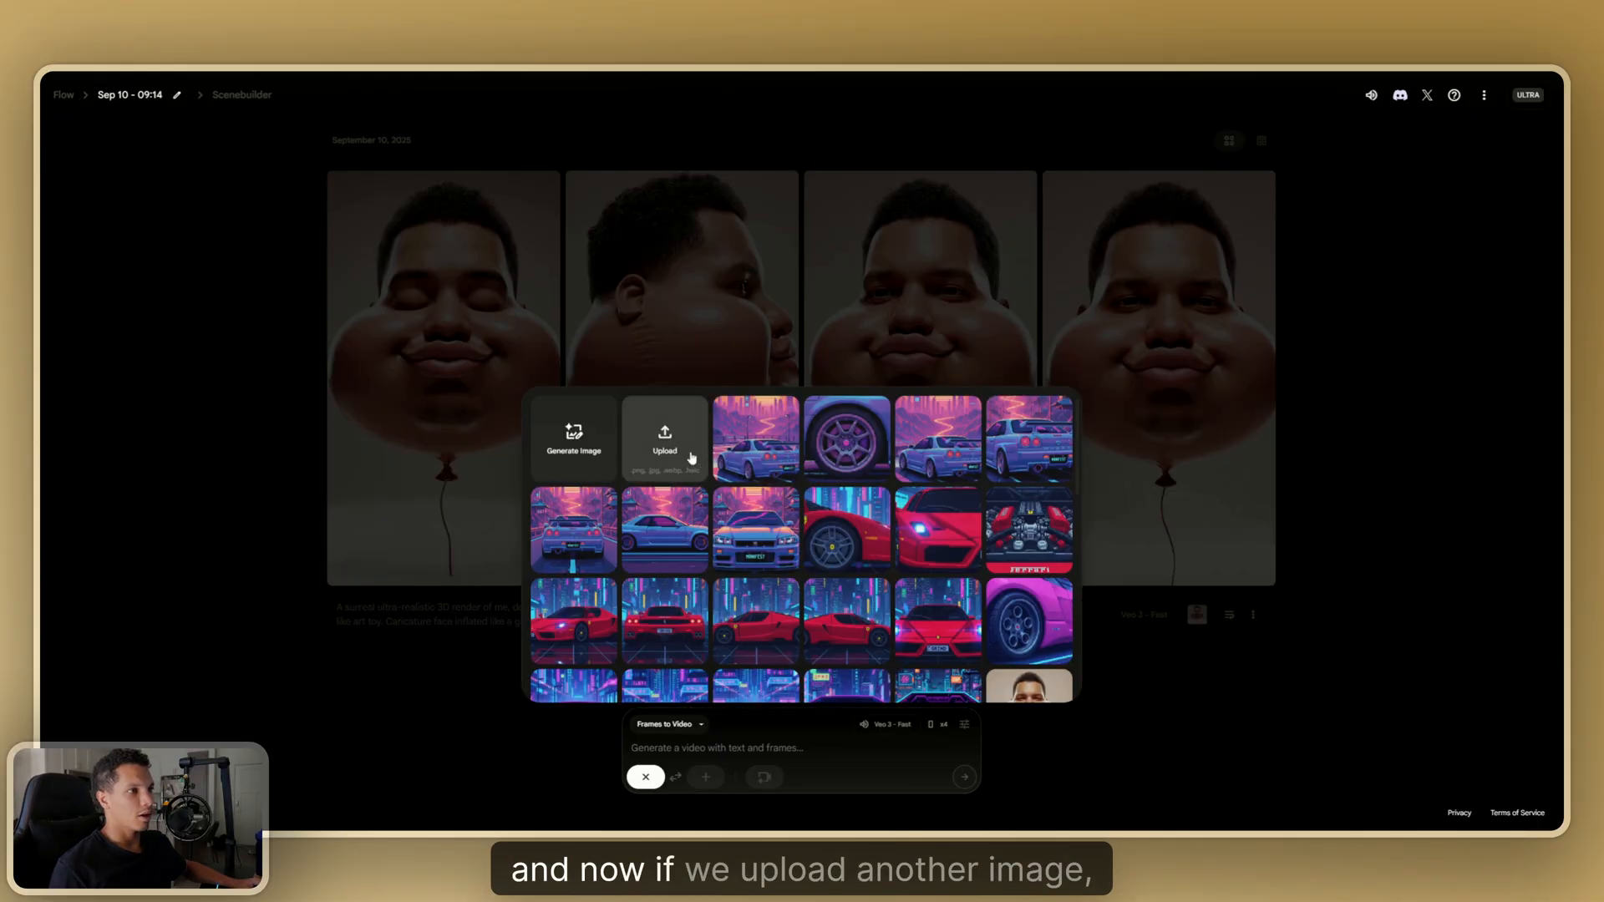
Upload the balloon-face image with a Portrait crop and save it as an ingredient.
click(662, 437)
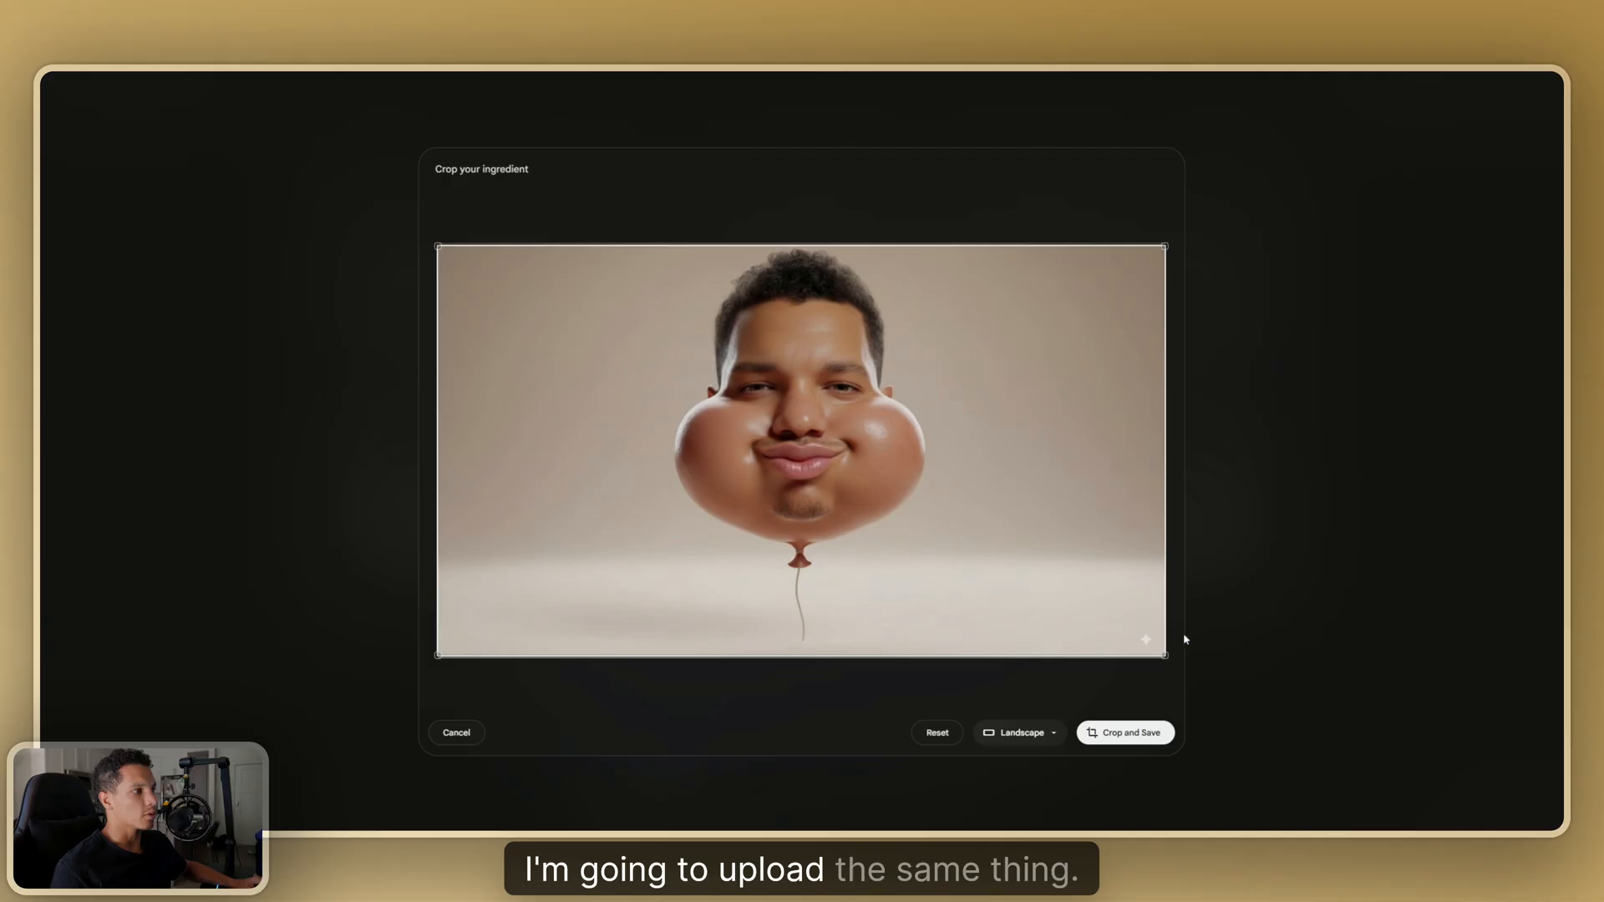
click(1017, 732)
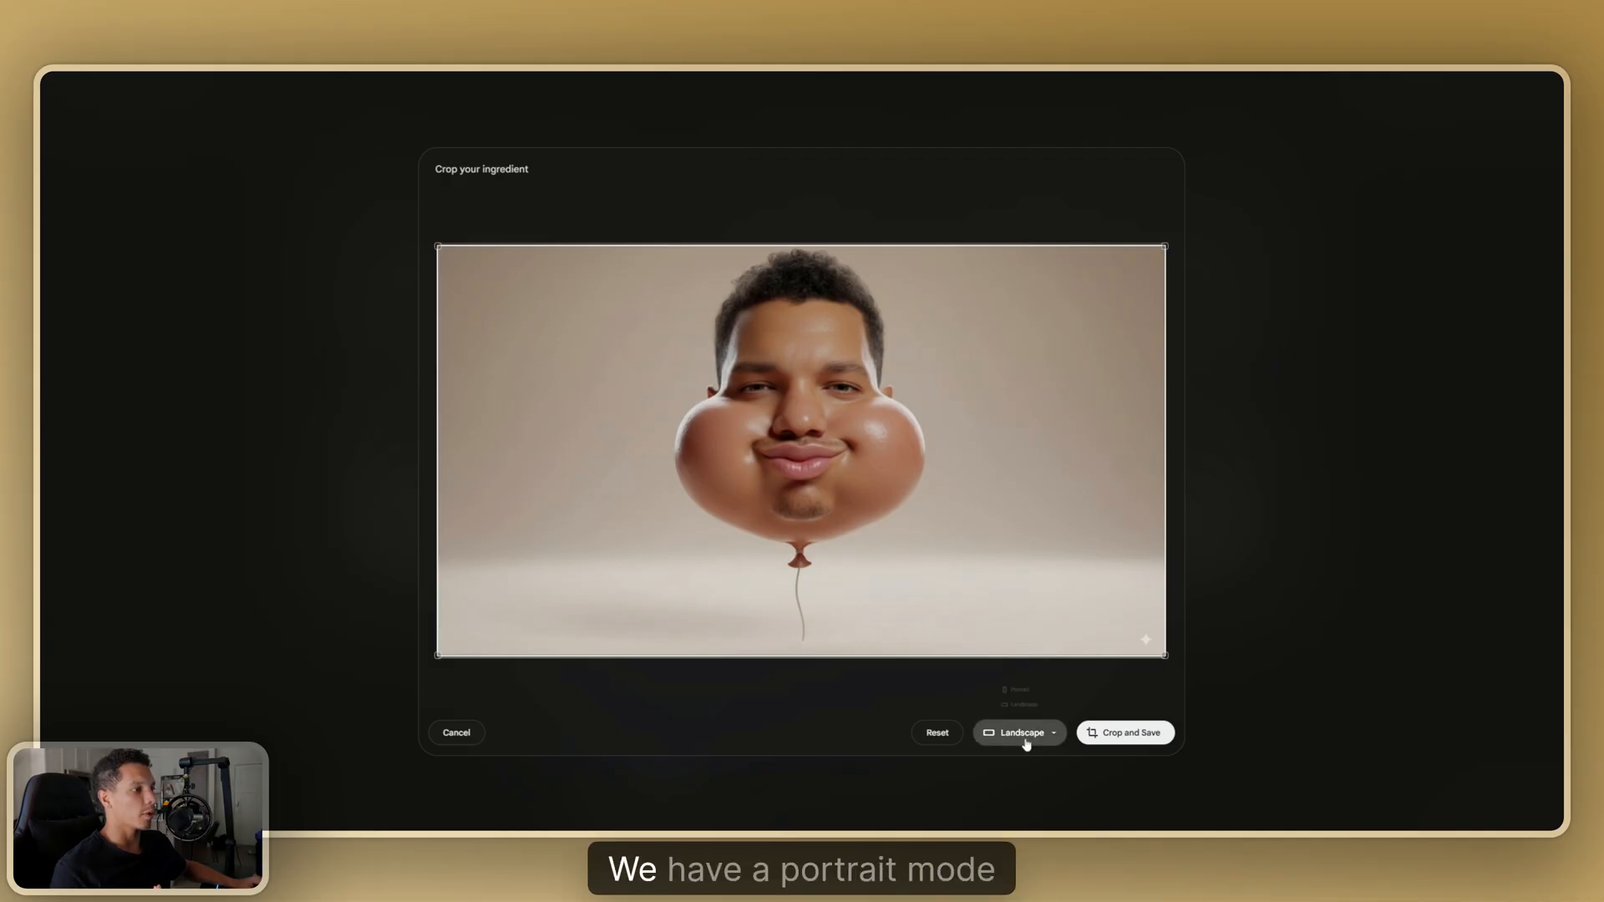
click(1019, 733)
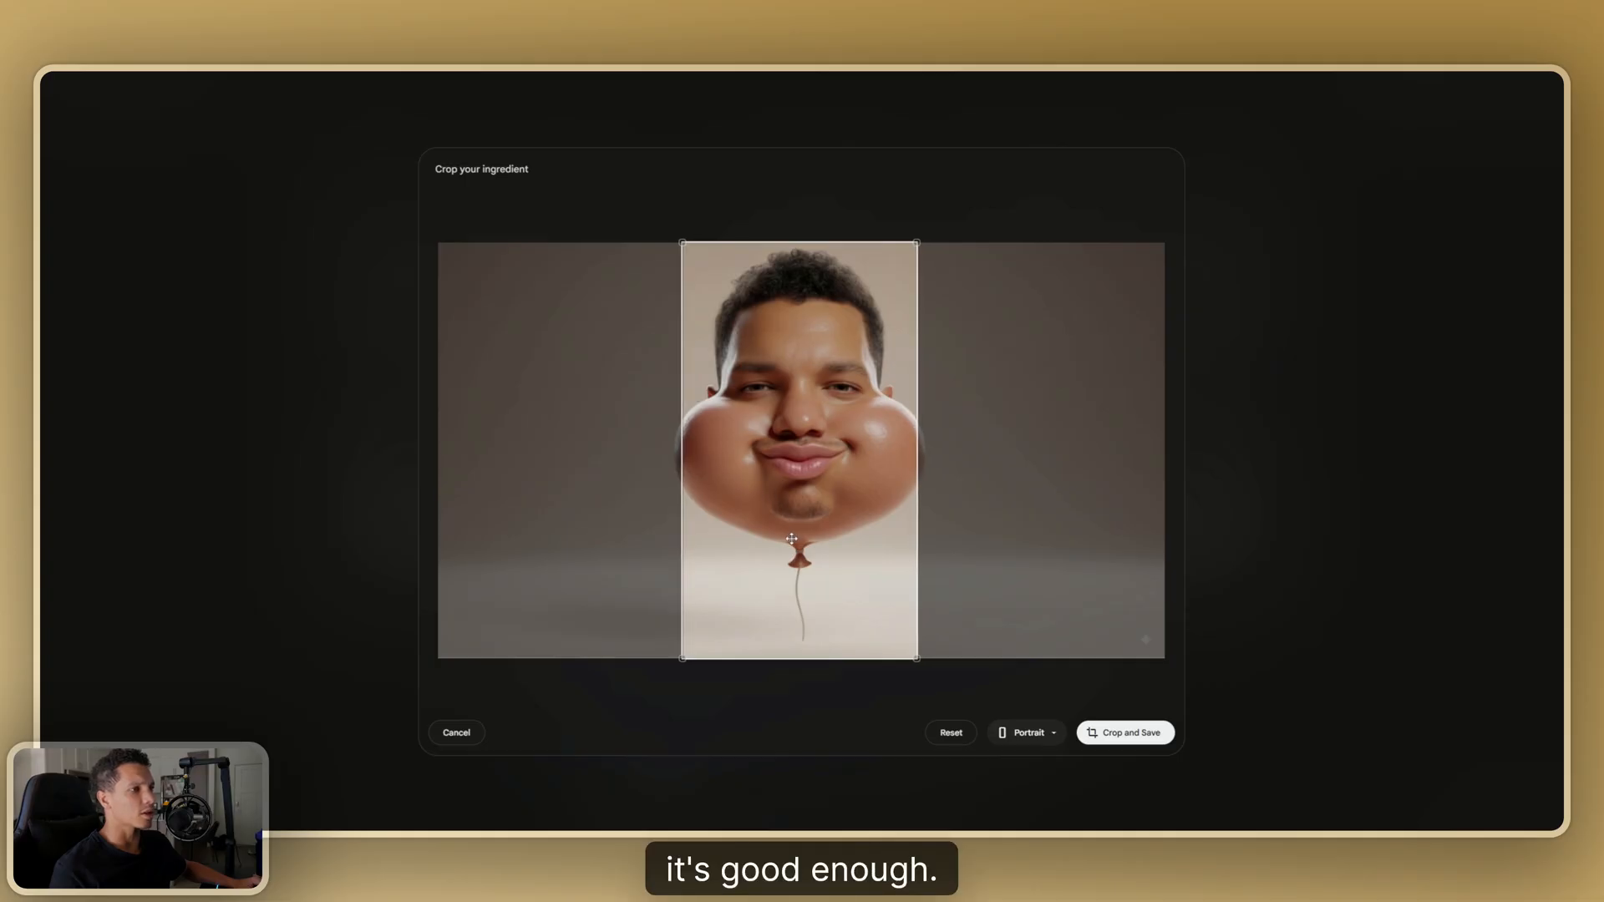
click(1124, 732)
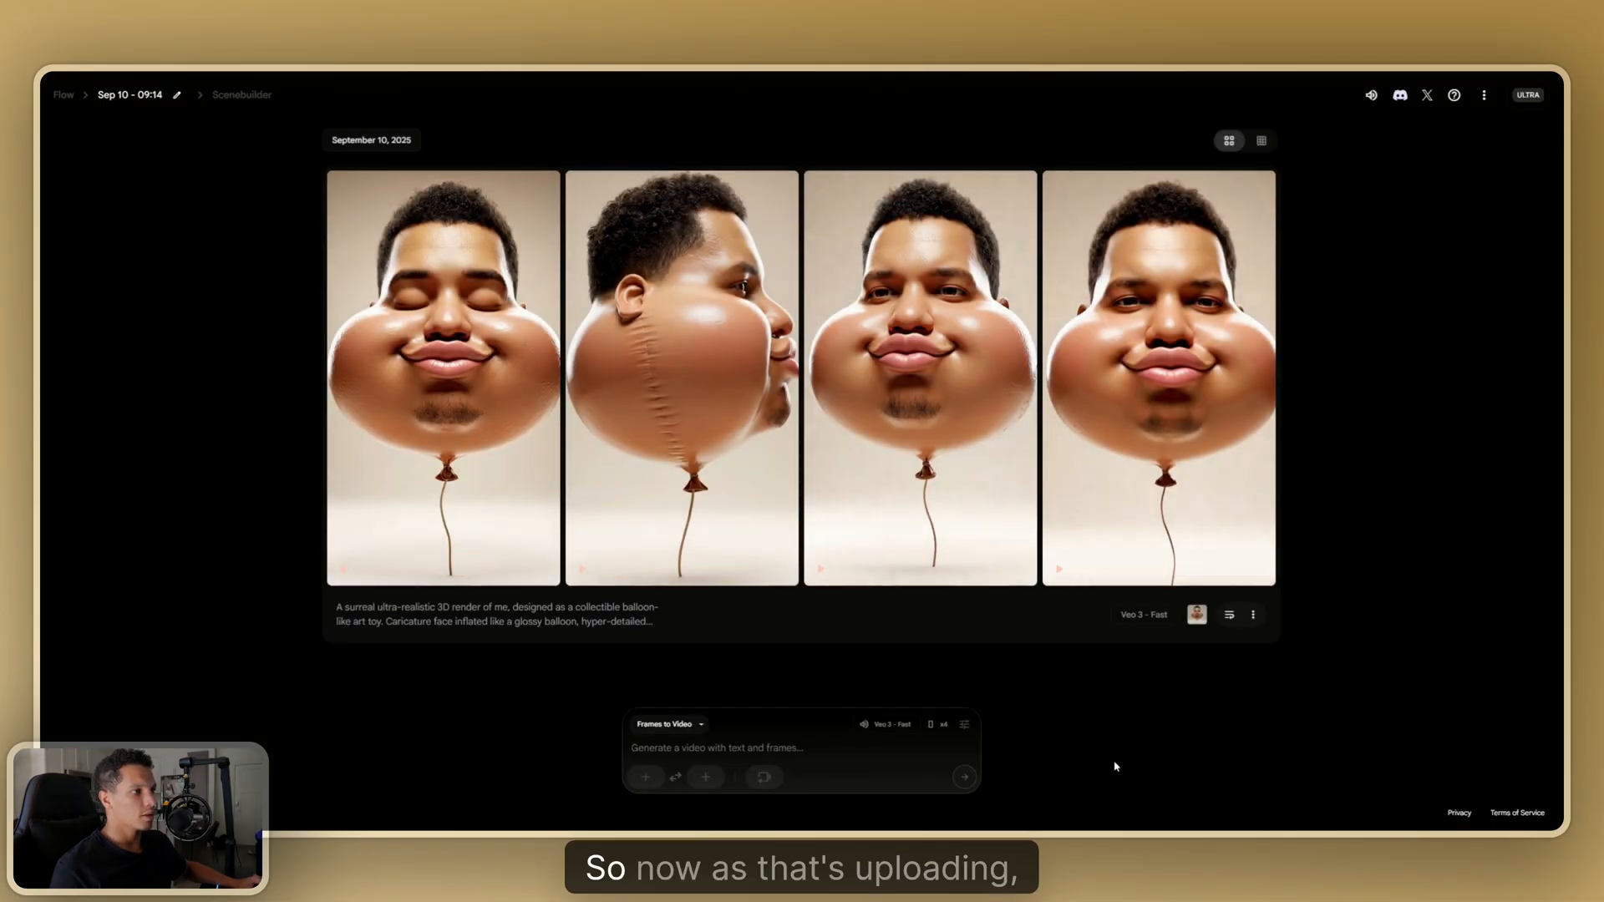
mouse_move(1228, 615)
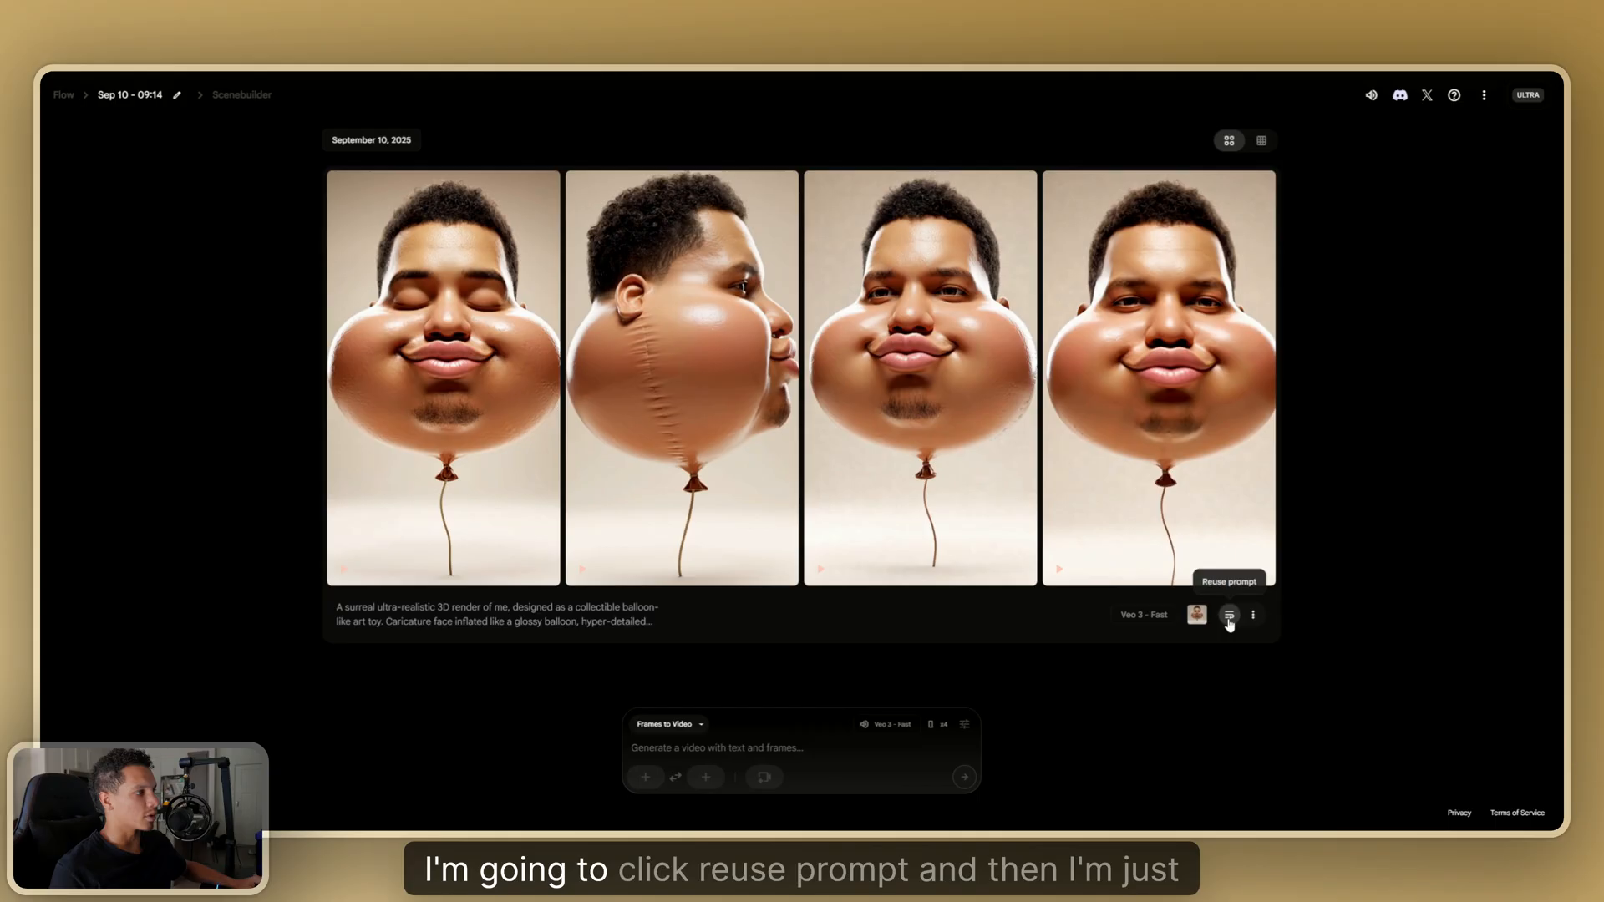
Reuse the balloon caricature prompt with the cropped face image as its starting frame.
click(1229, 614)
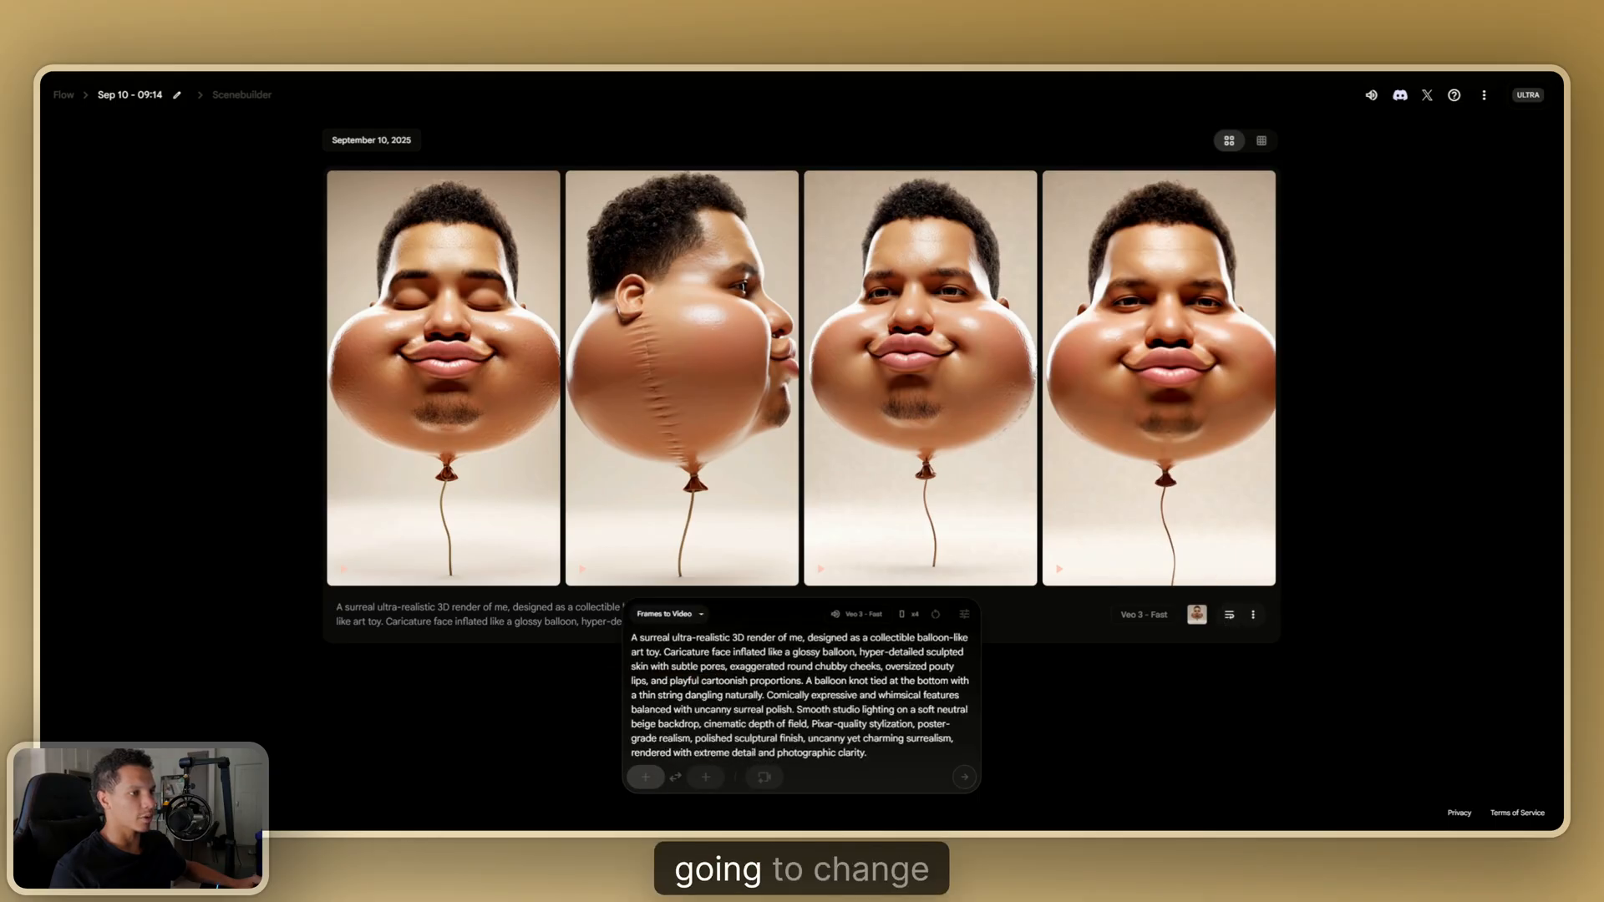
click(645, 777)
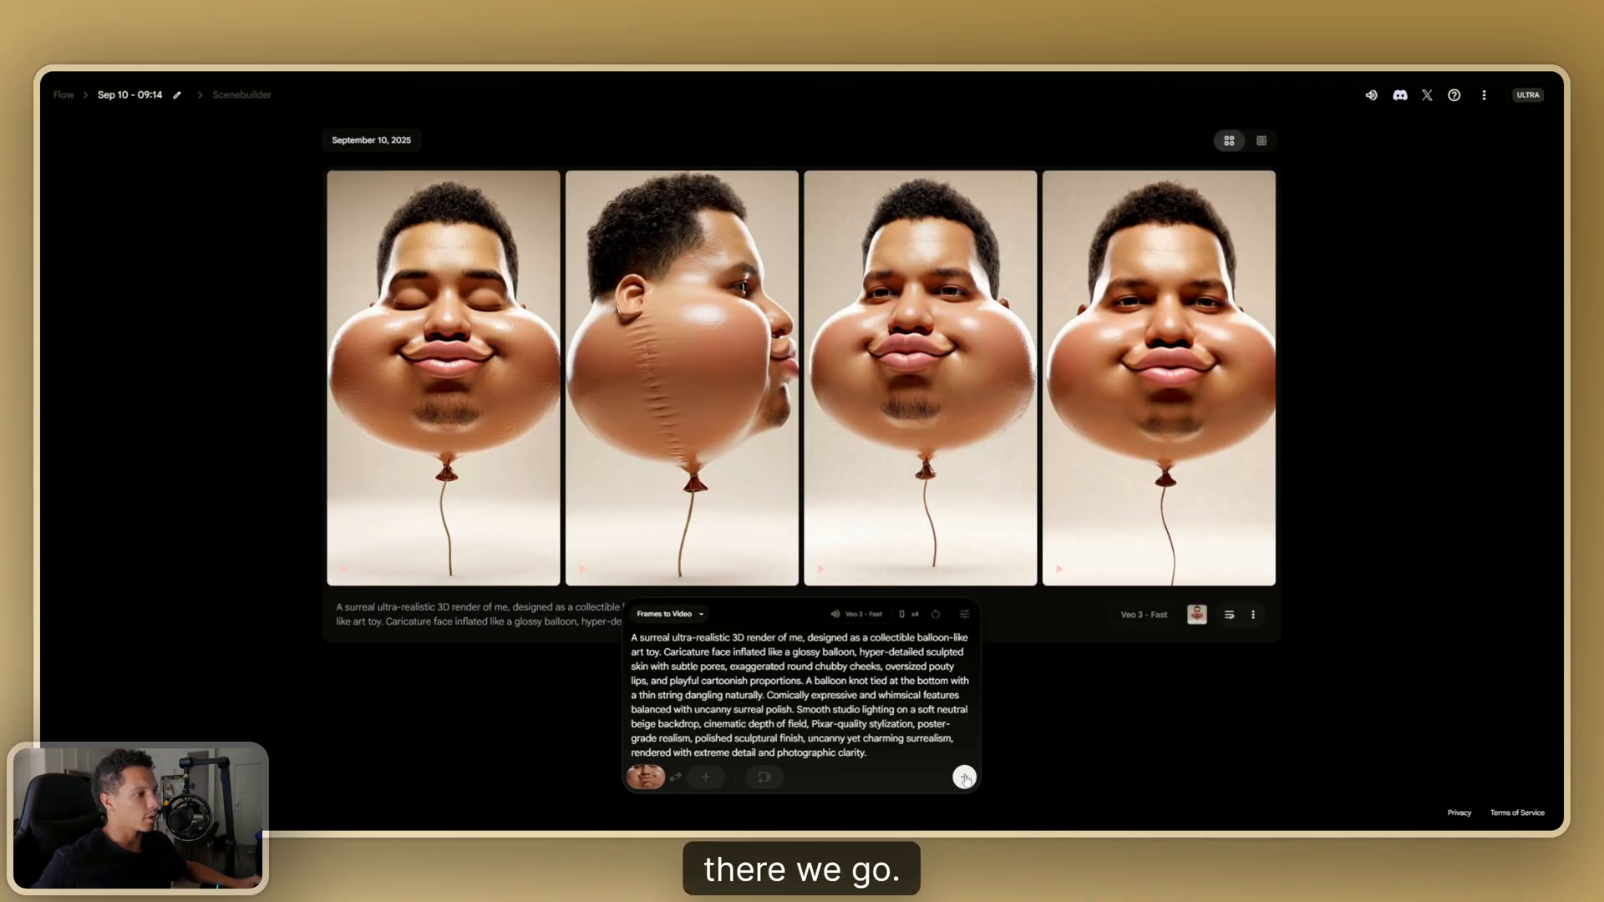
scroll(down, 3)
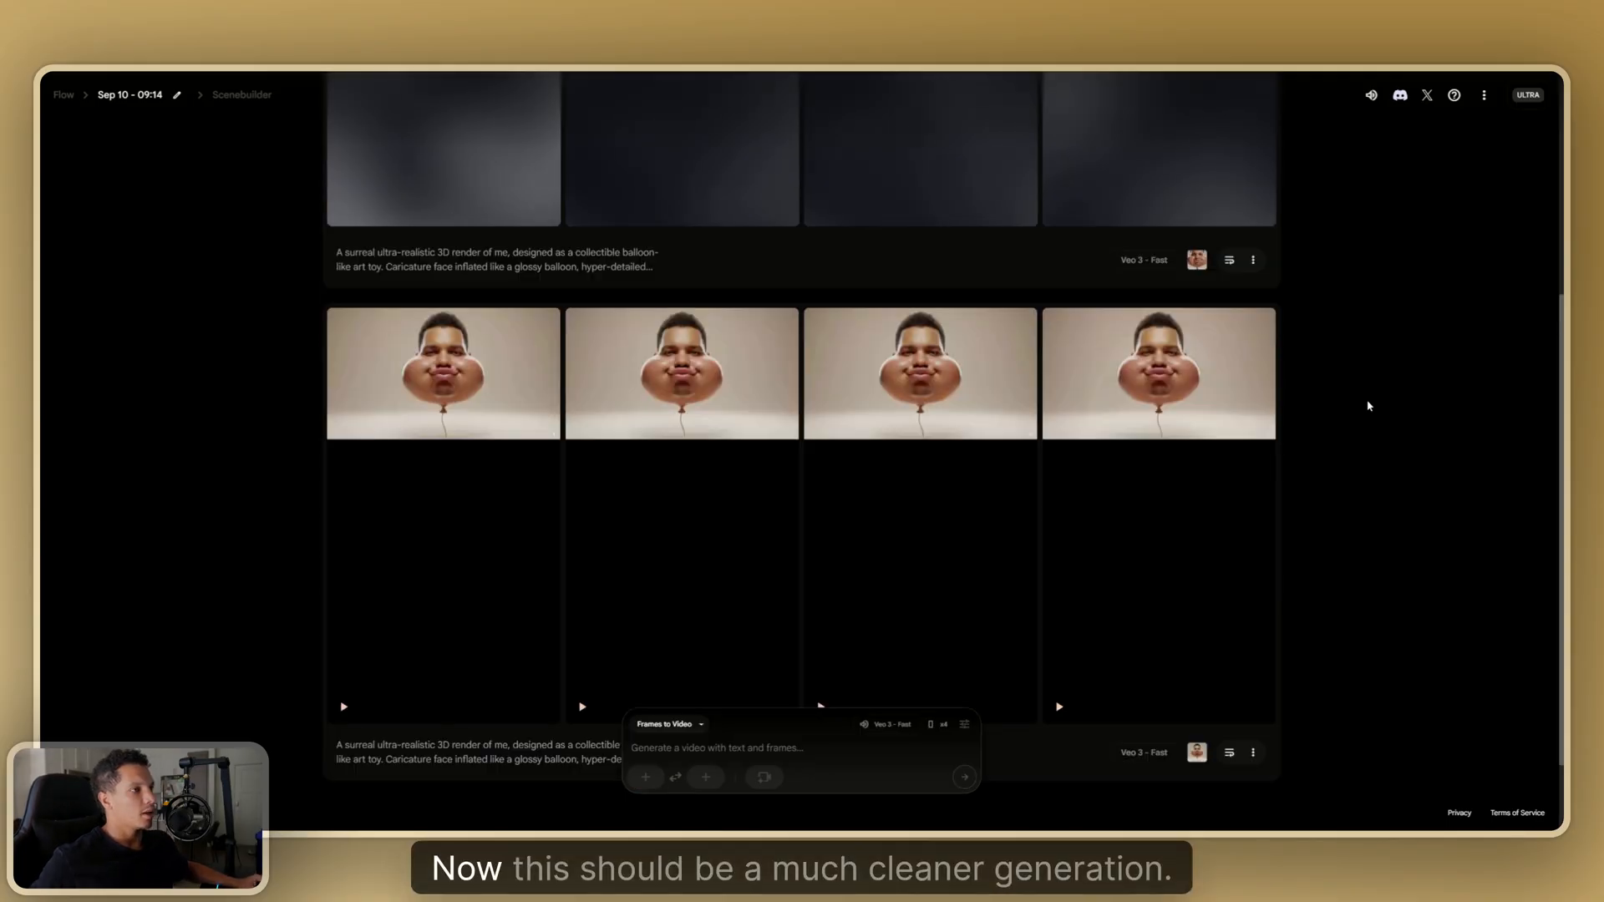
mouse_move(443, 373)
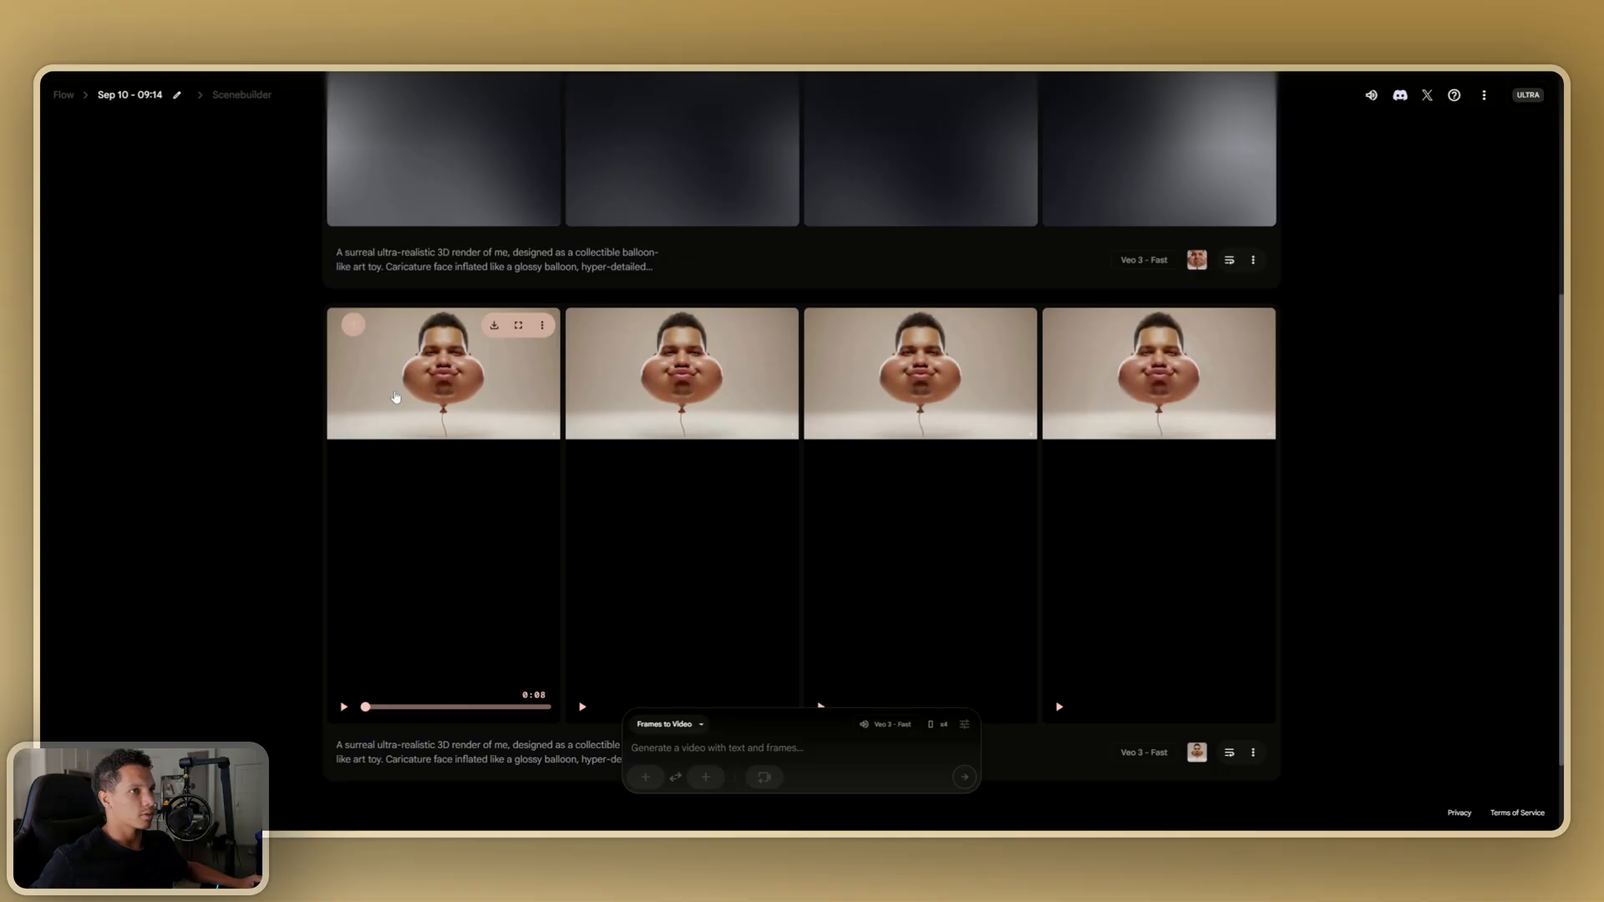
mouse_move(580, 406)
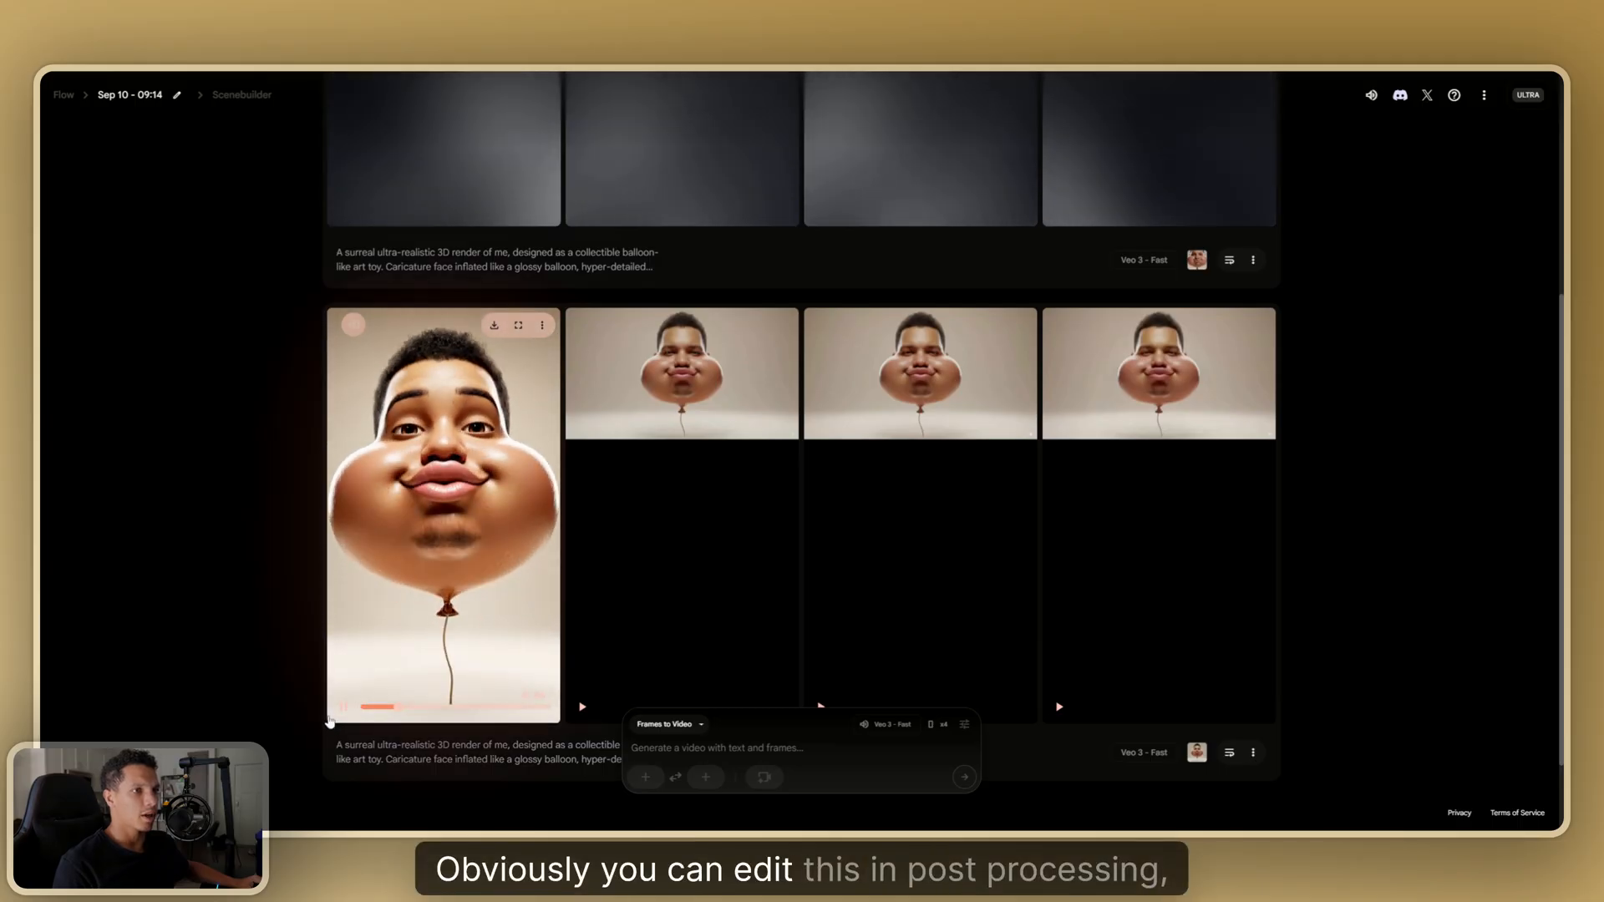
Scroll back up to review the finished portrait balloon-face clips.
scroll(up, 3)
text(The GTR R34 Drives through the Japanese mountains. 8-bit style.)
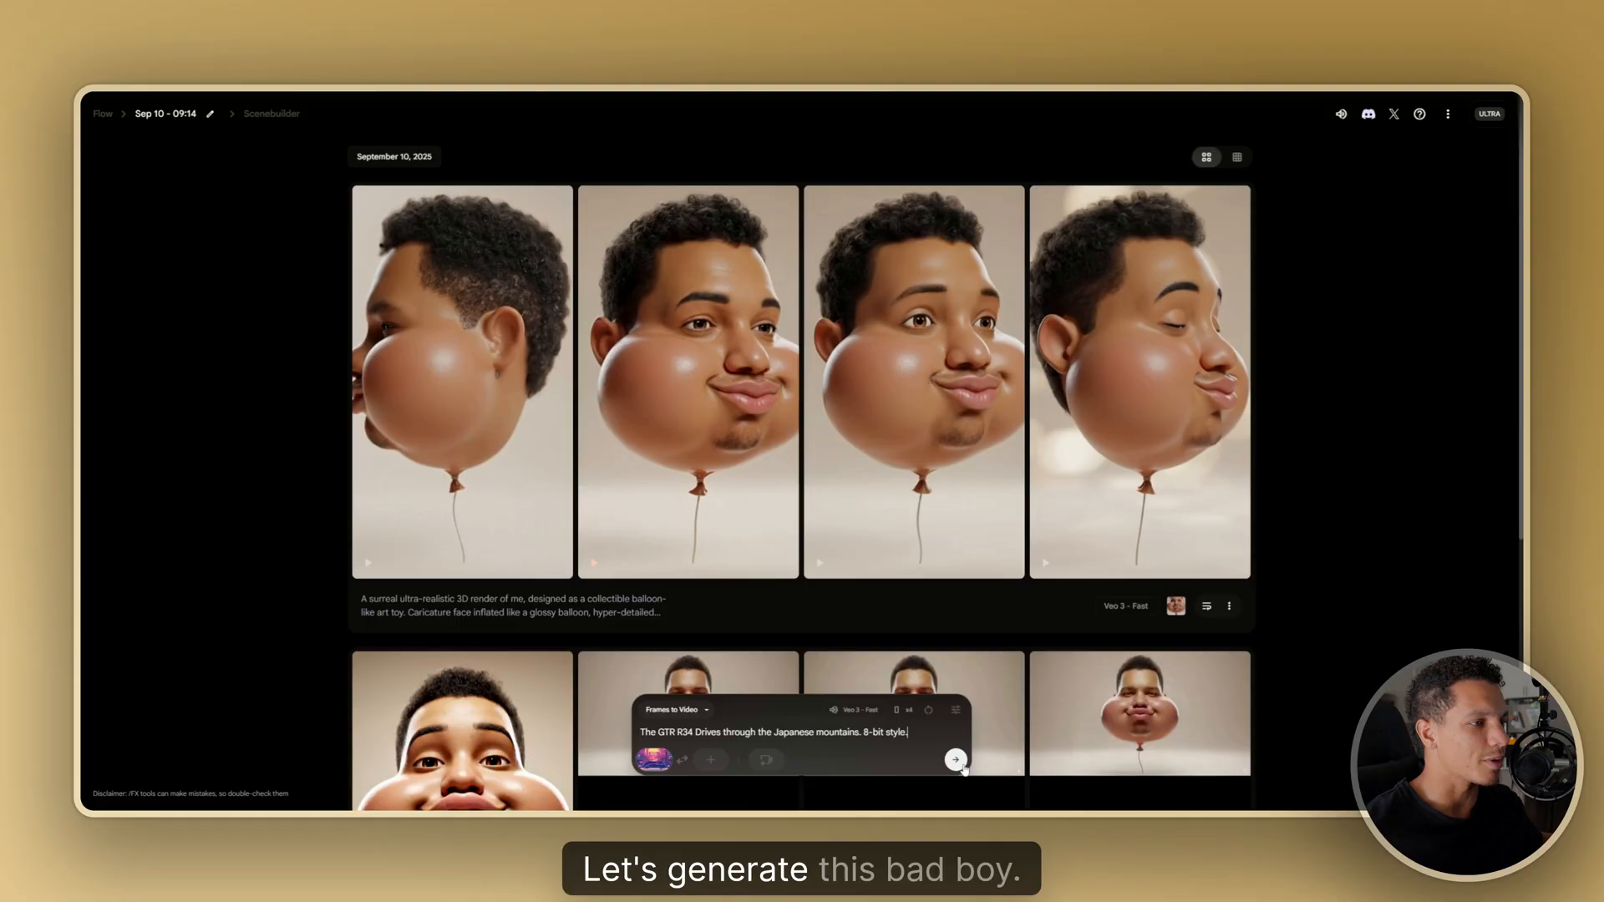
Generate the GTR R34 mountain clips, then save a portrait crop of the rear-view Ferrari image.
click(955, 759)
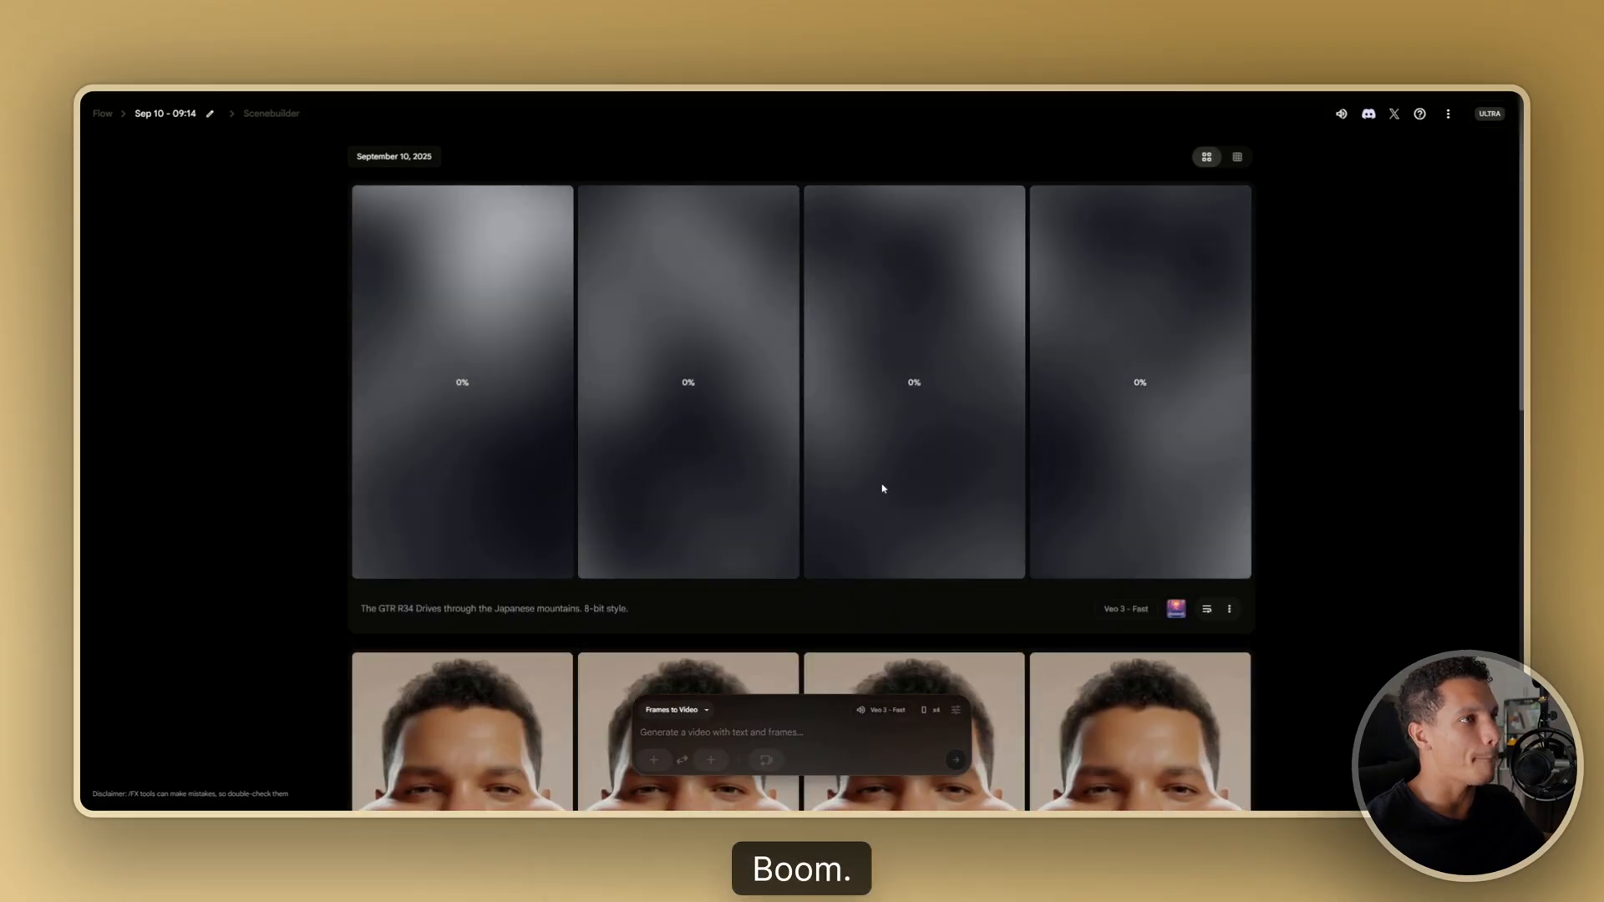
click(653, 759)
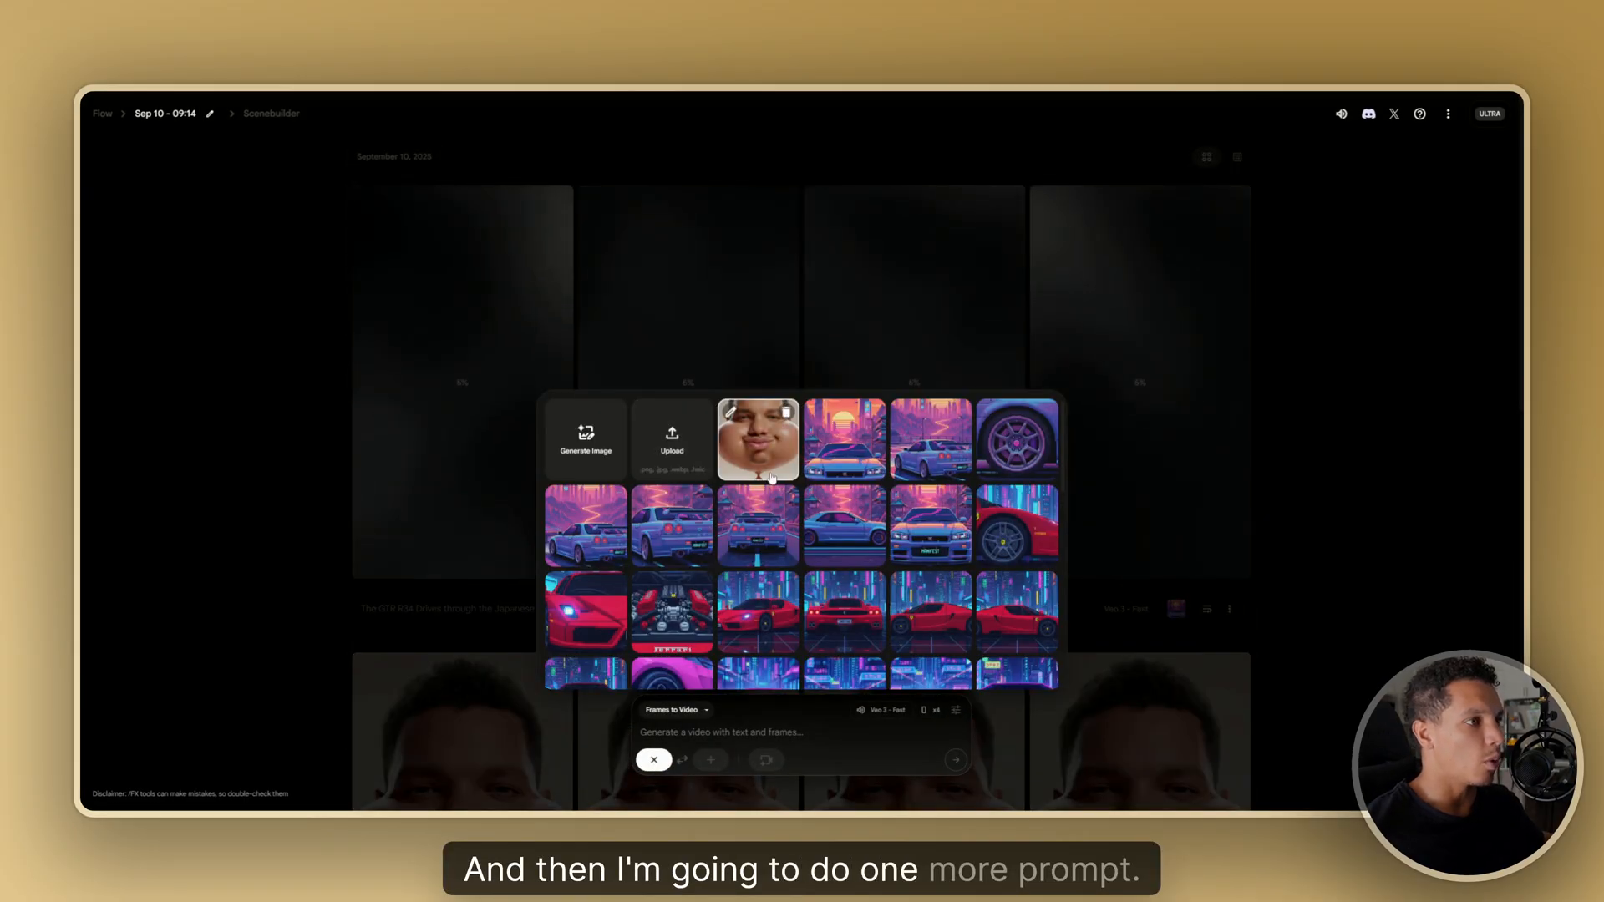
scroll(down, 3)
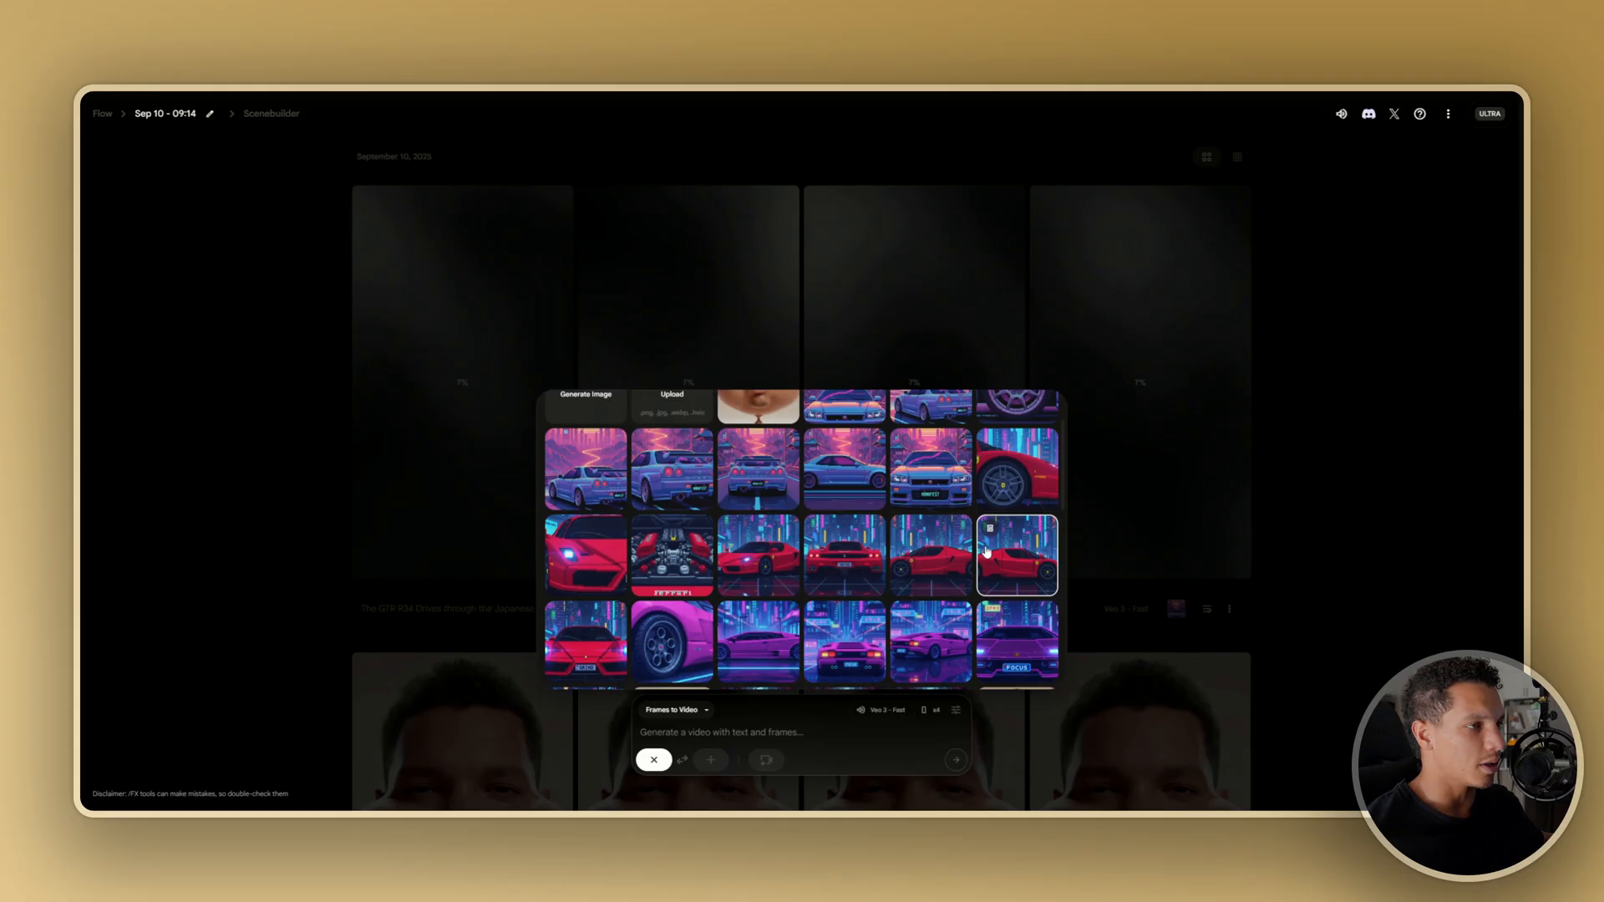
scroll(down, 3)
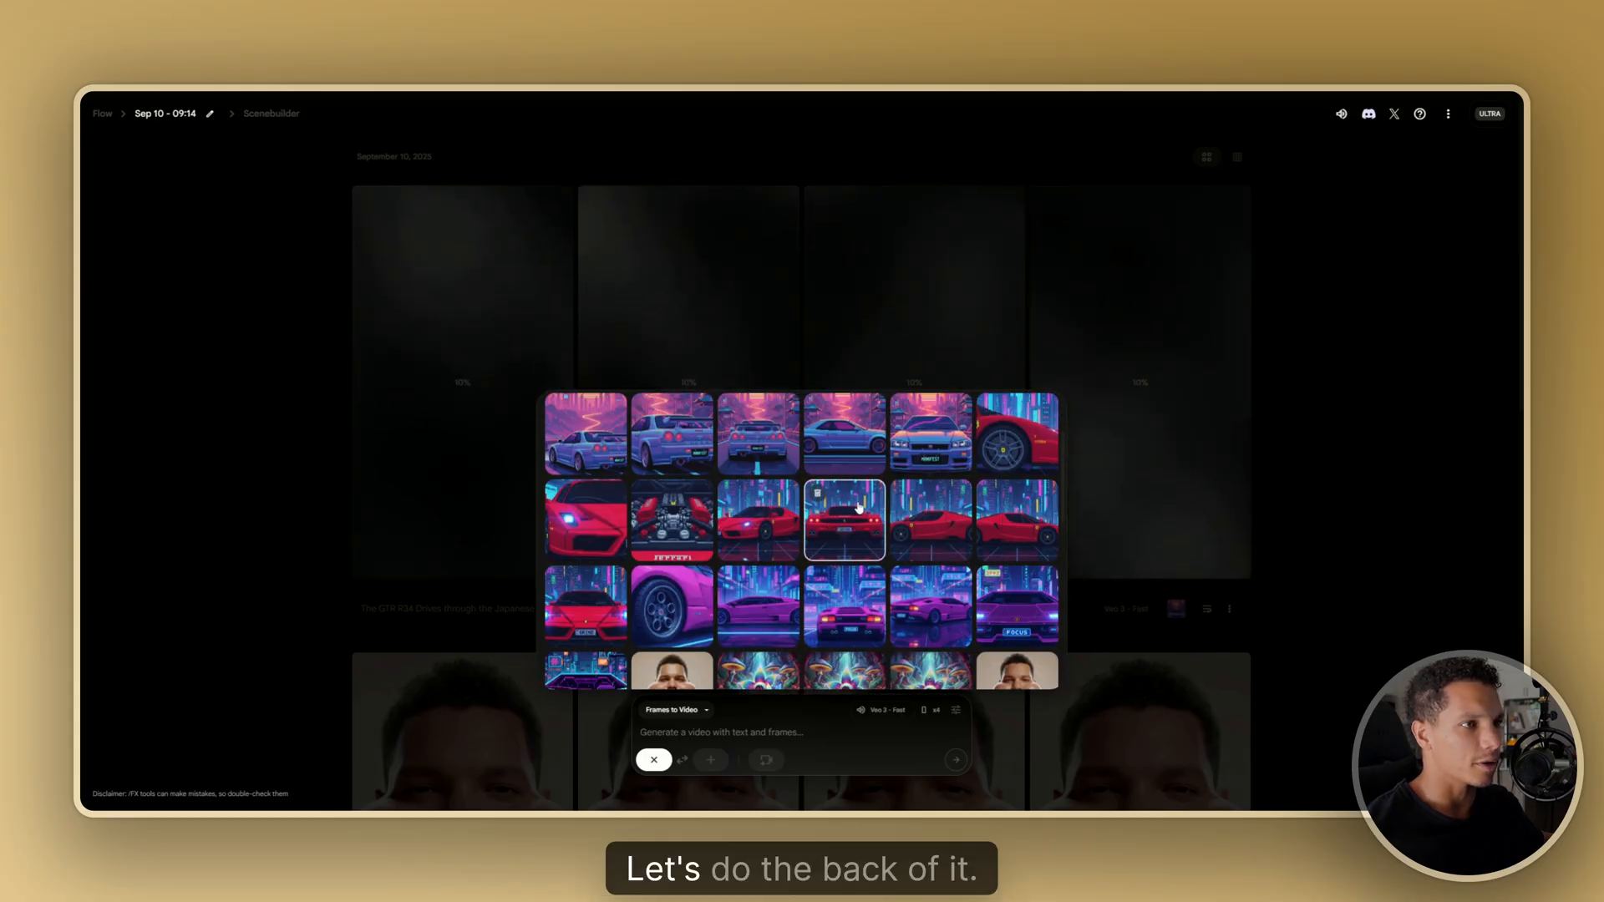
scroll(up, 3)
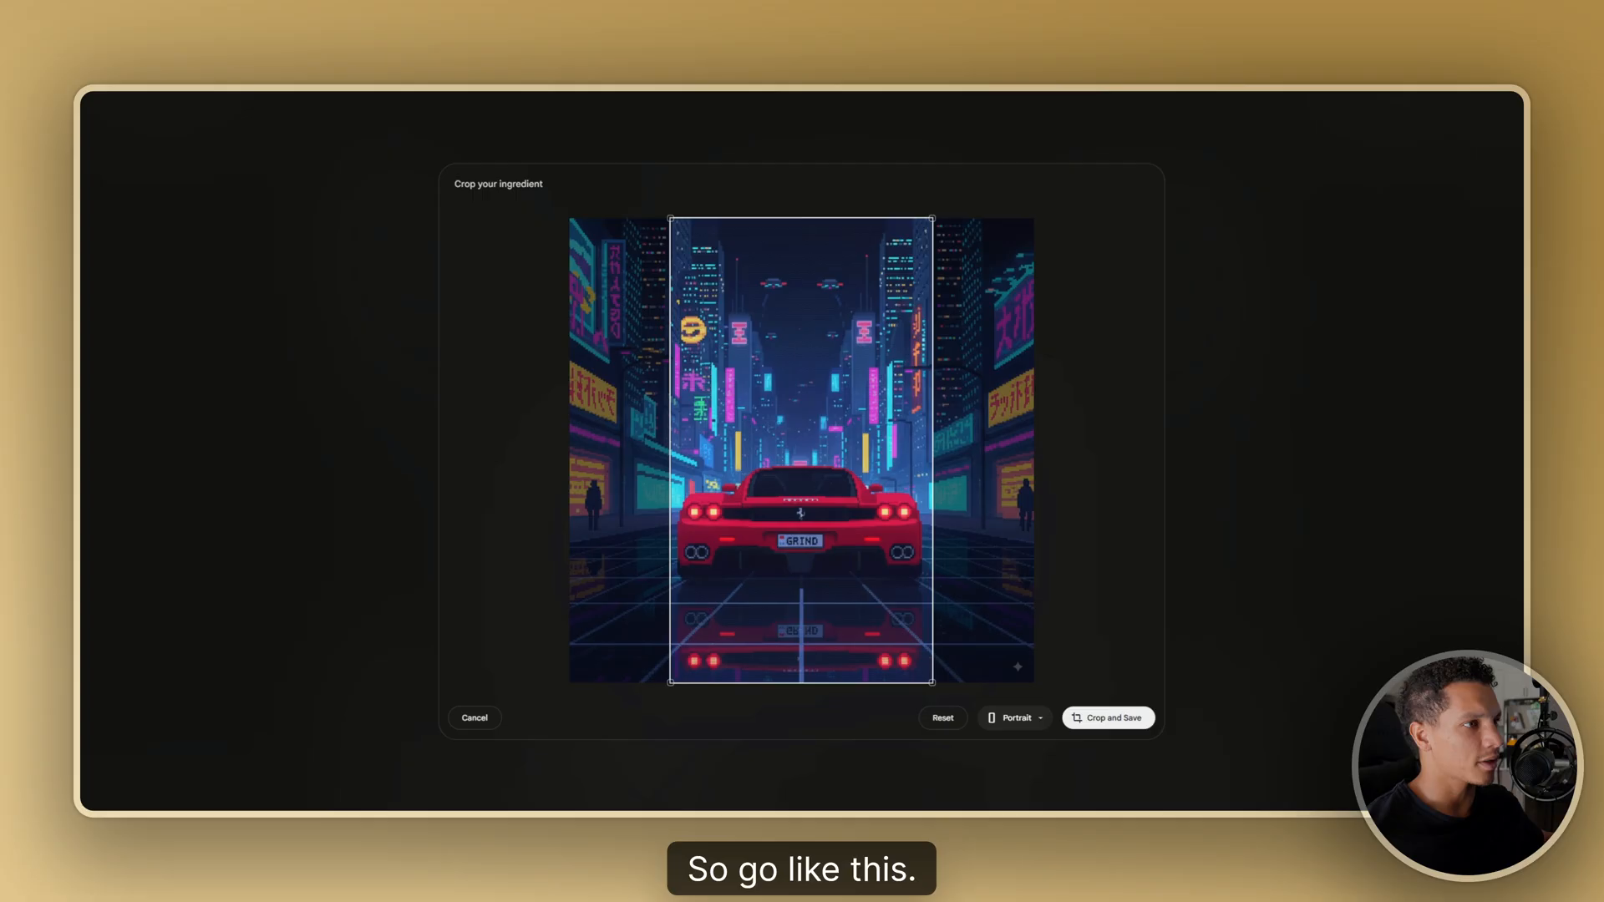
click(1107, 716)
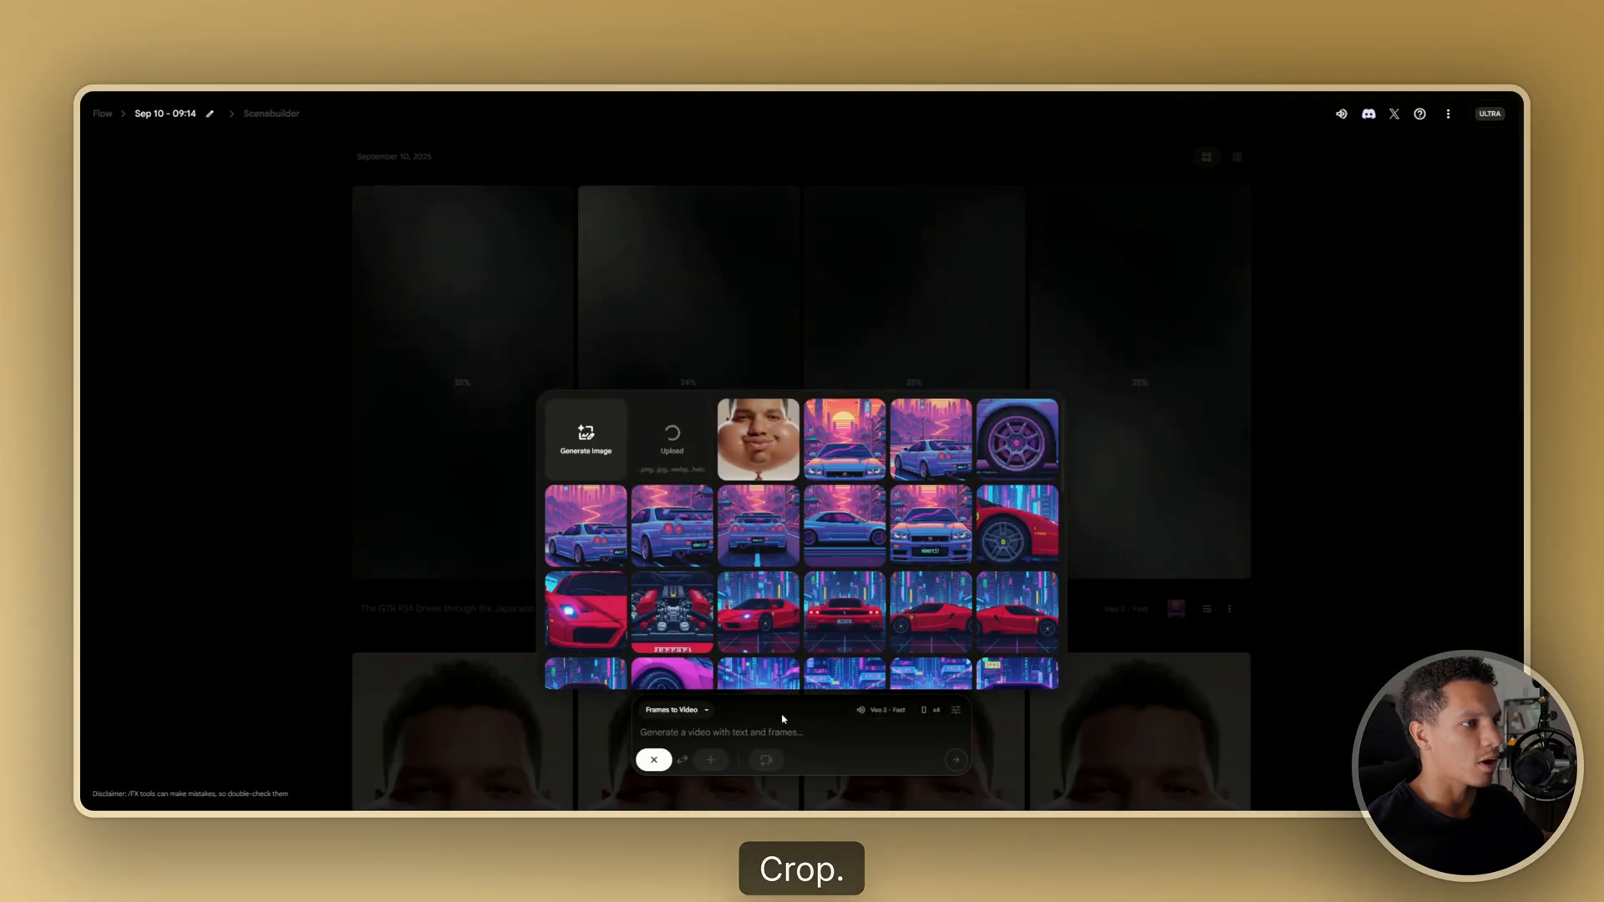
Submit the prompt 'The enzo ferrari drives through the city at night, 8-bit style' with the Ferrari frame.
text(The)
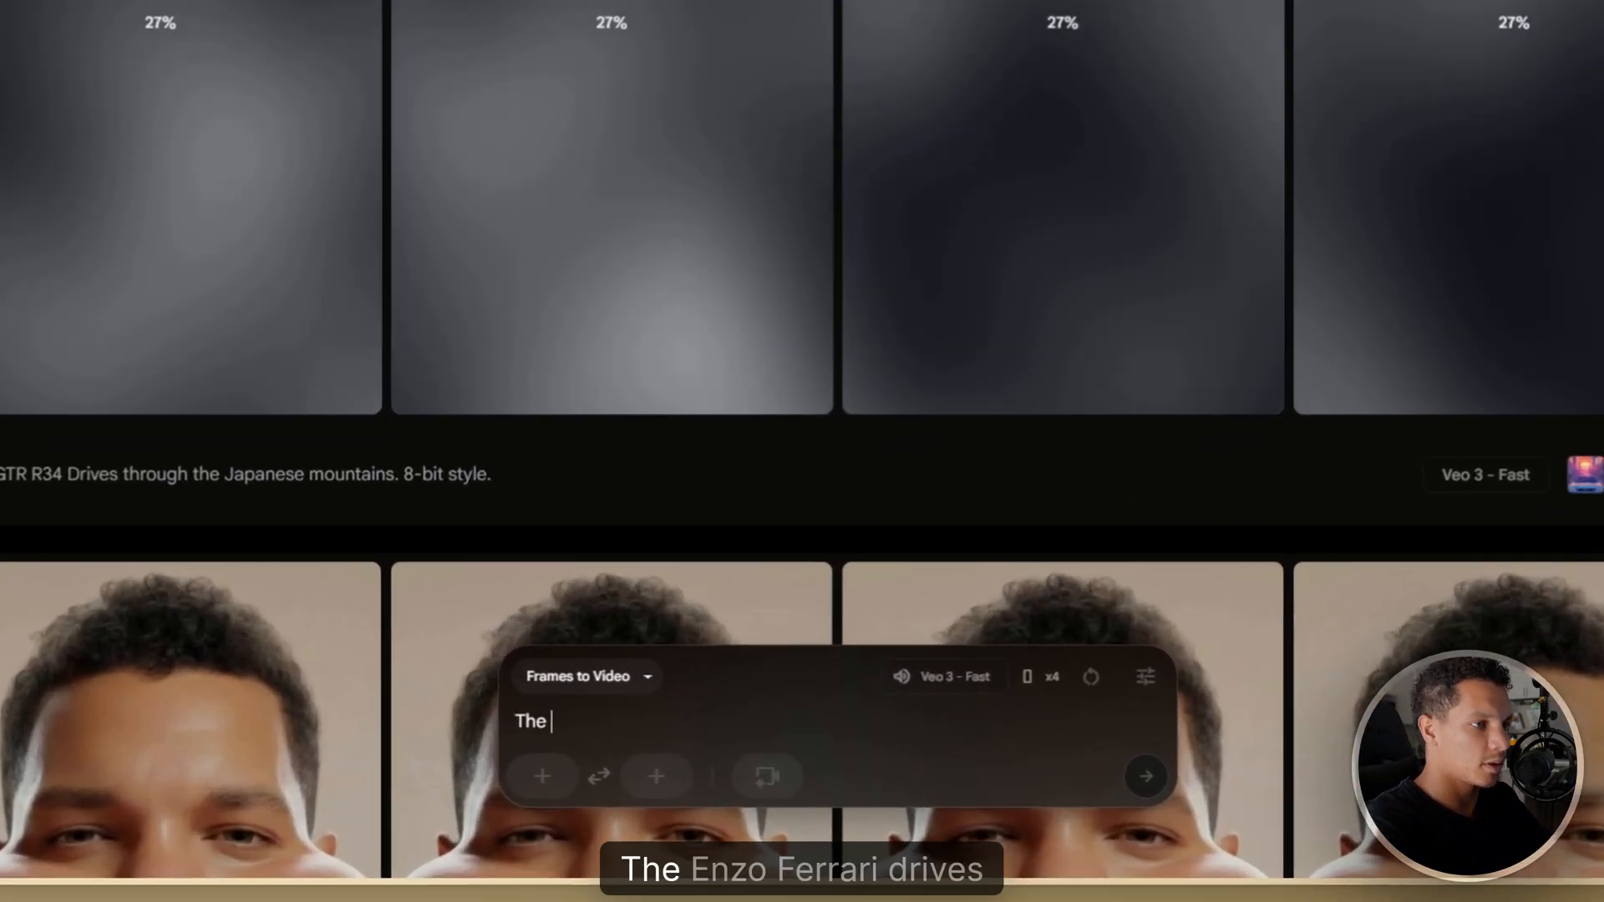
text(enzo ferrari dri)
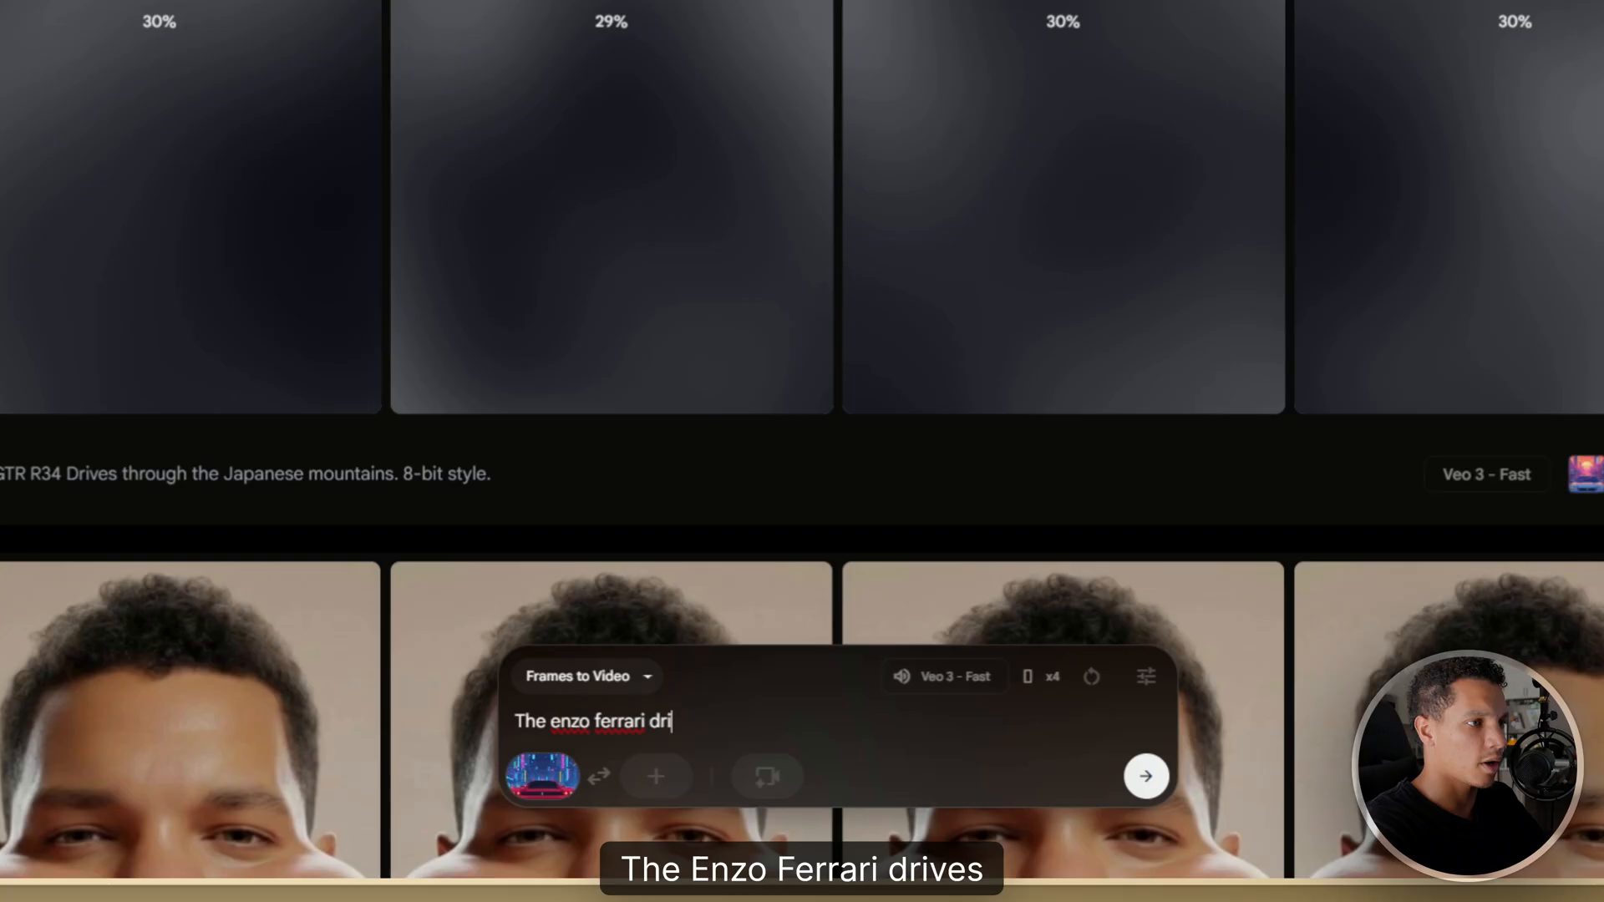
text(ves through the city at night. 8)
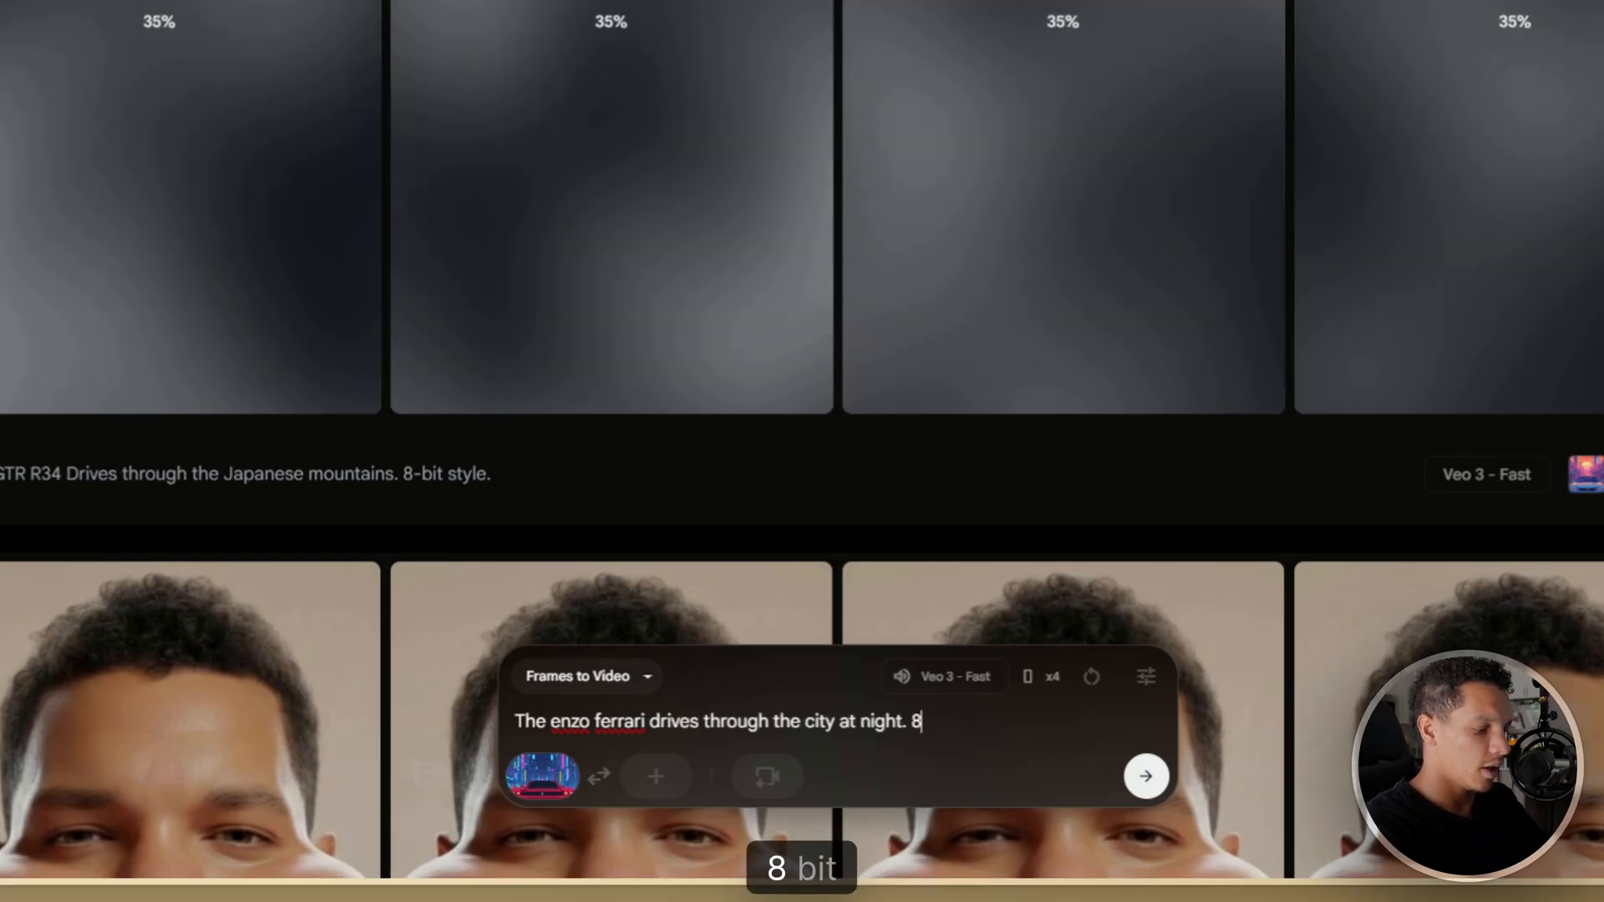
text(-bit style)
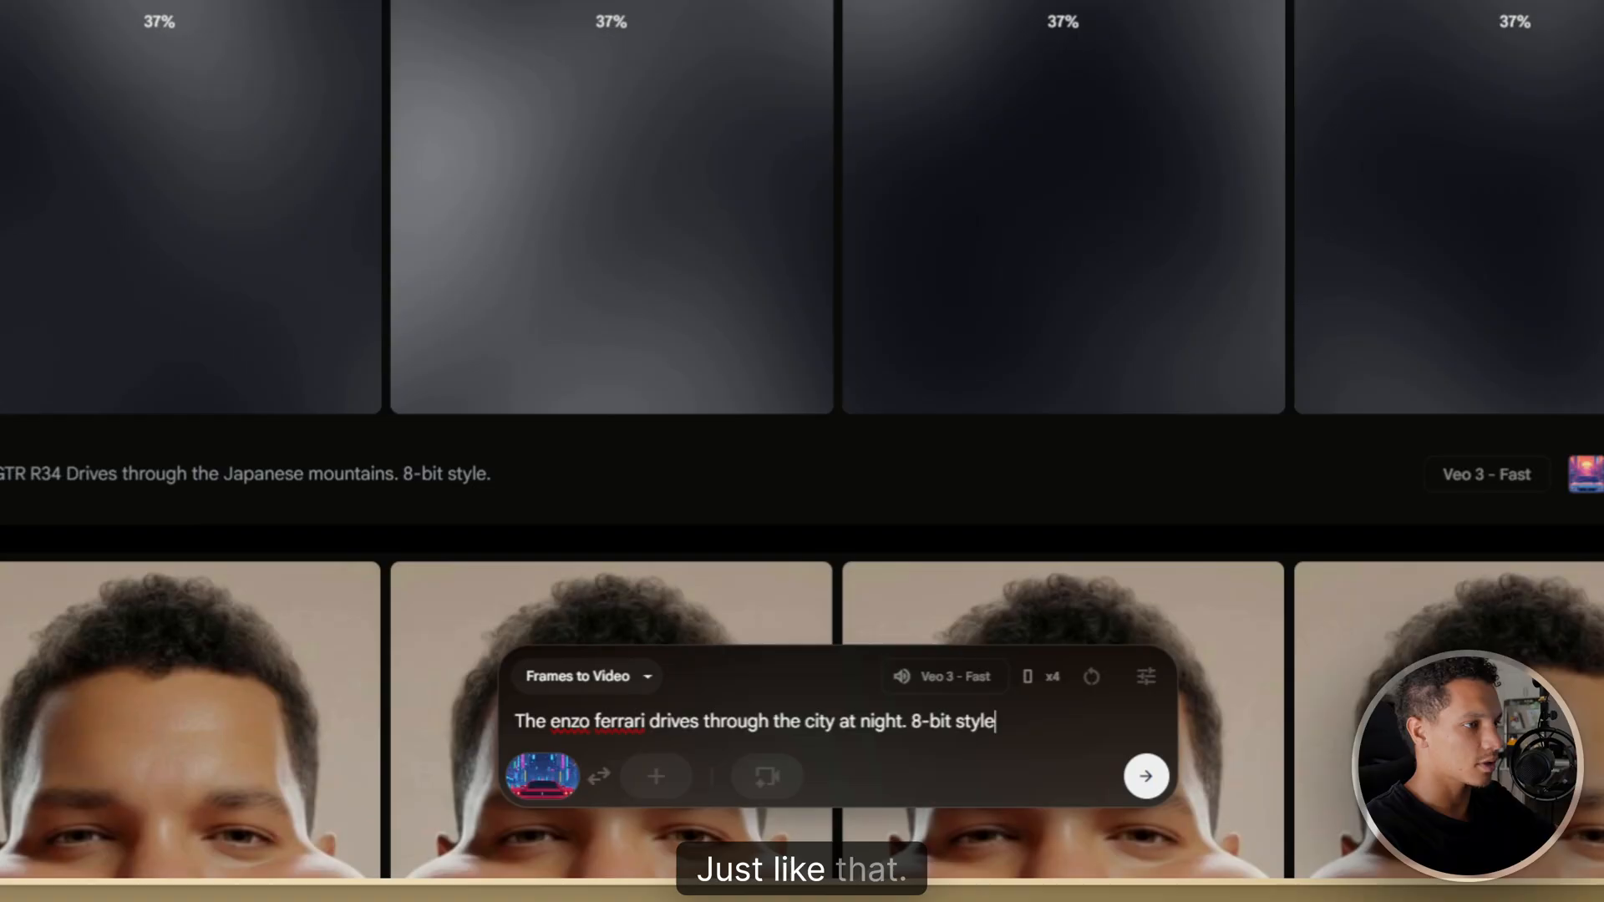
click(1145, 776)
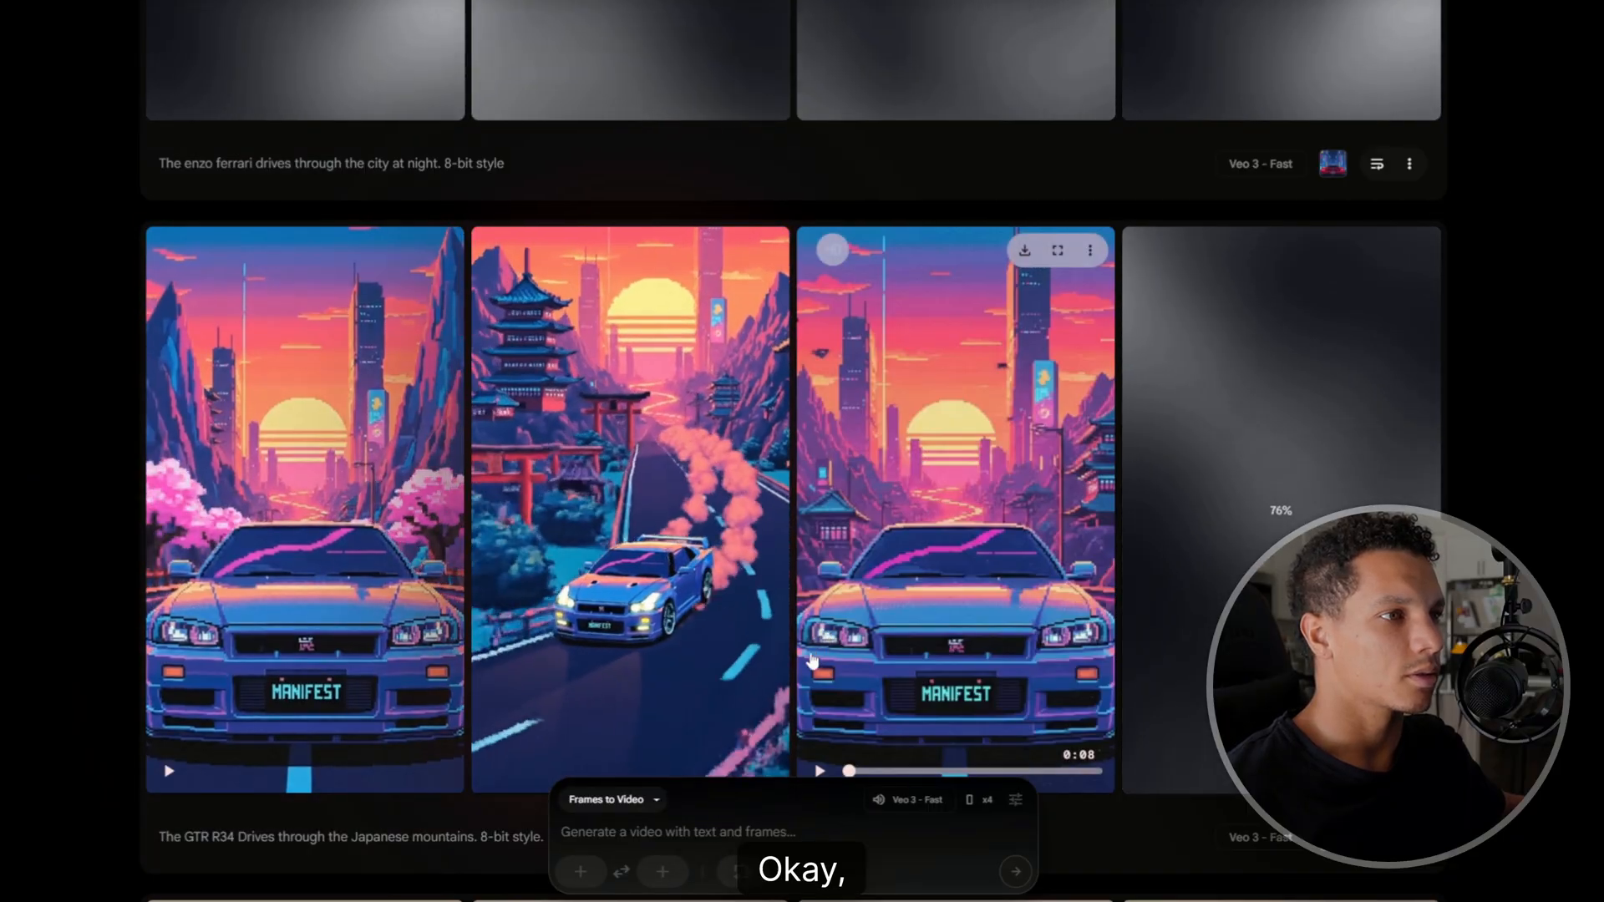
click(629, 506)
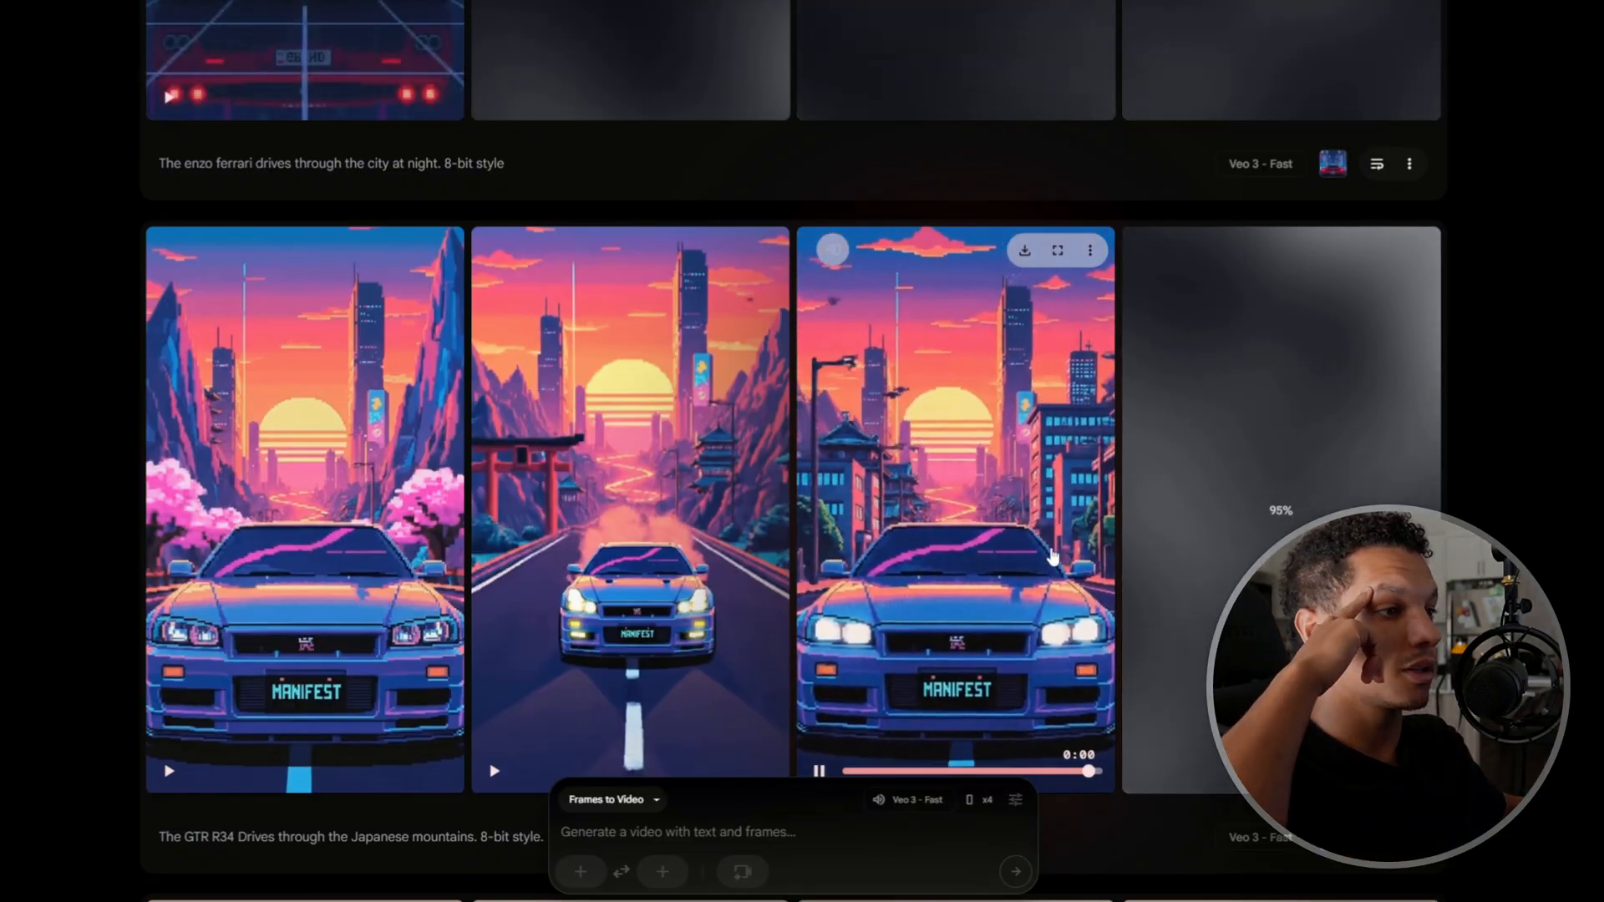
scroll(up, 3)
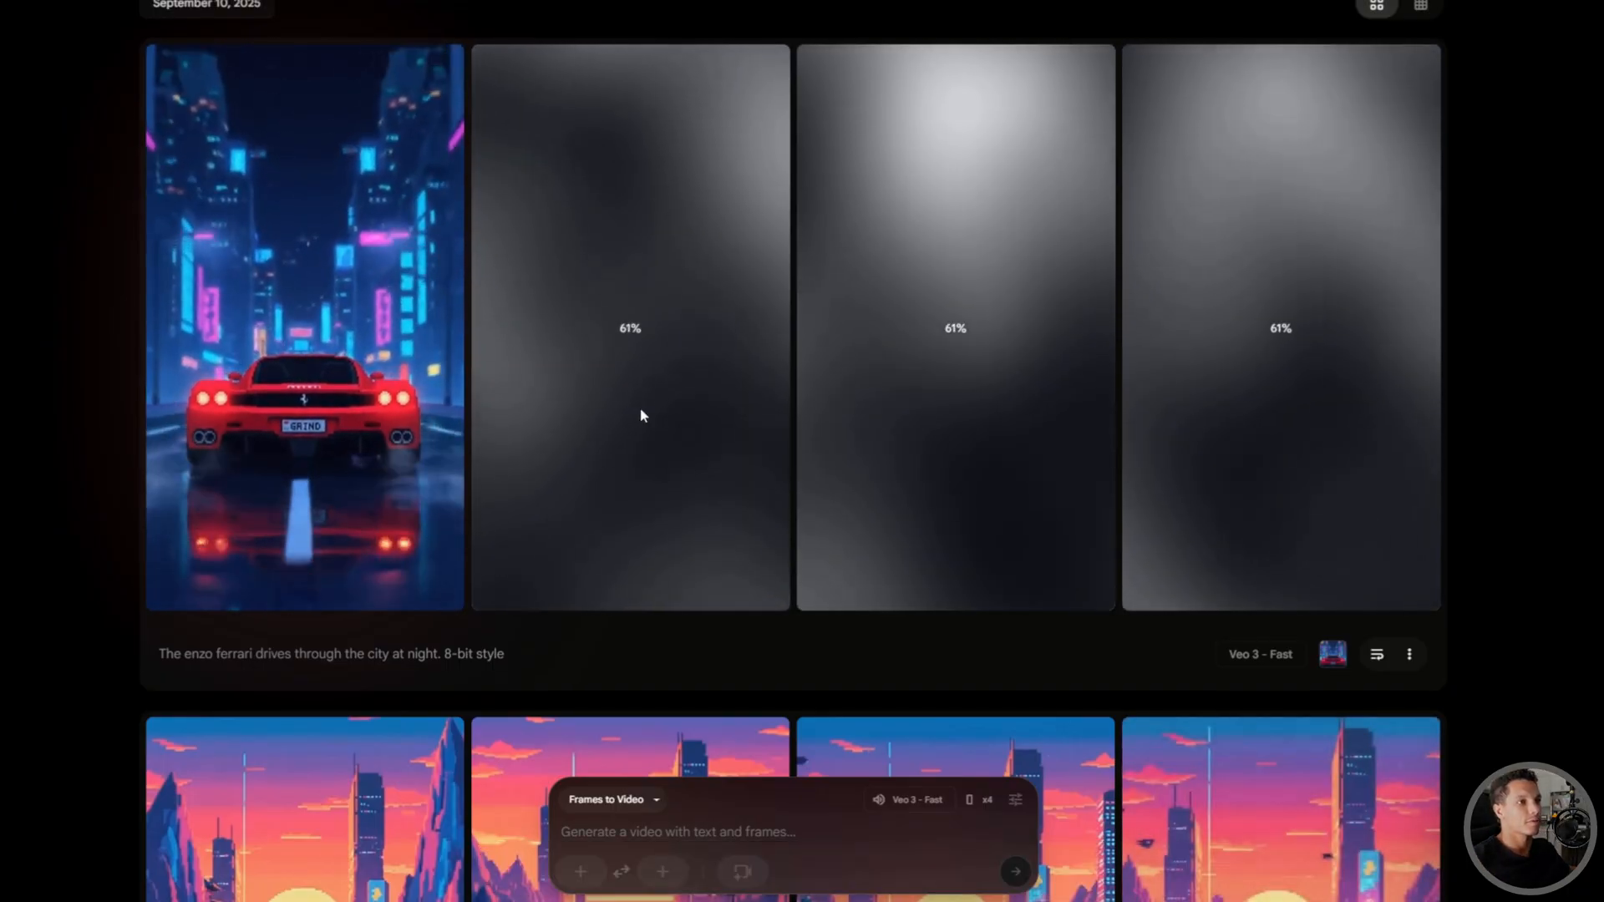
mouse_move(782, 401)
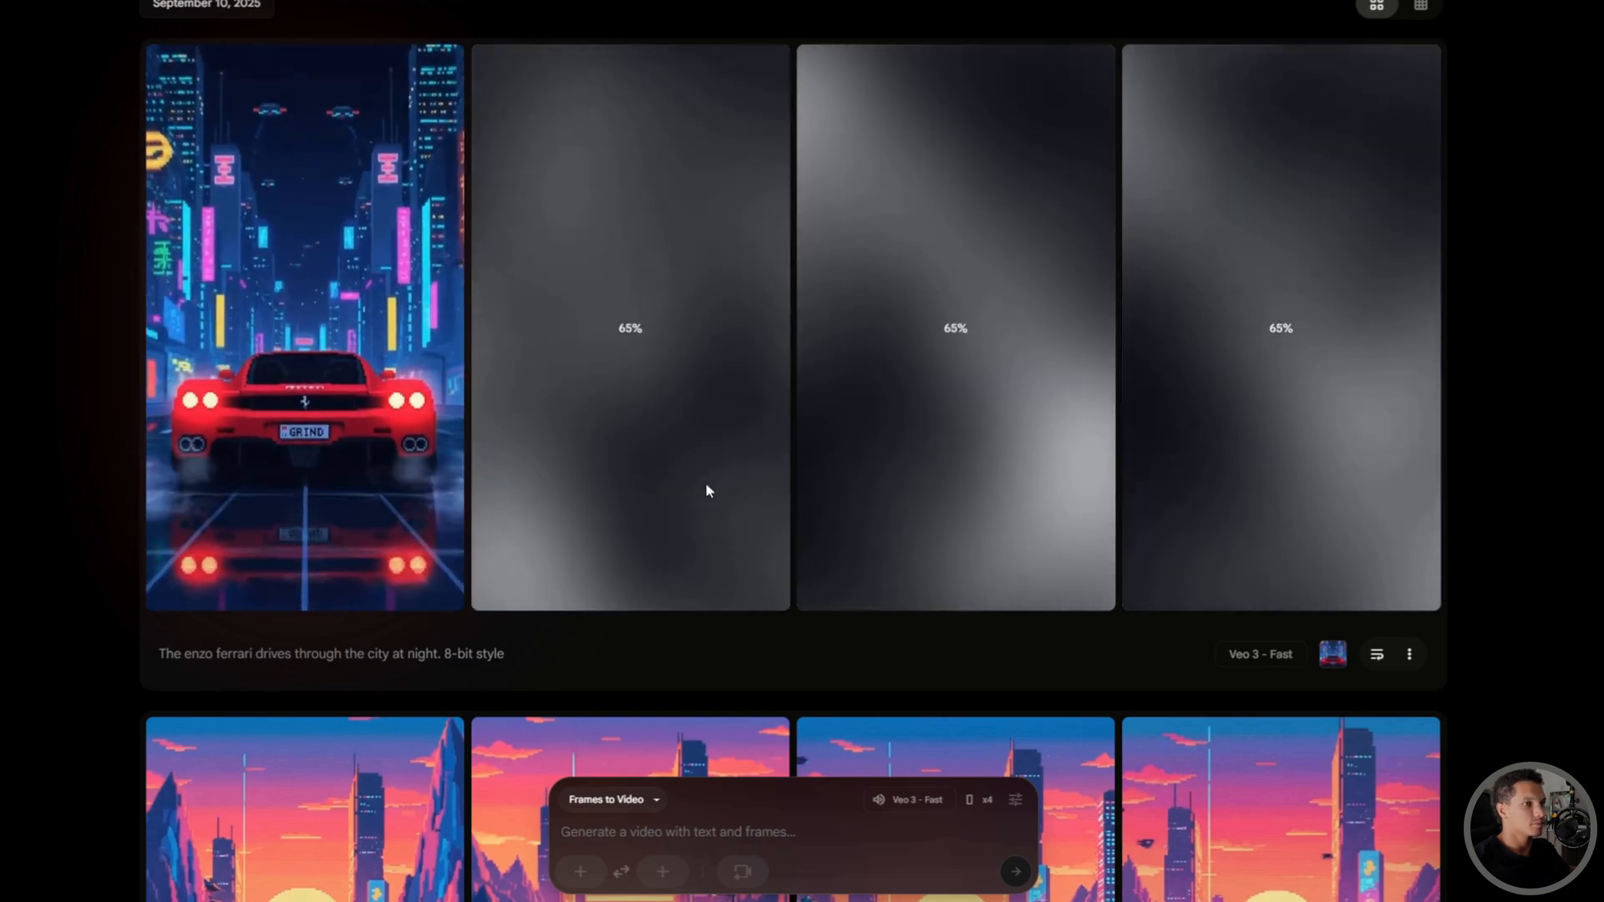
scroll(down, 3)
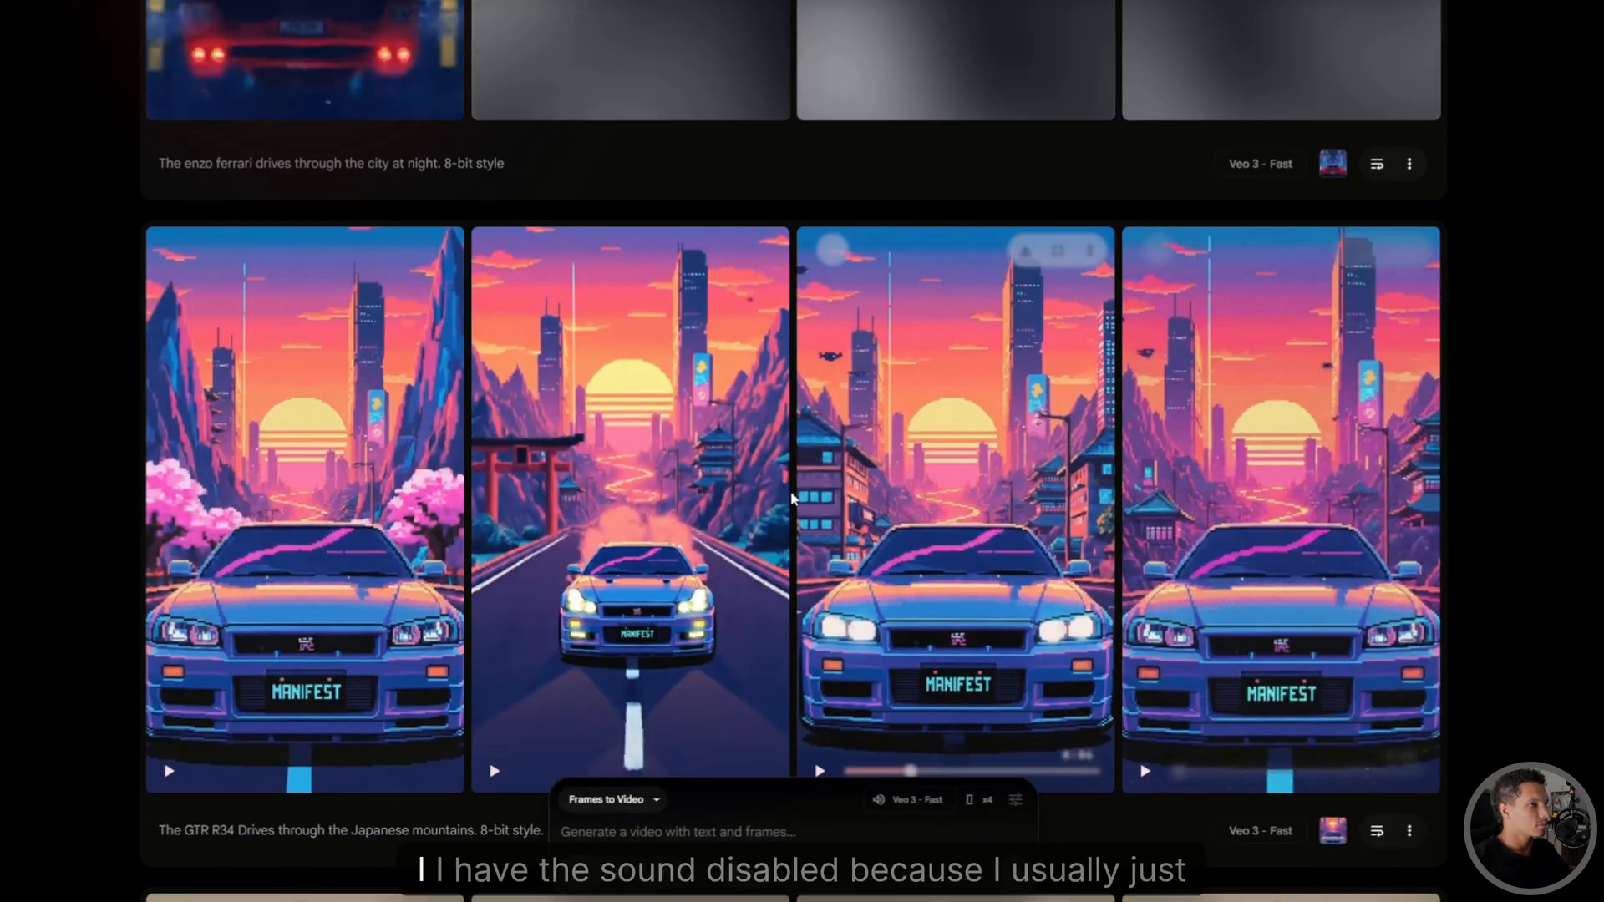